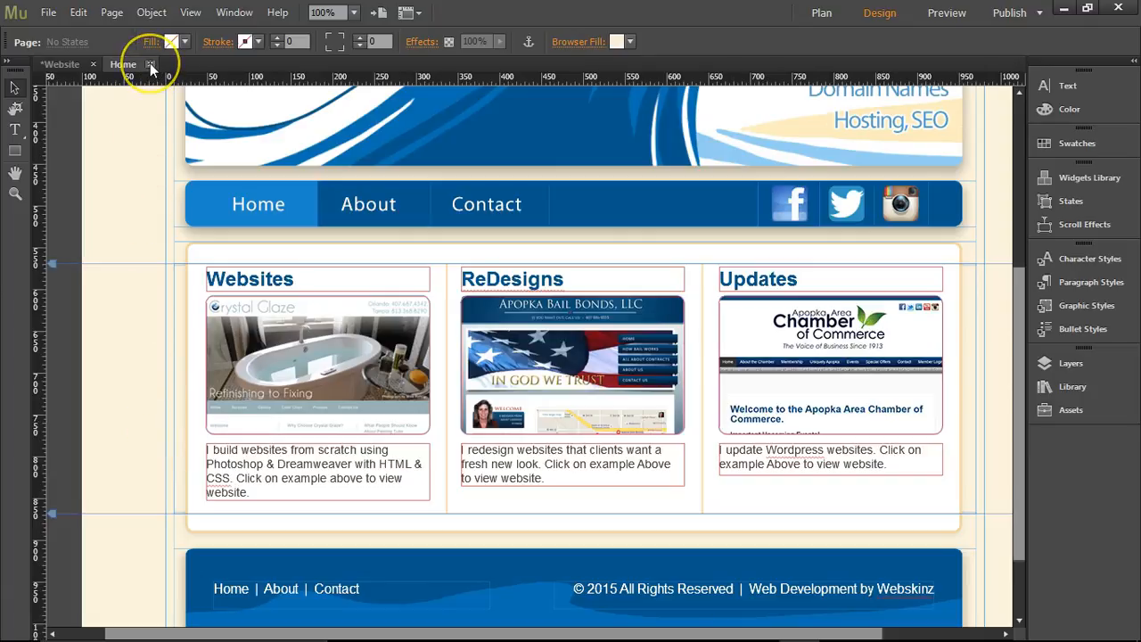
Open the Contact, Home and About pages from Plan view, then return to editing the Contact page
{"action": "left_click", "coordinate": [820, 13]}
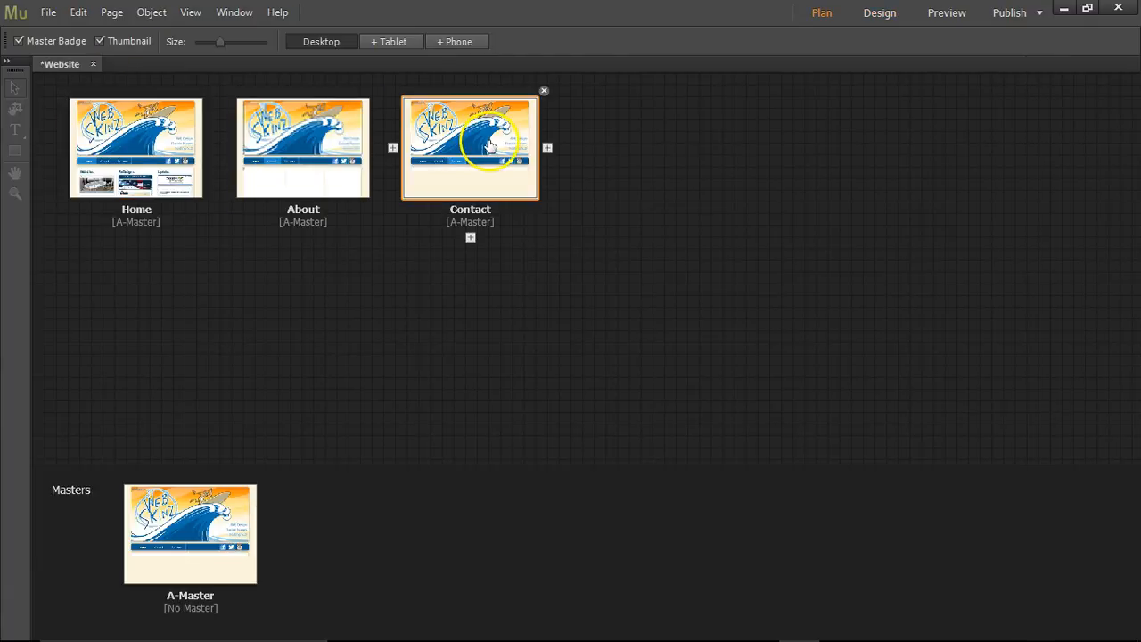
{"action": "double_click", "coordinate": [470, 146]}
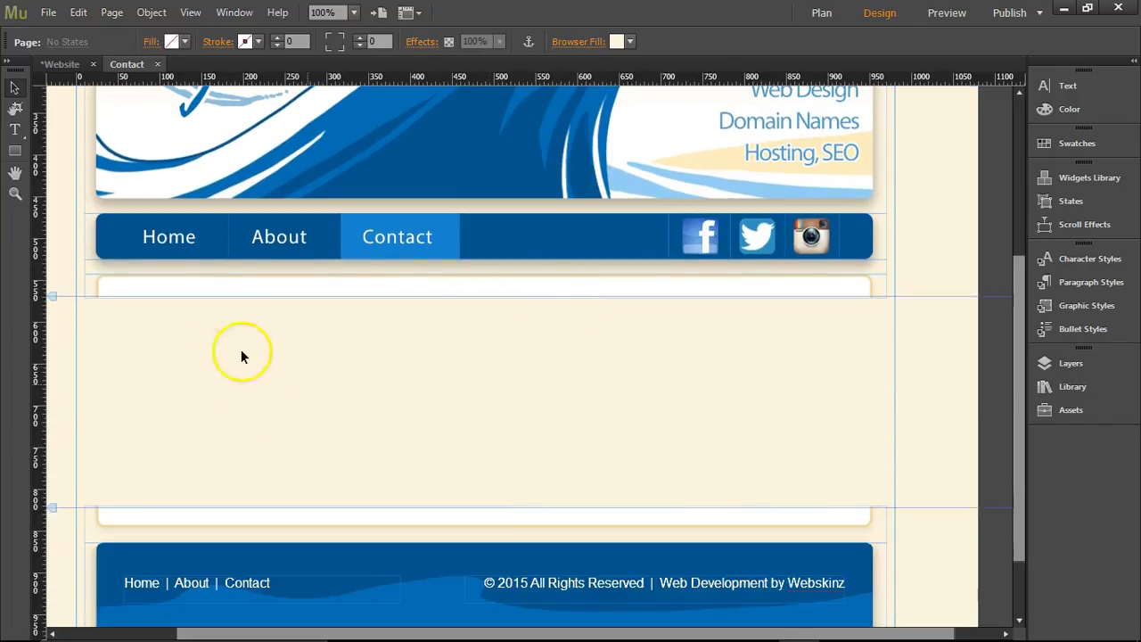
{"action": "left_click", "coordinate": [820, 12]}
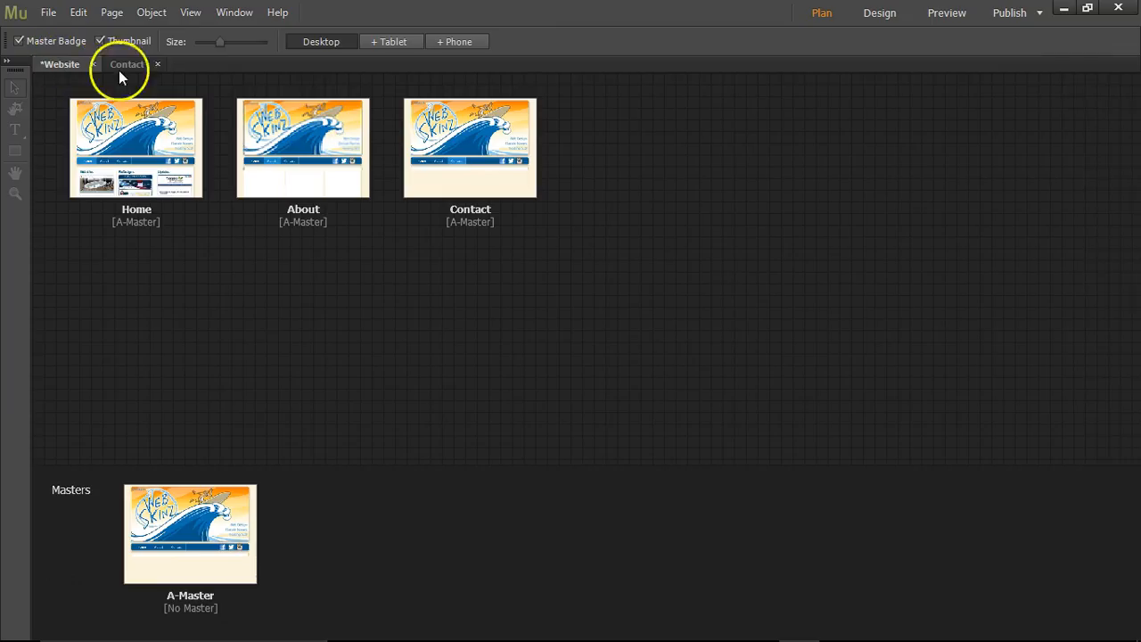
{"action": "double_click", "coordinate": [135, 146]}
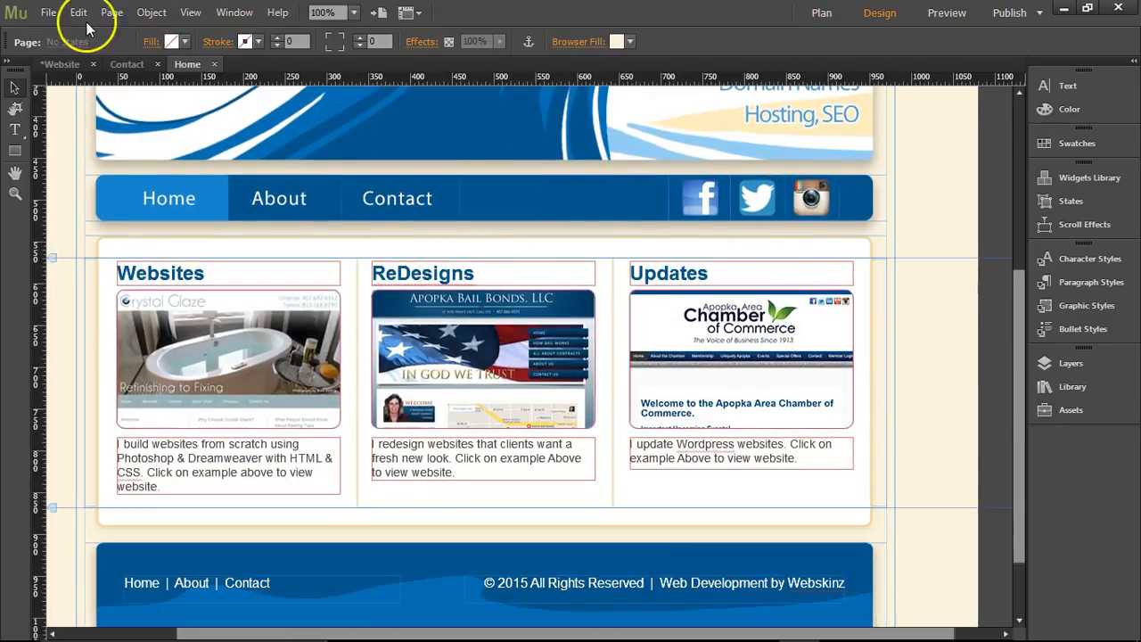
{"action": "left_click", "coordinate": [820, 12]}
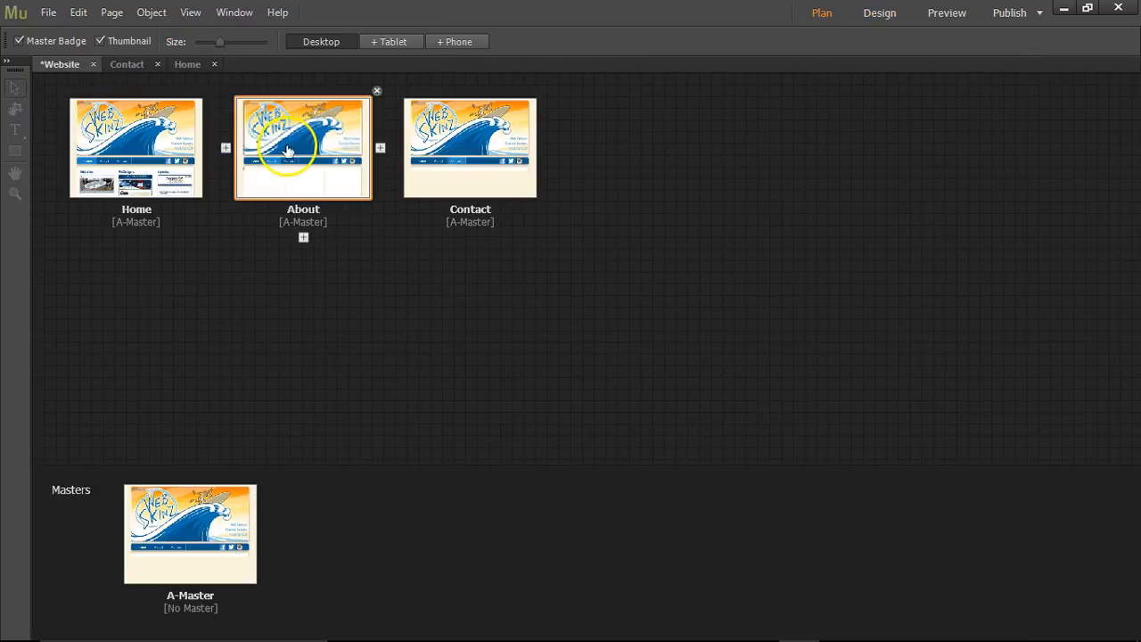
{"action": "double_click", "coordinate": [303, 146]}
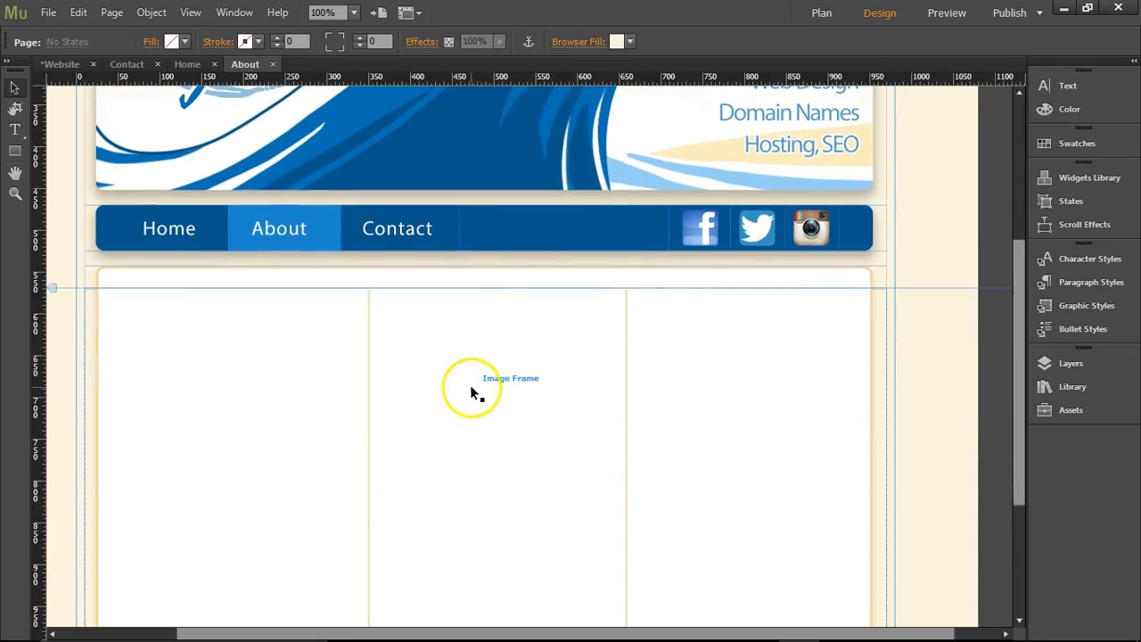
{"action": "left_click", "coordinate": [485, 388]}
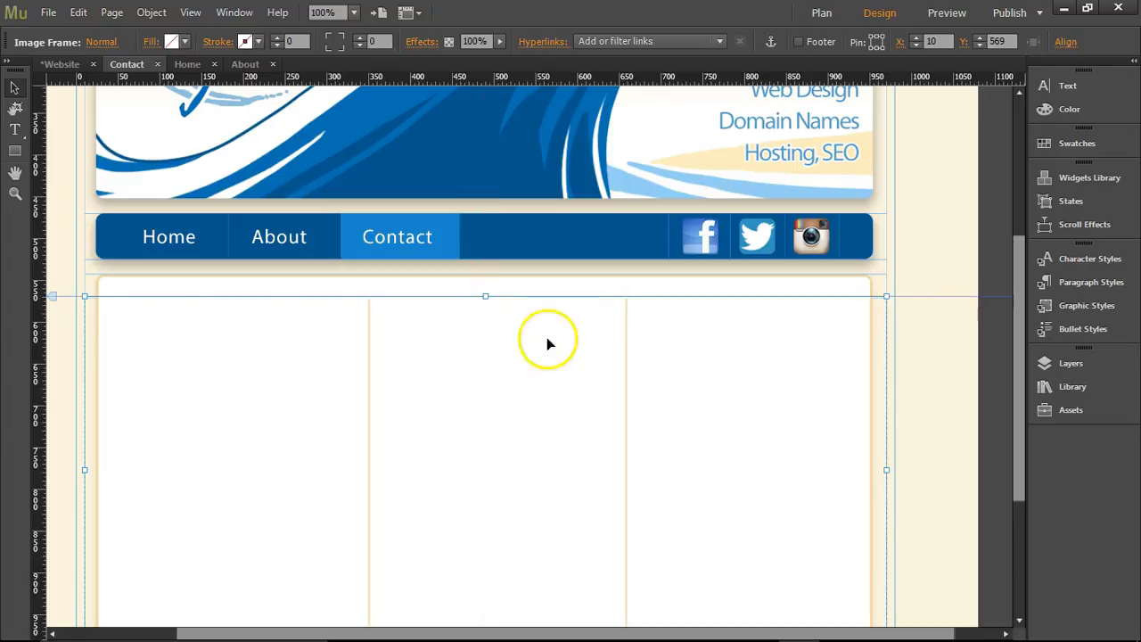
{"action": "scroll", "scroll_direction": "down", "scroll_amount": 3}
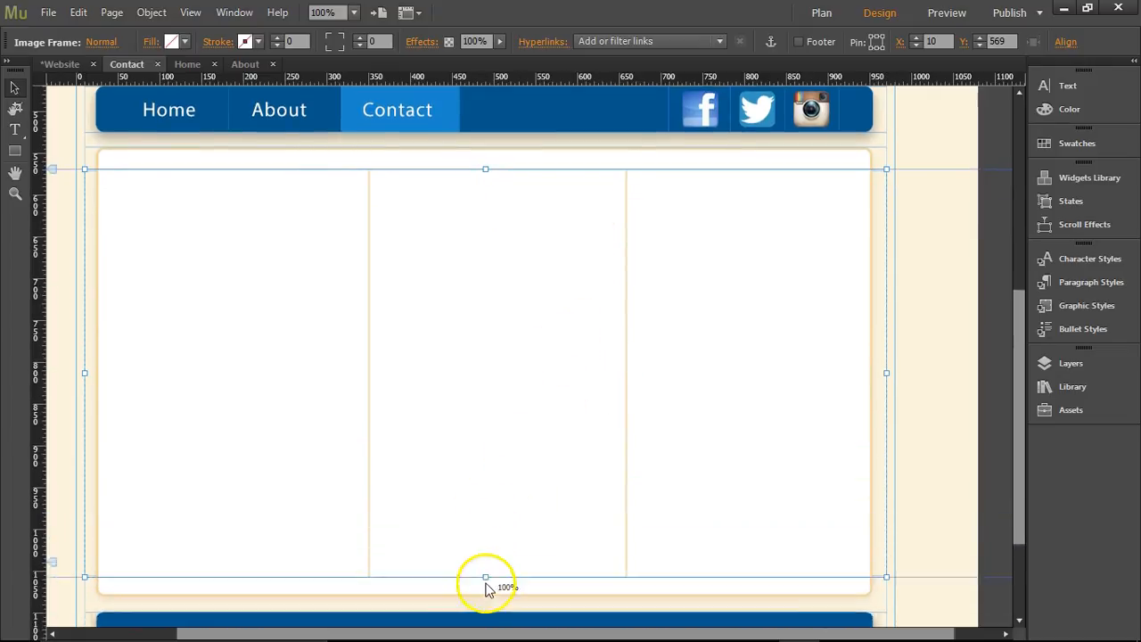
Preview the Contact page in the browser preview, then return to Design view to edit it
{"action": "left_click", "coordinate": [946, 13]}
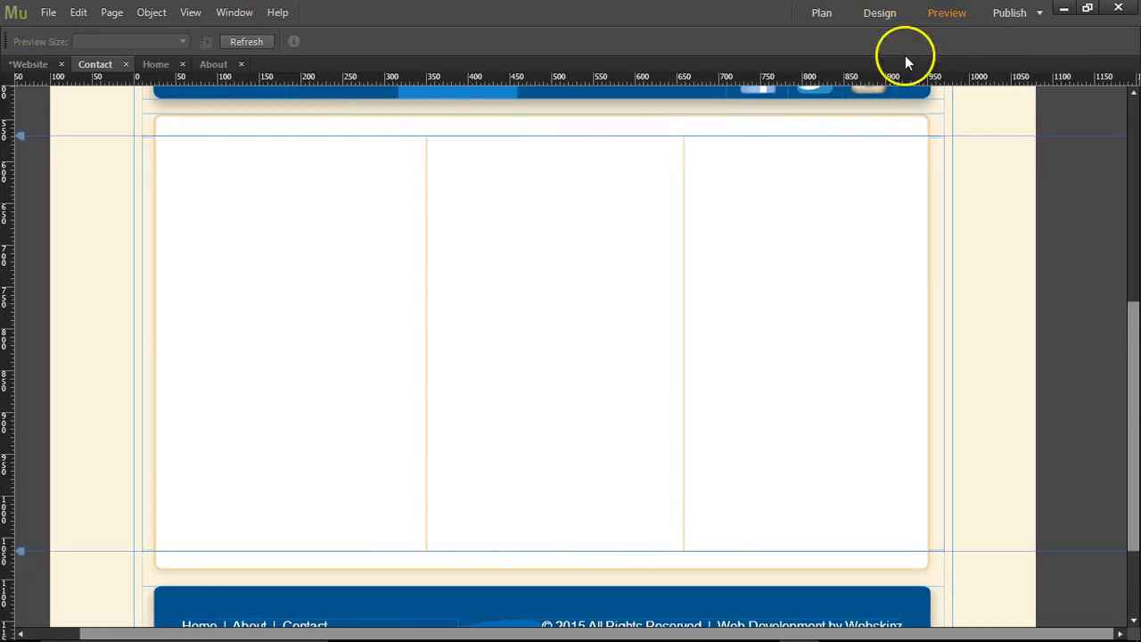
{"action": "left_click", "coordinate": [947, 12]}
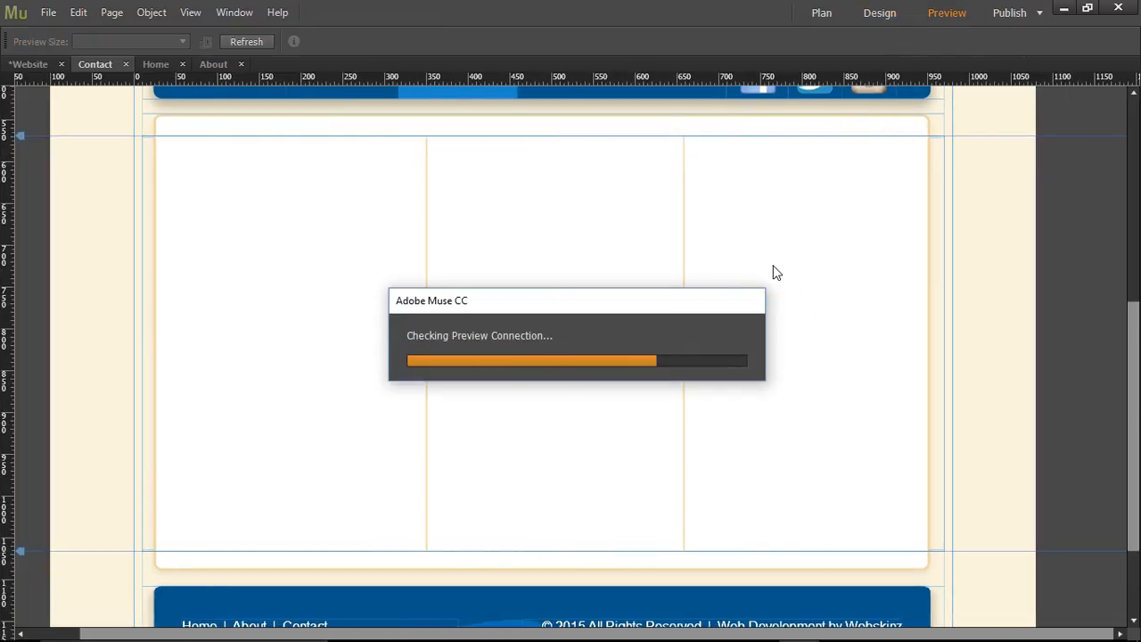
{"action": "left_click", "coordinate": [946, 13]}
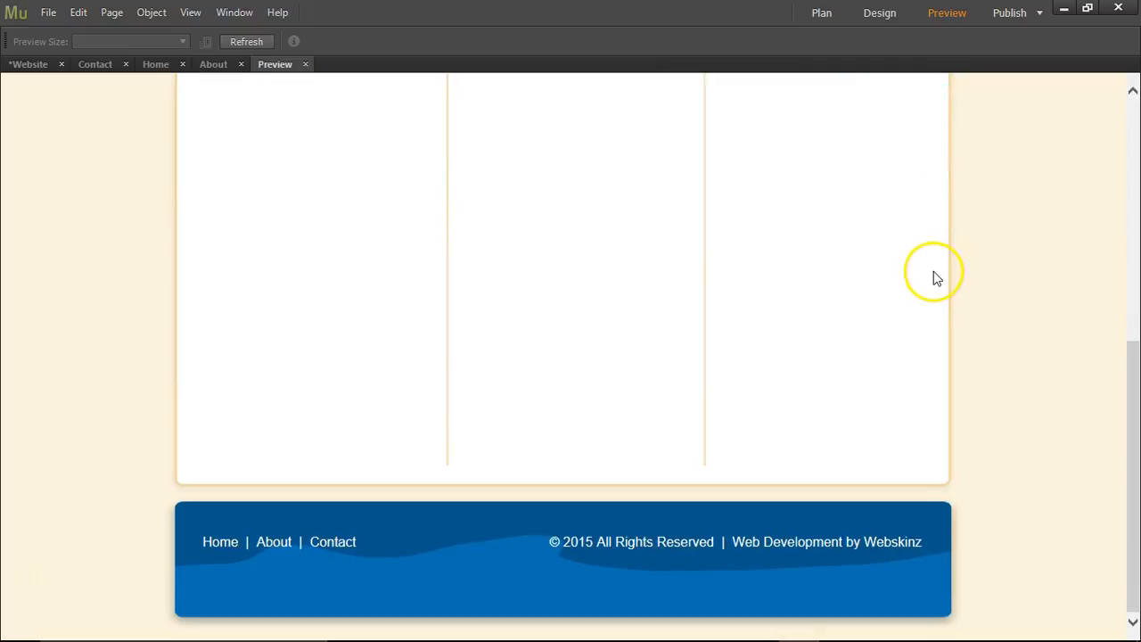
{"action": "scroll", "scroll_direction": "up", "scroll_amount": 3}
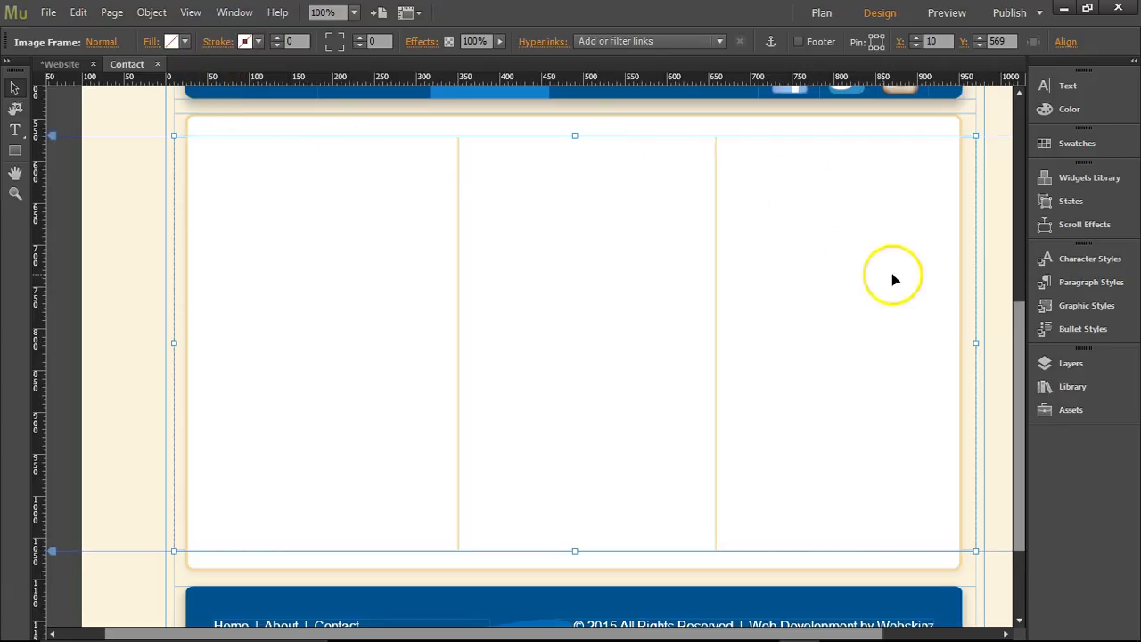
Make Layer 2 the active layer in the Layers panel
{"action": "left_click", "coordinate": [1069, 363]}
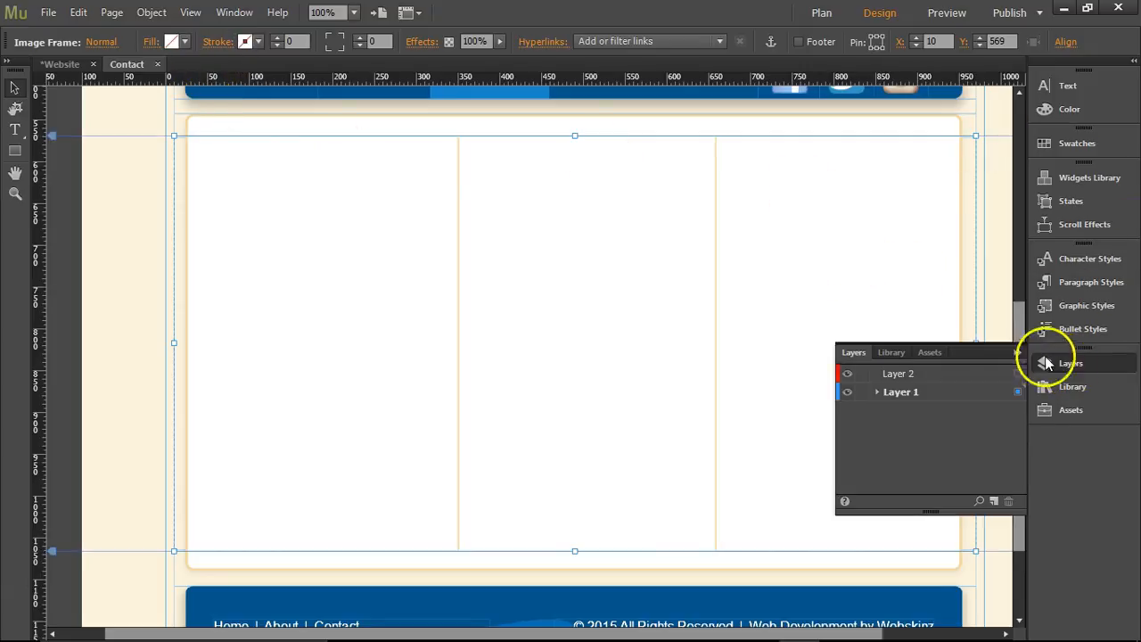
{"action": "left_click", "coordinate": [901, 392]}
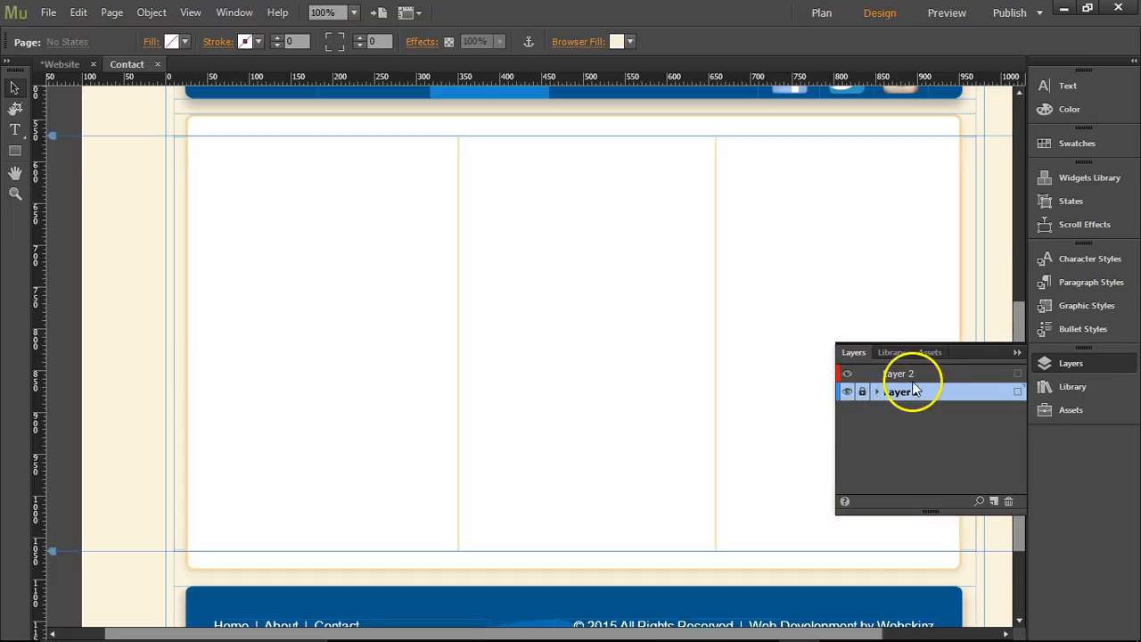
{"action": "left_click", "coordinate": [900, 372]}
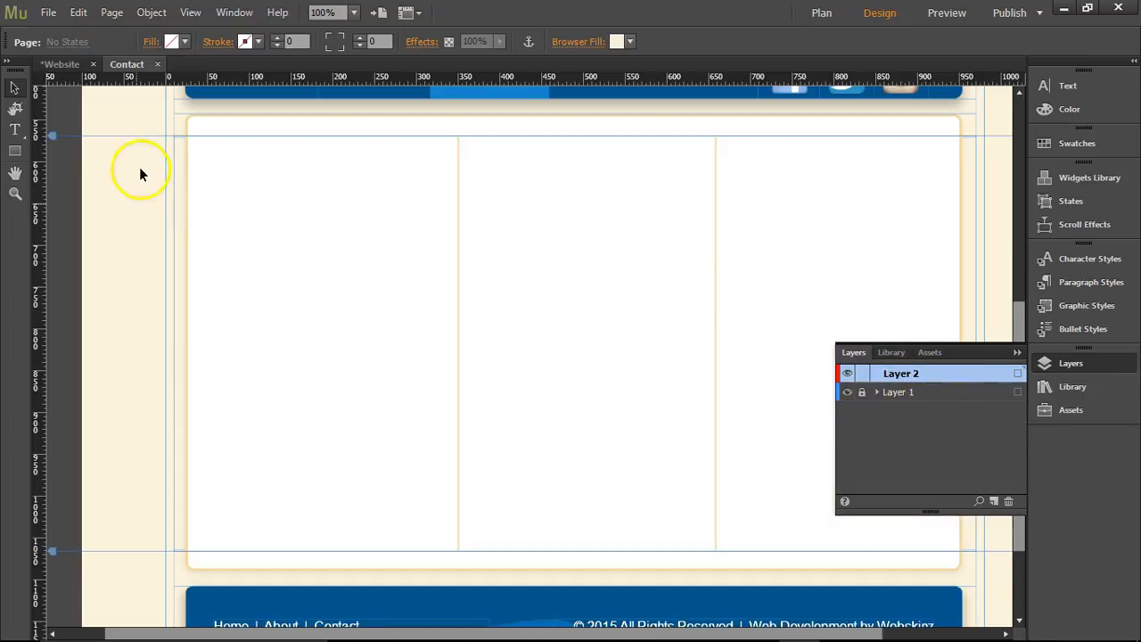
Place the Simple Contact form widget from the Widgets Library into the page's middle column
{"action": "left_click", "coordinate": [1087, 178]}
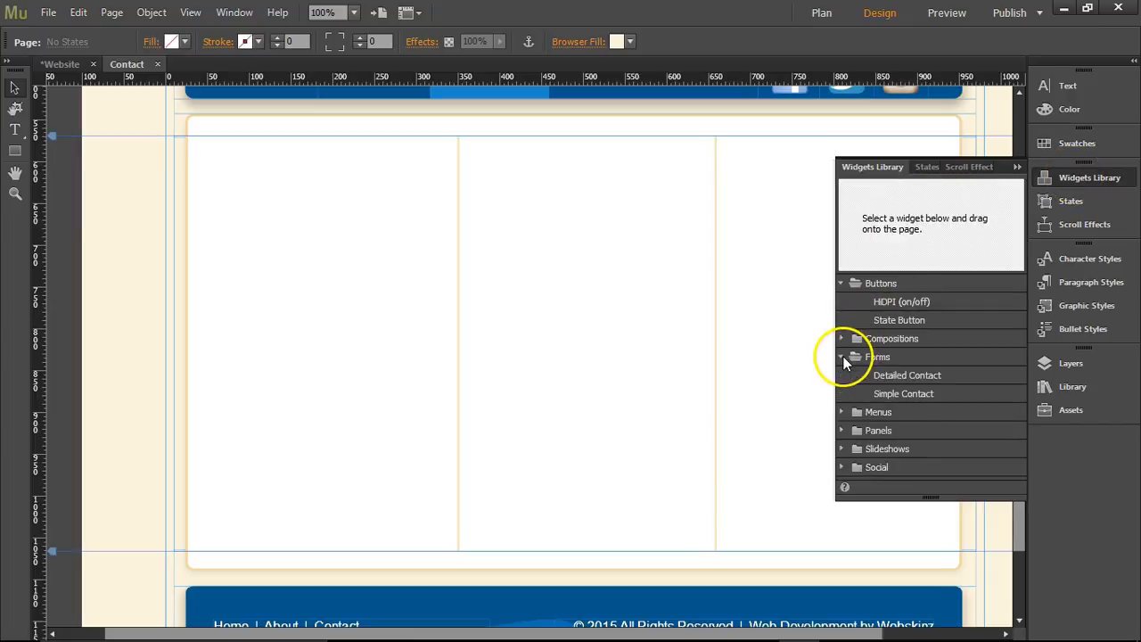
{"action": "left_click", "coordinate": [902, 394]}
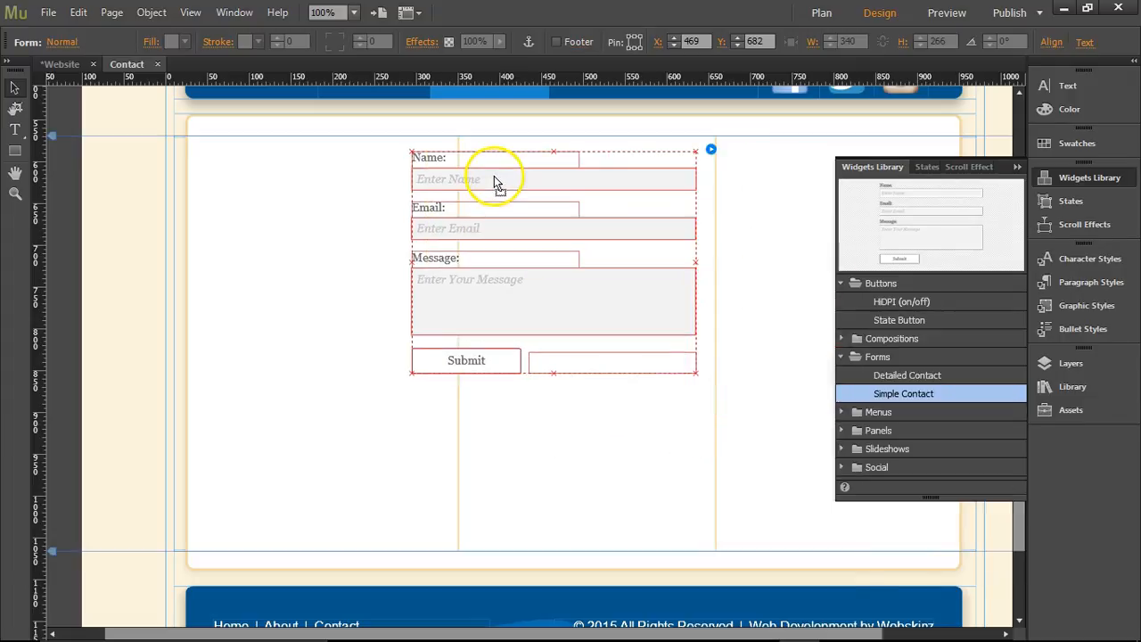
{"action": "left_click_drag", "start_coordinate": [495, 179], "coordinate": [535, 193]}
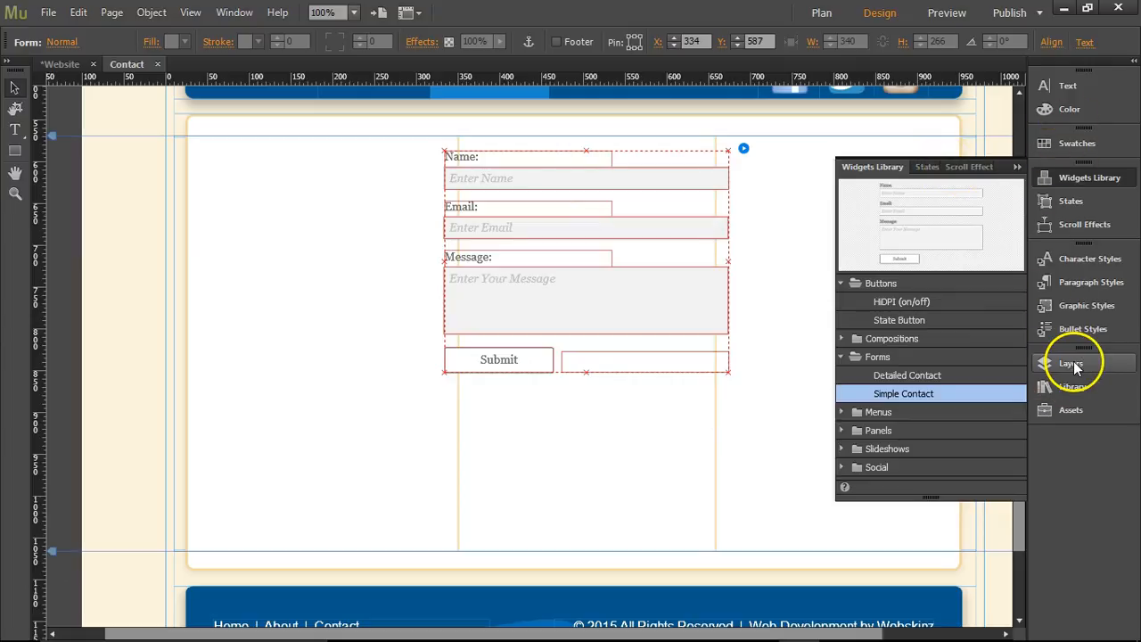
{"action": "left_click", "coordinate": [1069, 363]}
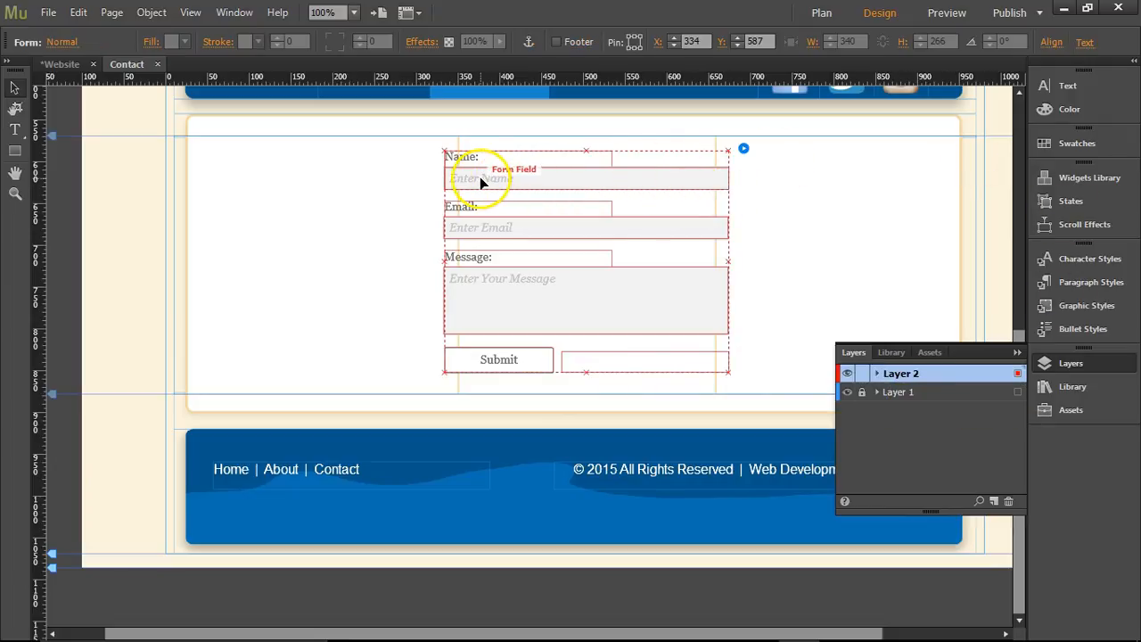
{"action": "mouse_move", "coordinate": [743, 149]}
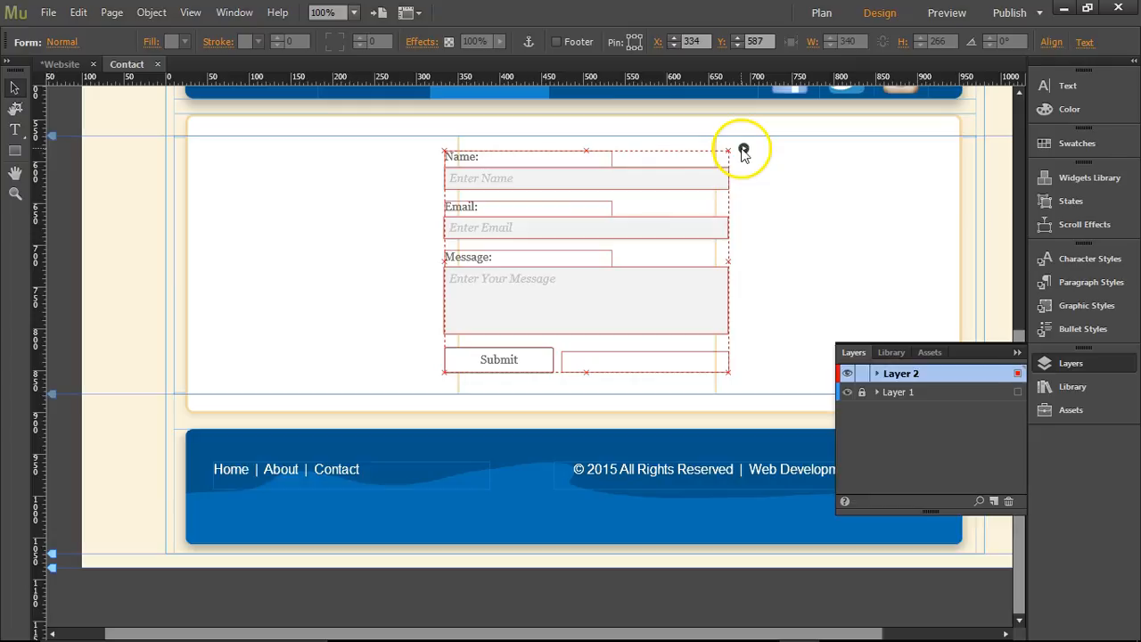
Set the contact form's Email to address in its options, starting with 'info'
{"action": "left_click", "coordinate": [743, 148]}
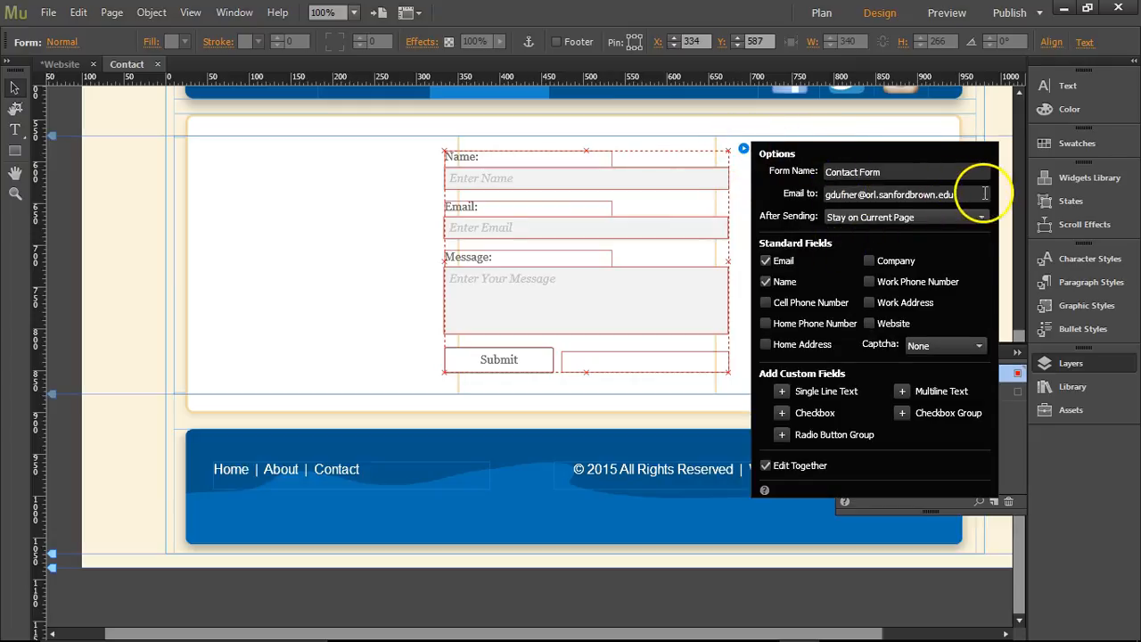
{"action": "type", "text": "info"}
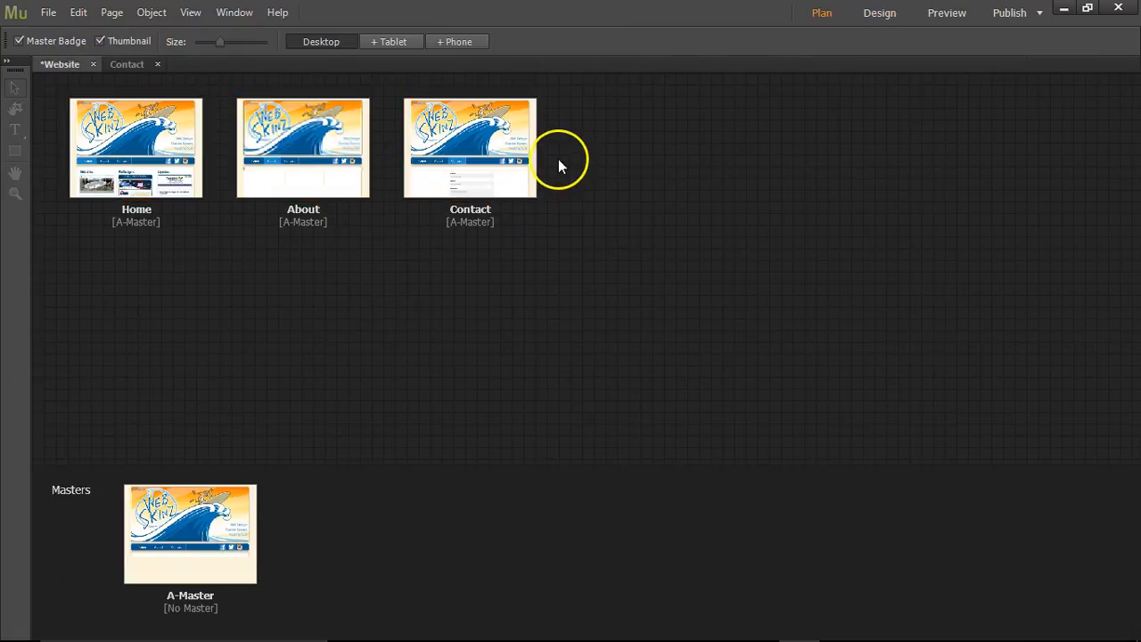
Add a new page named contact_thankyou after the Contact page and open it for editing
{"action": "left_click", "coordinate": [471, 146]}
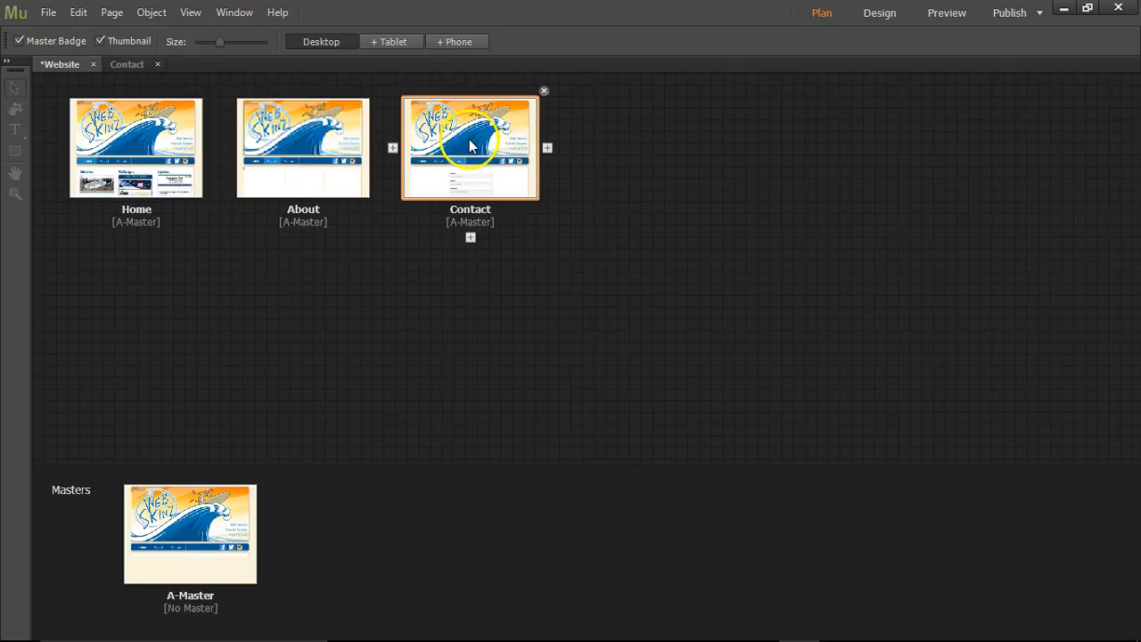
{"action": "left_click", "coordinate": [545, 148]}
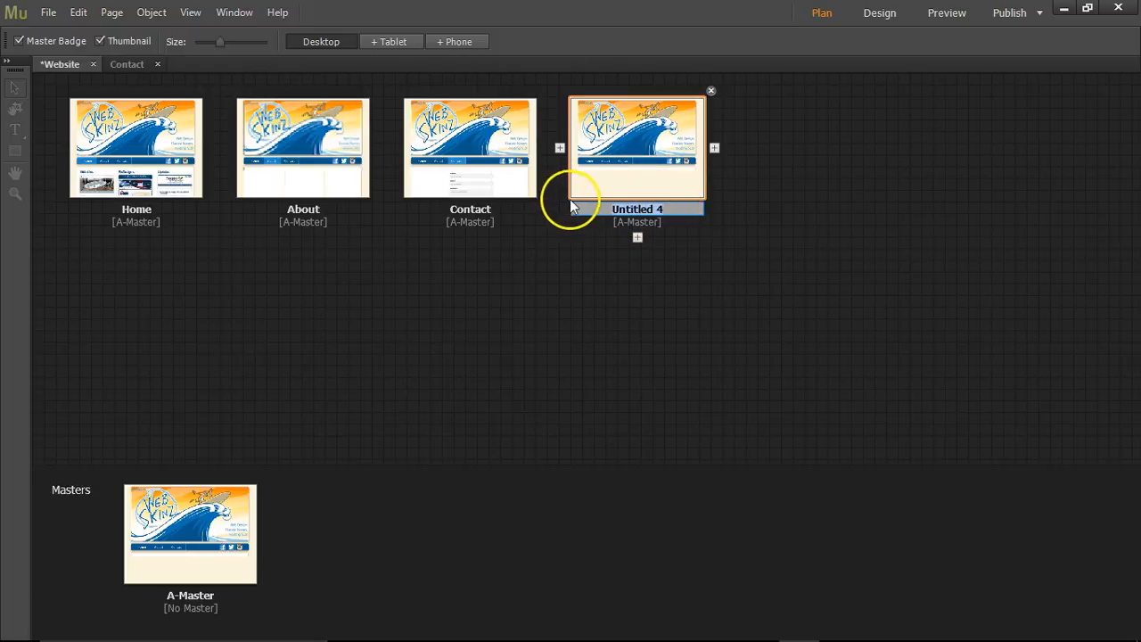
{"action": "type", "text": "contact_thankyou"}
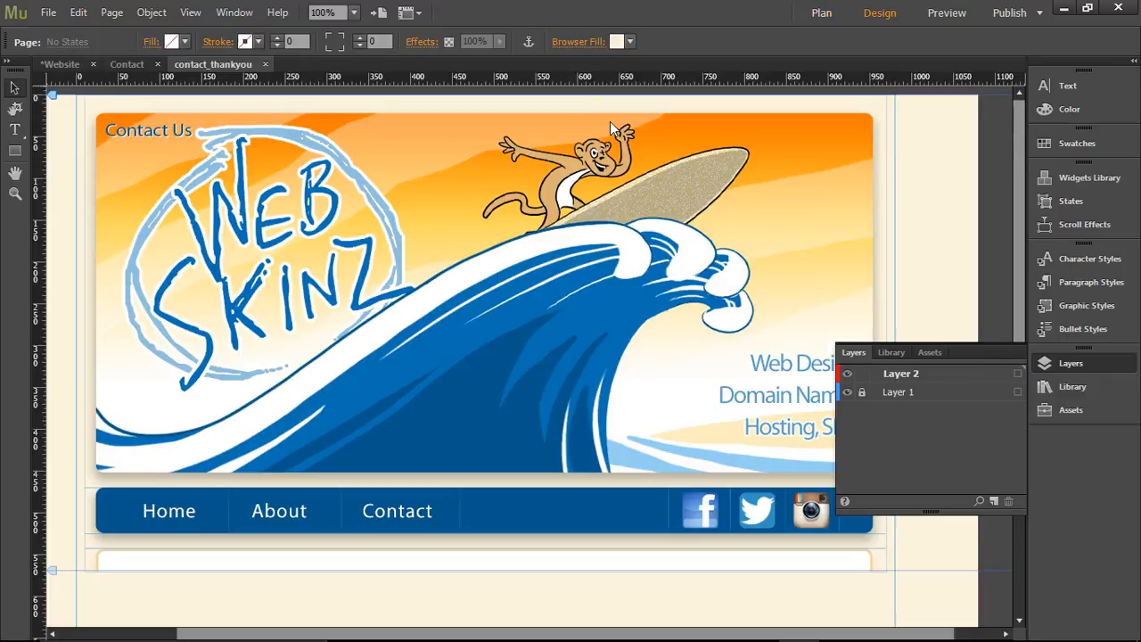
{"action": "scroll", "scroll_direction": "down", "scroll_amount": 3}
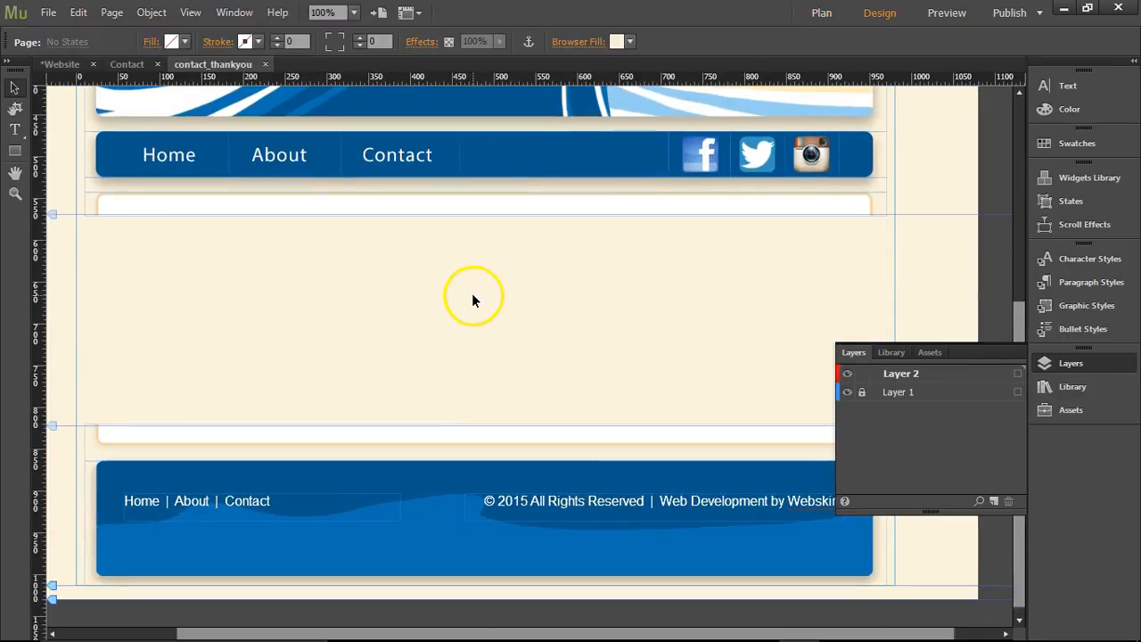
Shrink the content frame and write 'Thank you for contacting us' in it
{"action": "left_click", "coordinate": [473, 300]}
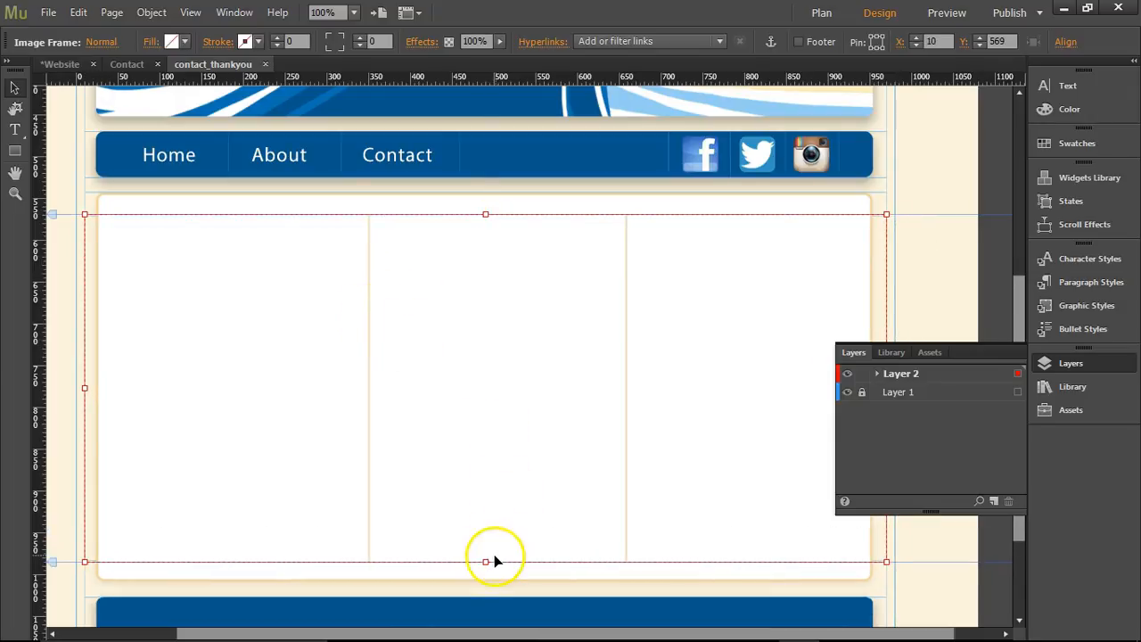
{"action": "left_click_drag", "start_coordinate": [485, 562], "coordinate": [484, 396]}
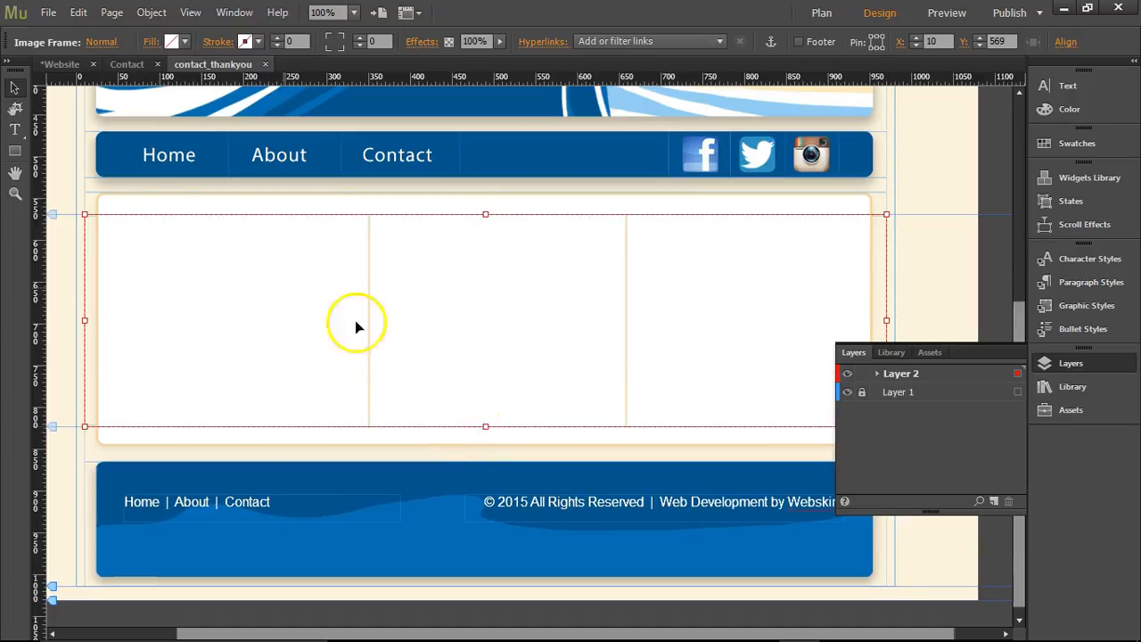
{"action": "mouse_move", "coordinate": [146, 246]}
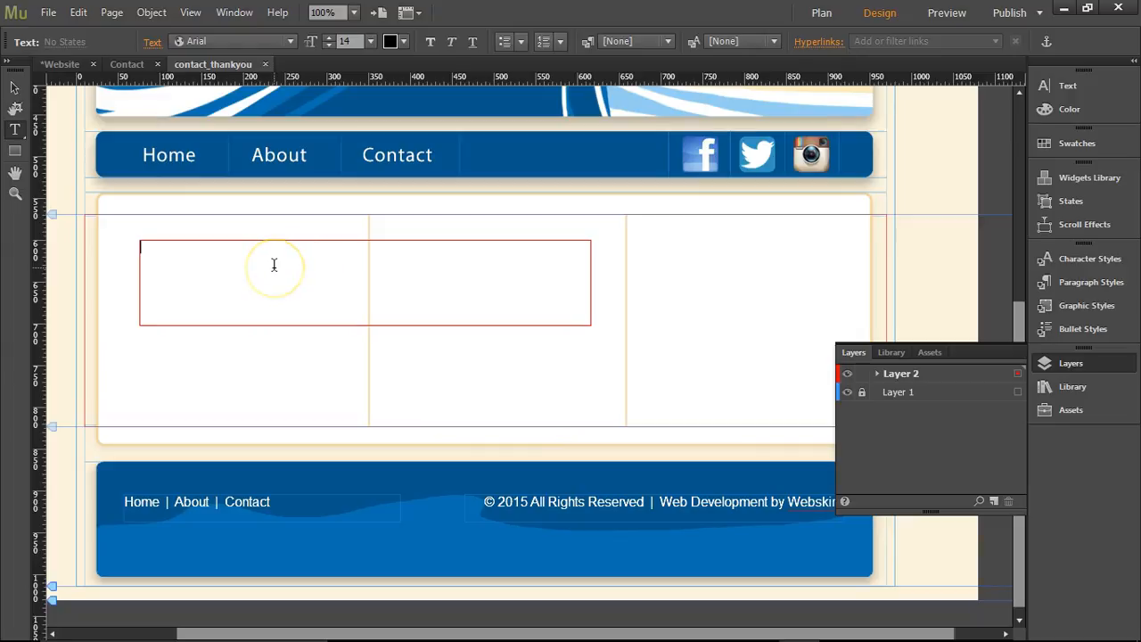
{"action": "type", "text": "Thank you for co"}
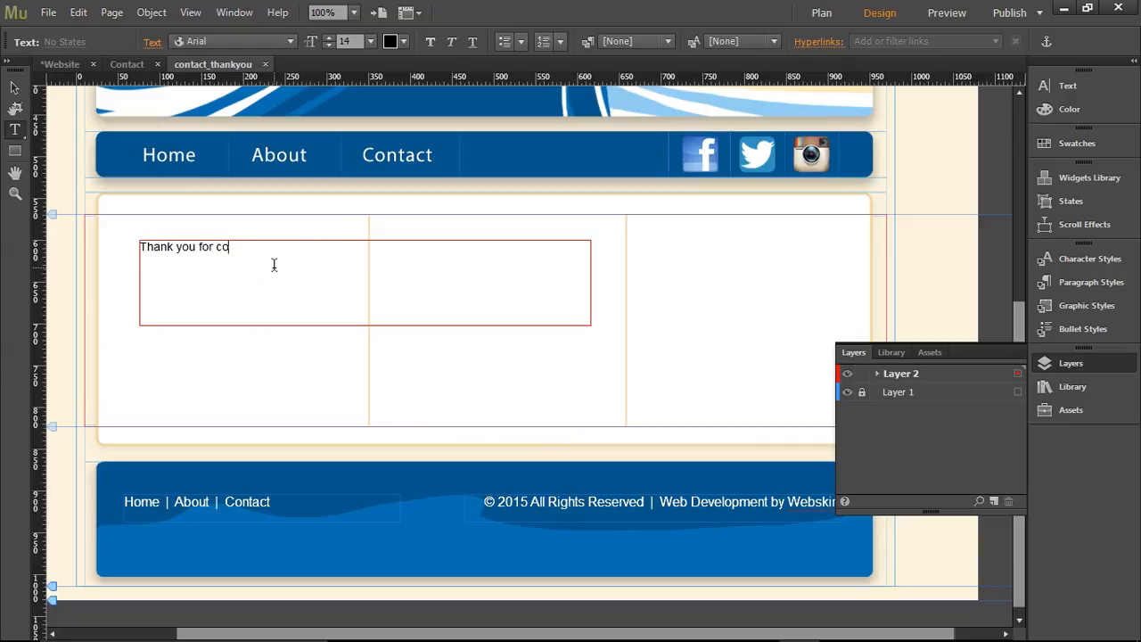
{"action": "type", "text": "ntacting us"}
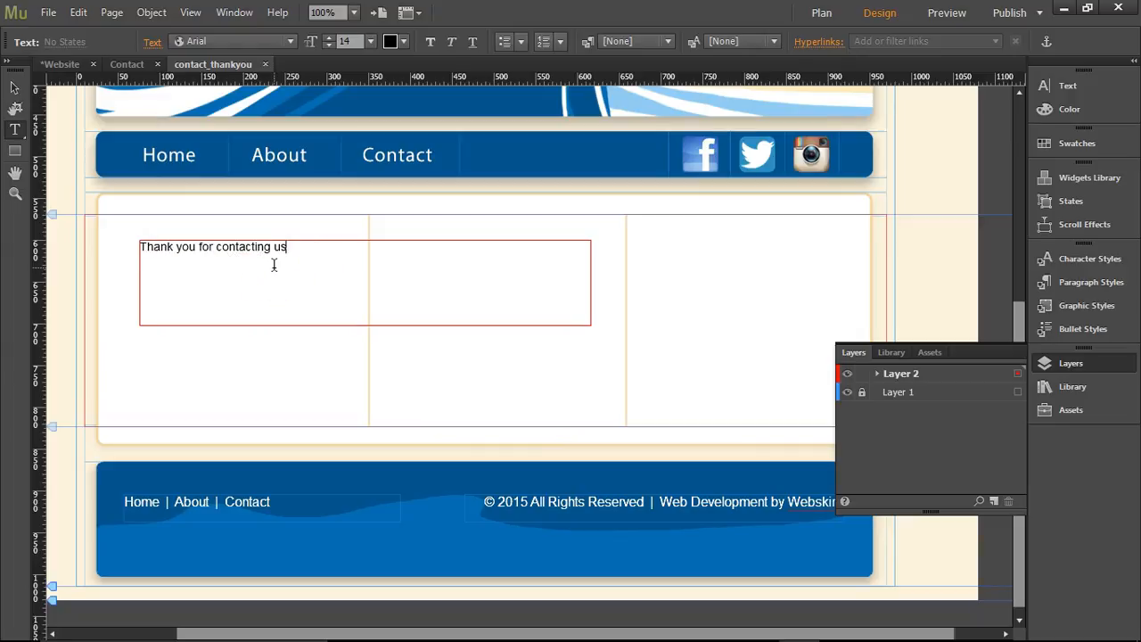
Add 'We will be getting back to you within 24 hrs' signed Gary, Webskinz.com
{"action": "type", "text": "We wi"}
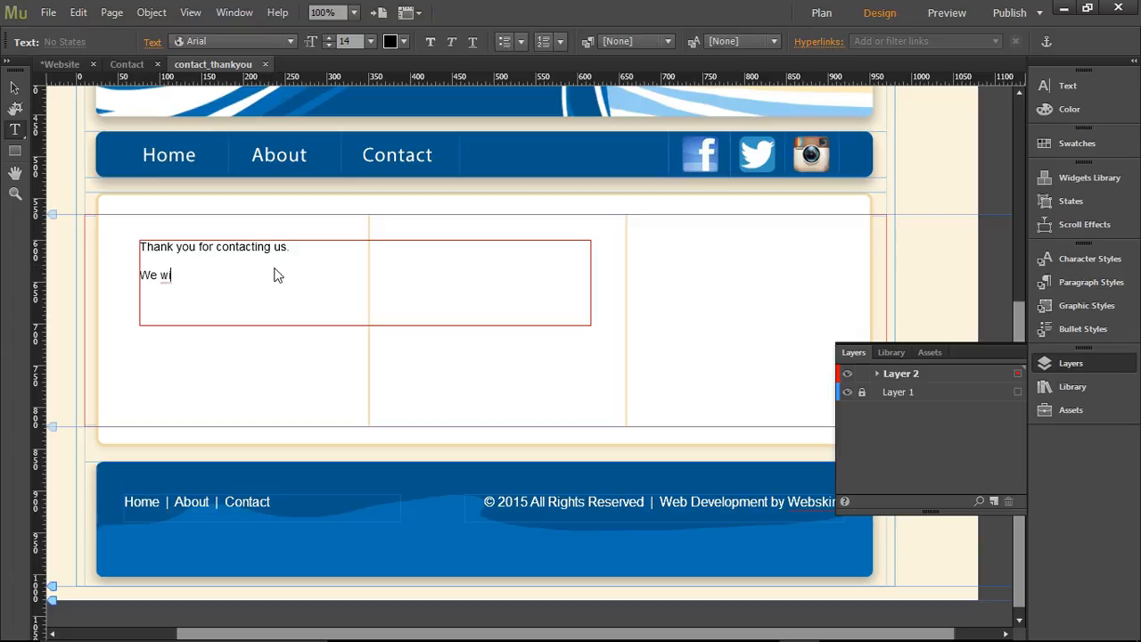
{"action": "type", "text": "ill be gett"}
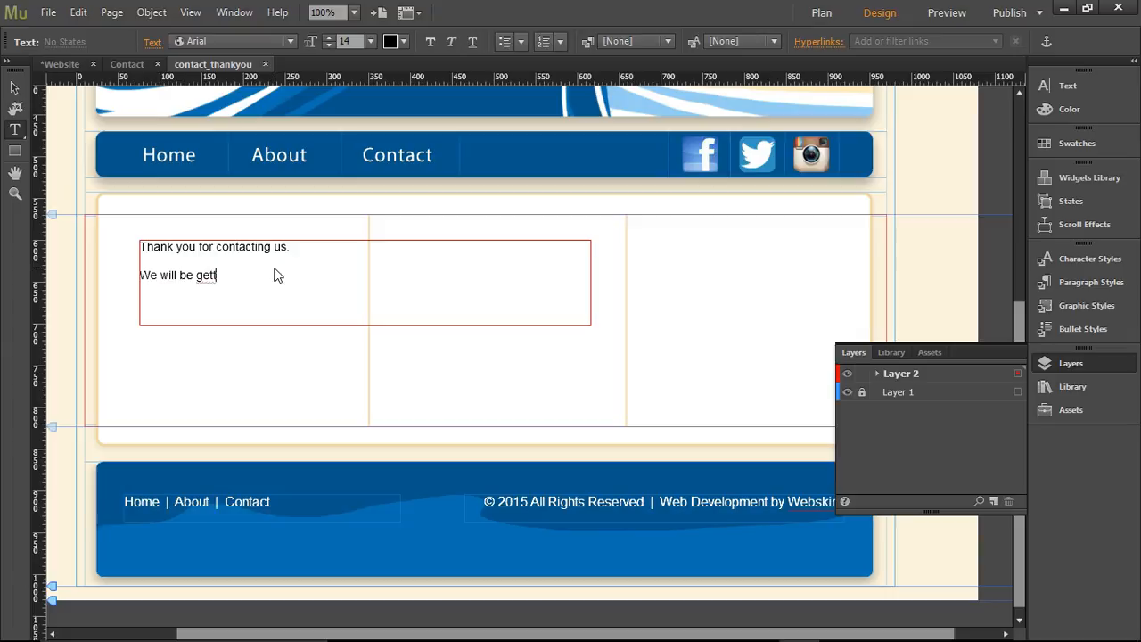
{"action": "type", "text": "gin back to you"}
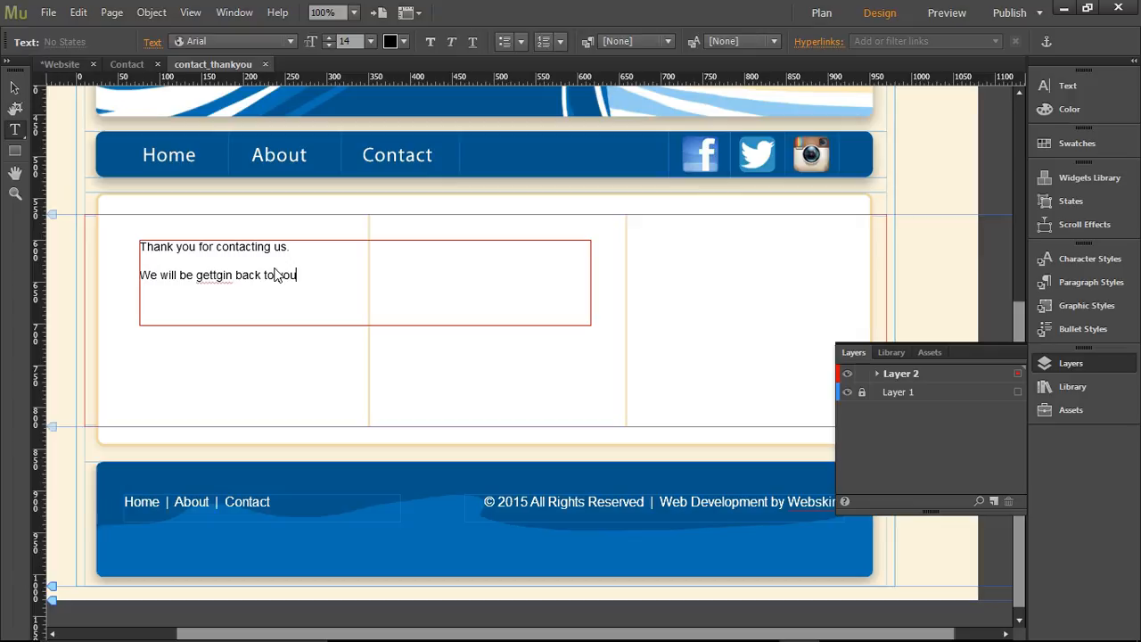
{"action": "type", "text": "within 24 hrs"}
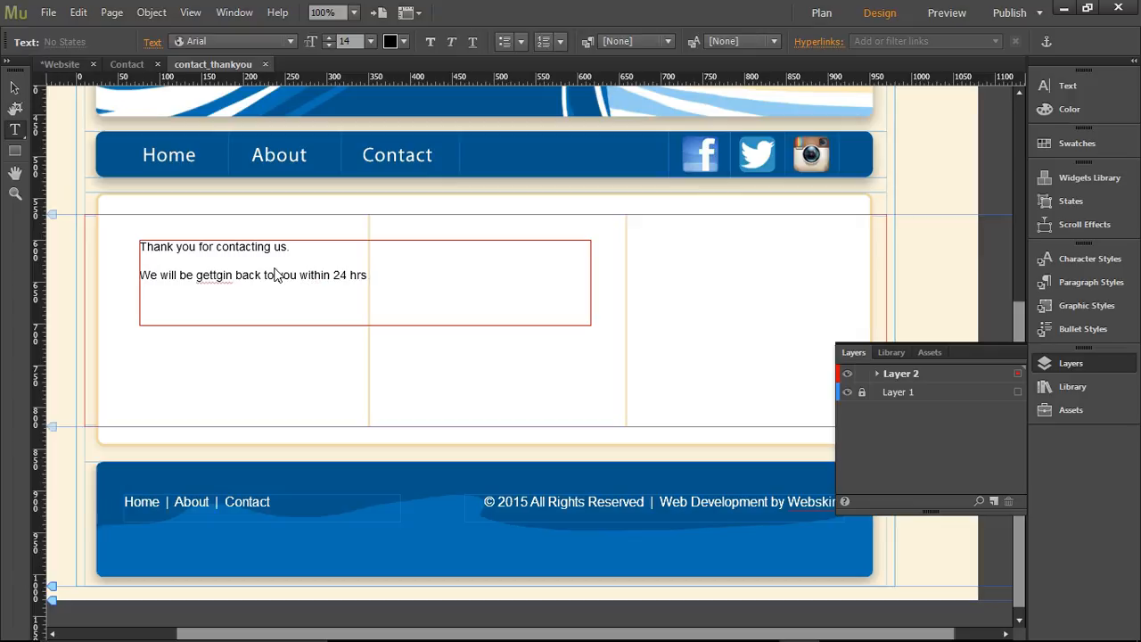
{"action": "type", "text": "Gary"}
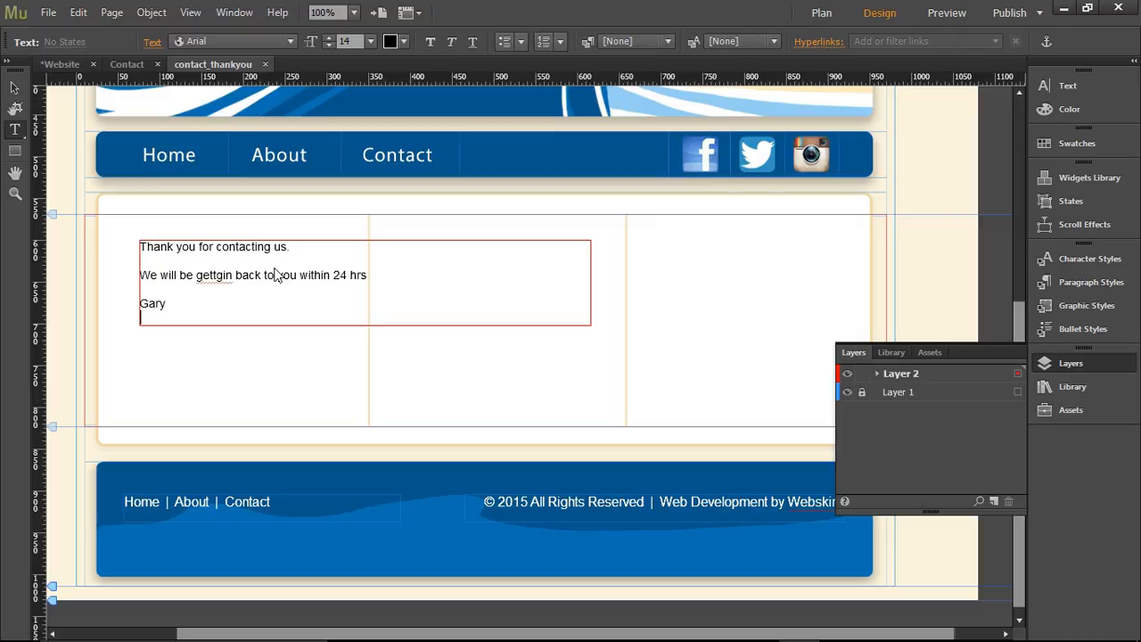
{"action": "type", "text": "Webskz"}
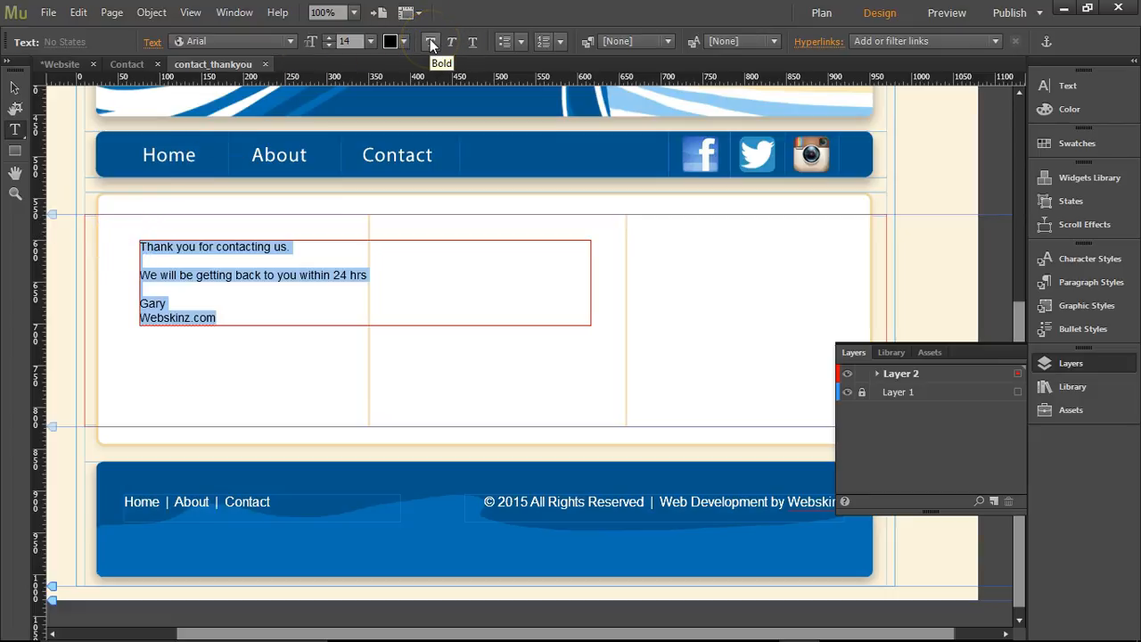
Make the thank-you message bold, size 18 and dark grey colour 524741
{"action": "left_click", "coordinate": [432, 41]}
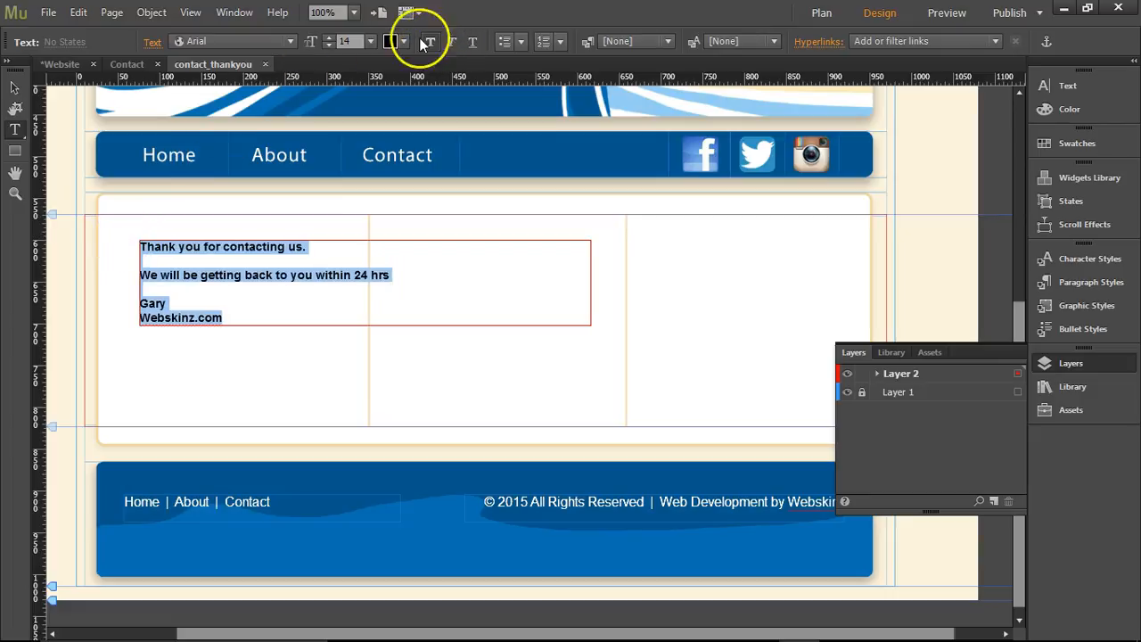
{"action": "left_click", "coordinate": [371, 41]}
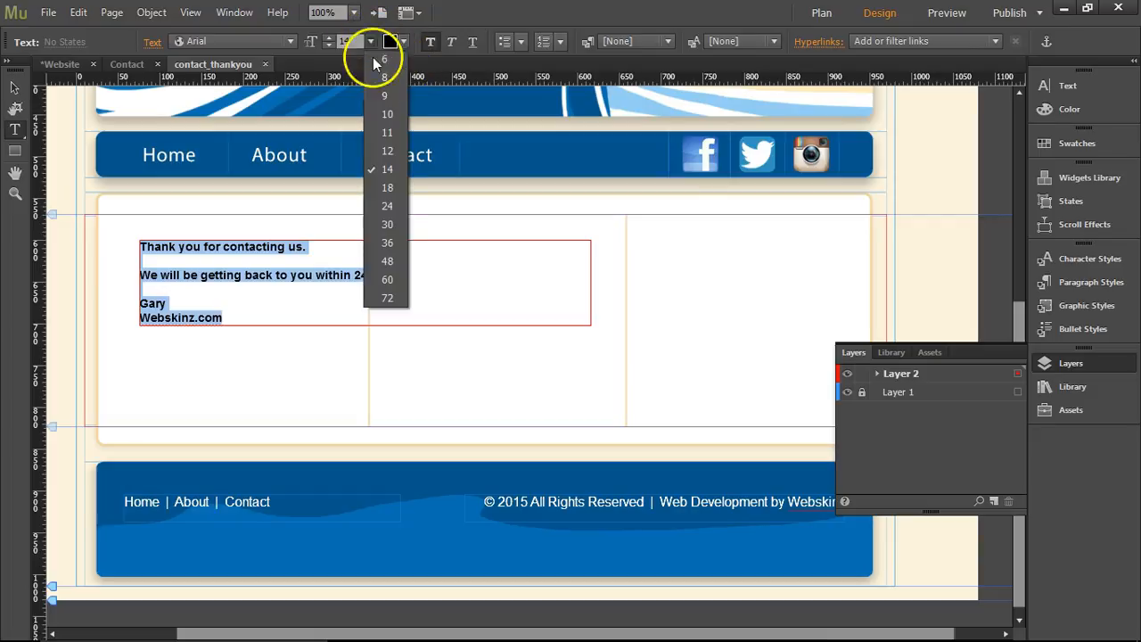
{"action": "left_click", "coordinate": [386, 187]}
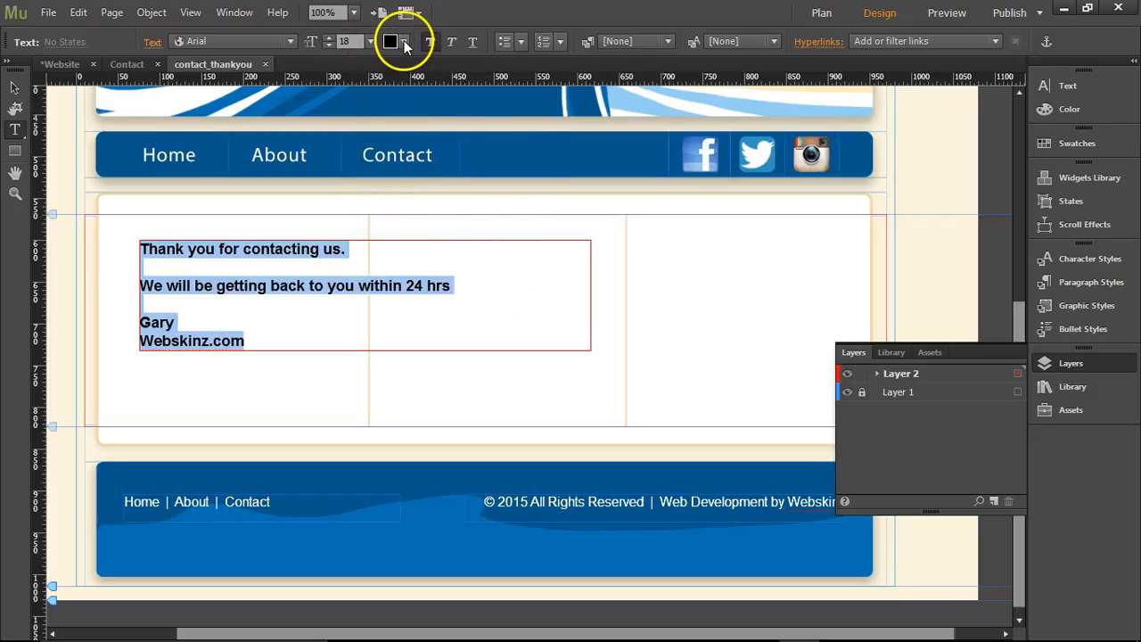
{"action": "left_click", "coordinate": [390, 41]}
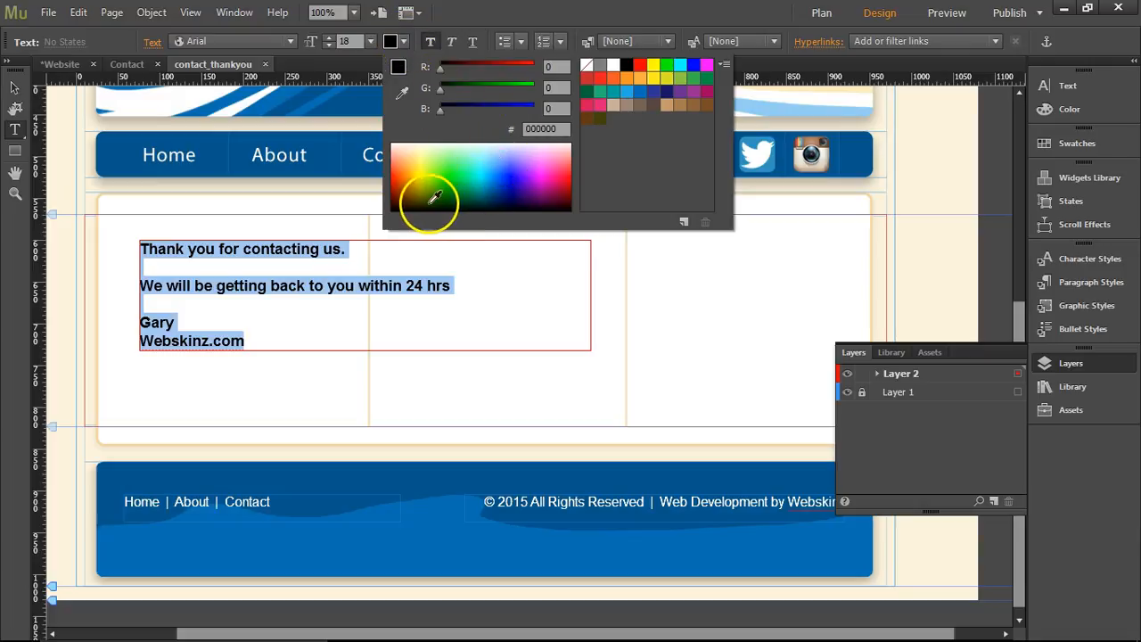
{"action": "left_click", "coordinate": [508, 196]}
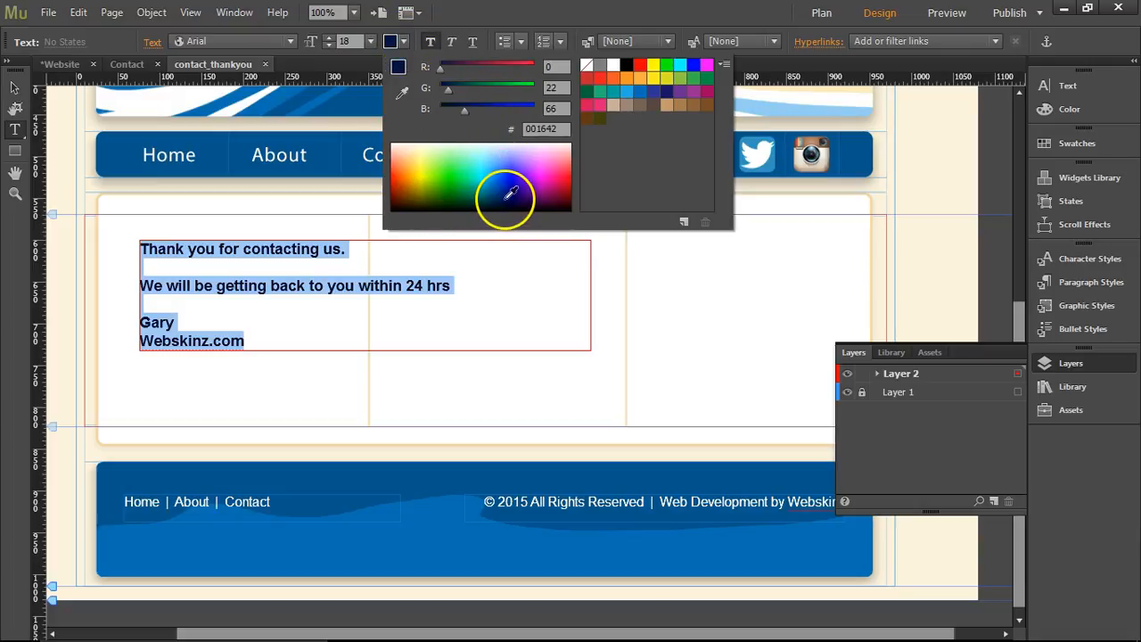
{"action": "left_click", "coordinate": [640, 105]}
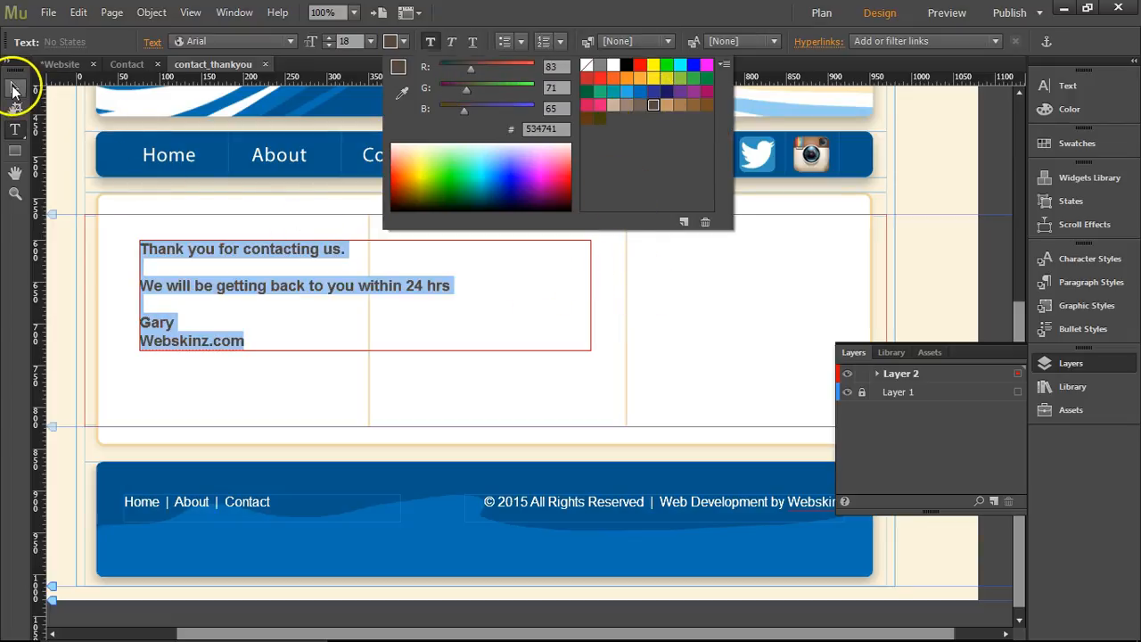
{"action": "left_click", "coordinate": [947, 12]}
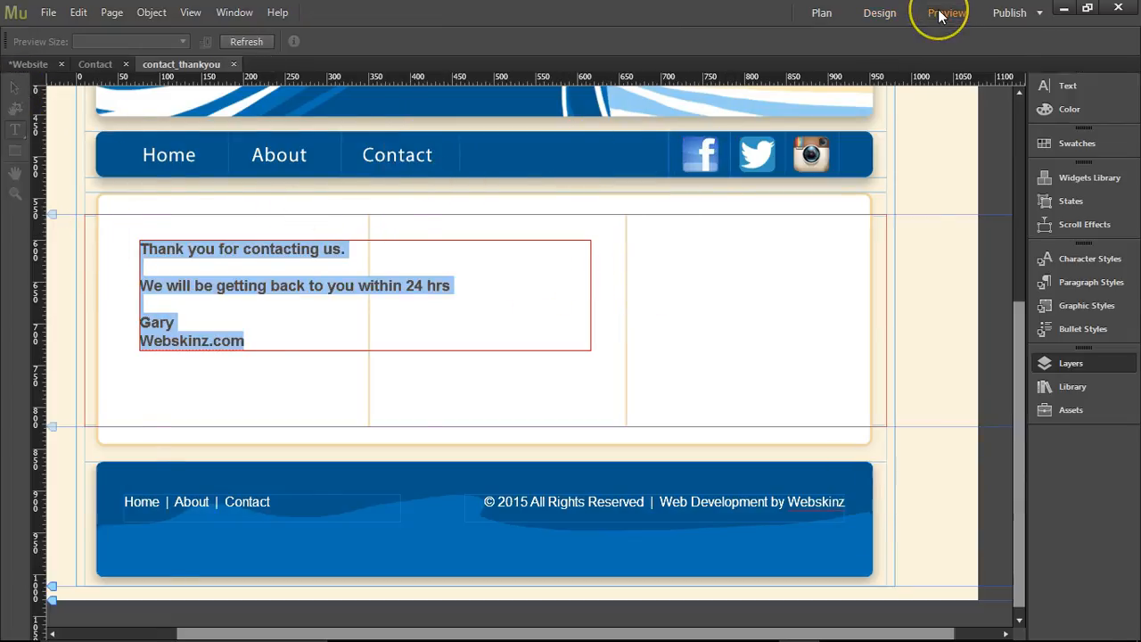
Preview the finished thank-you page
{"action": "left_click", "coordinate": [945, 13]}
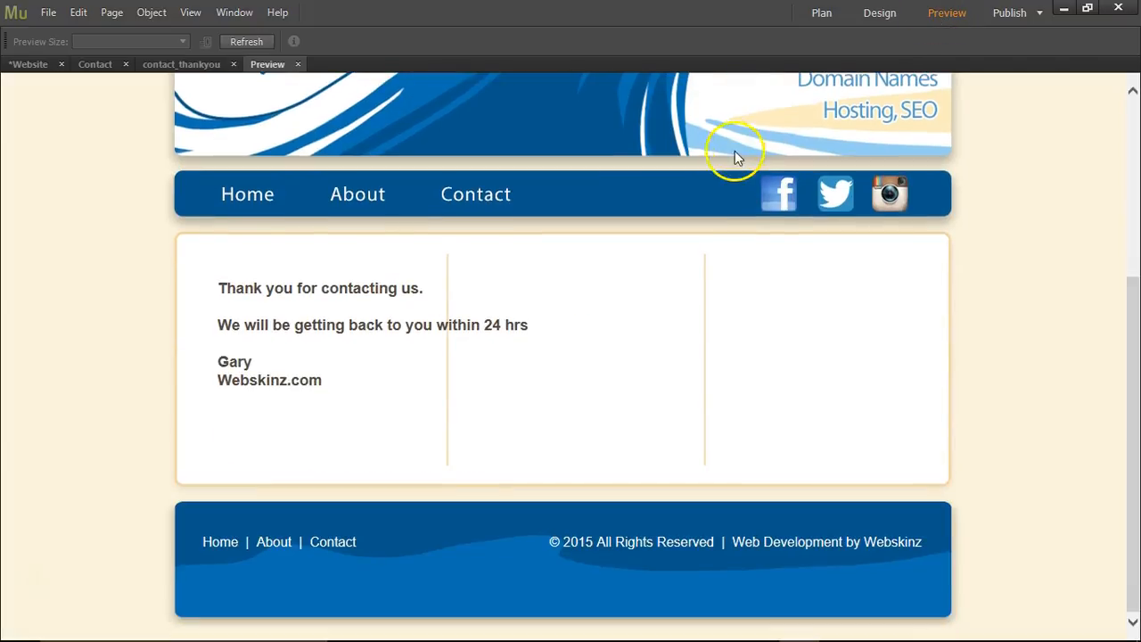
{"action": "mouse_move", "coordinate": [656, 394]}
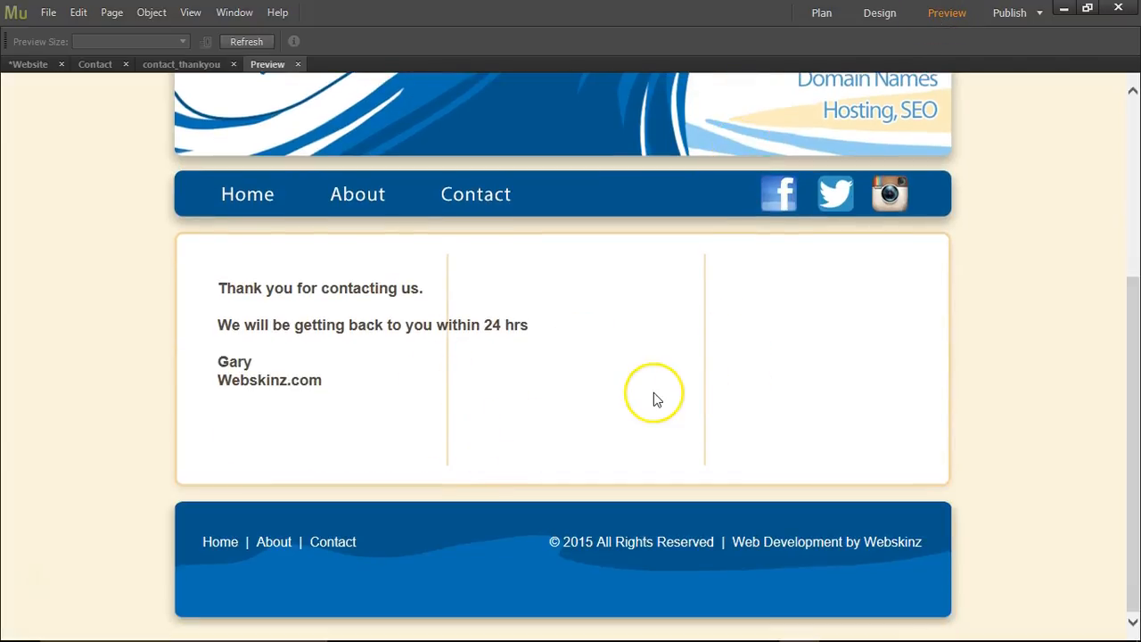
{"action": "mouse_move", "coordinate": [317, 75]}
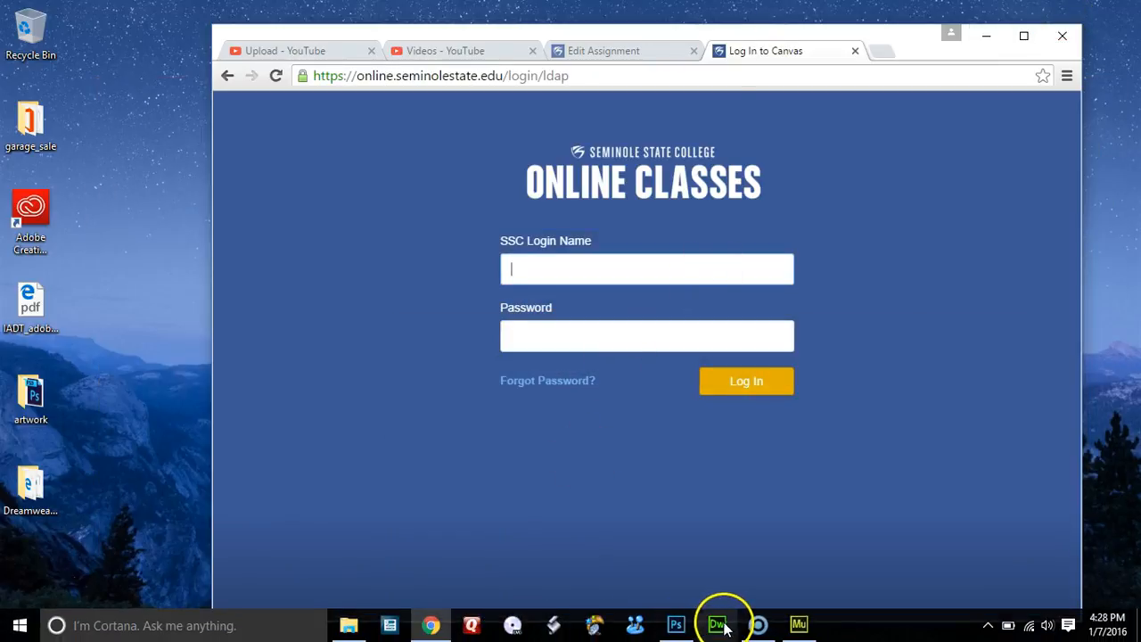
{"action": "mouse_move", "coordinate": [675, 624]}
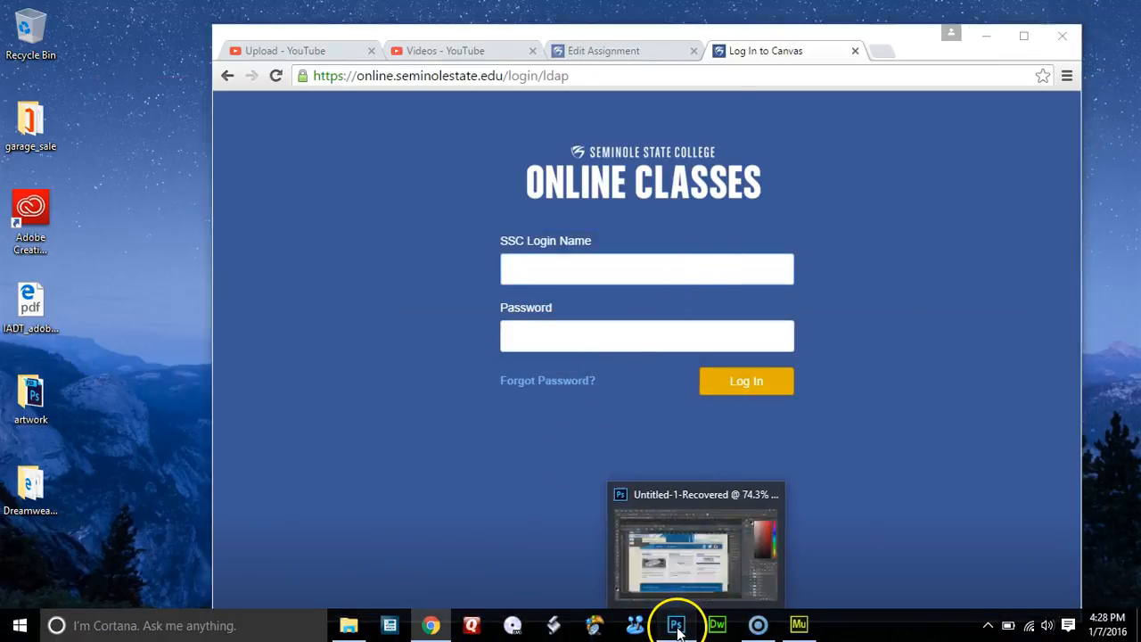
In Photoshop open index_2015_05.png and marquee-select the content box's middle column
{"action": "left_click", "coordinate": [674, 624]}
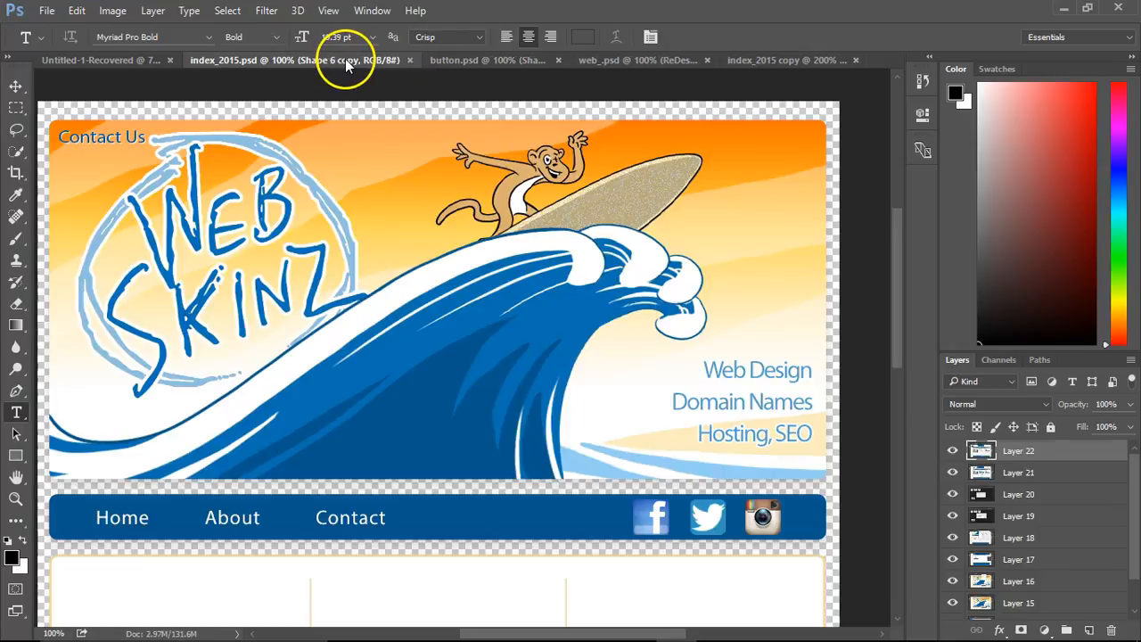
{"action": "scroll", "scroll_direction": "down", "scroll_amount": 3}
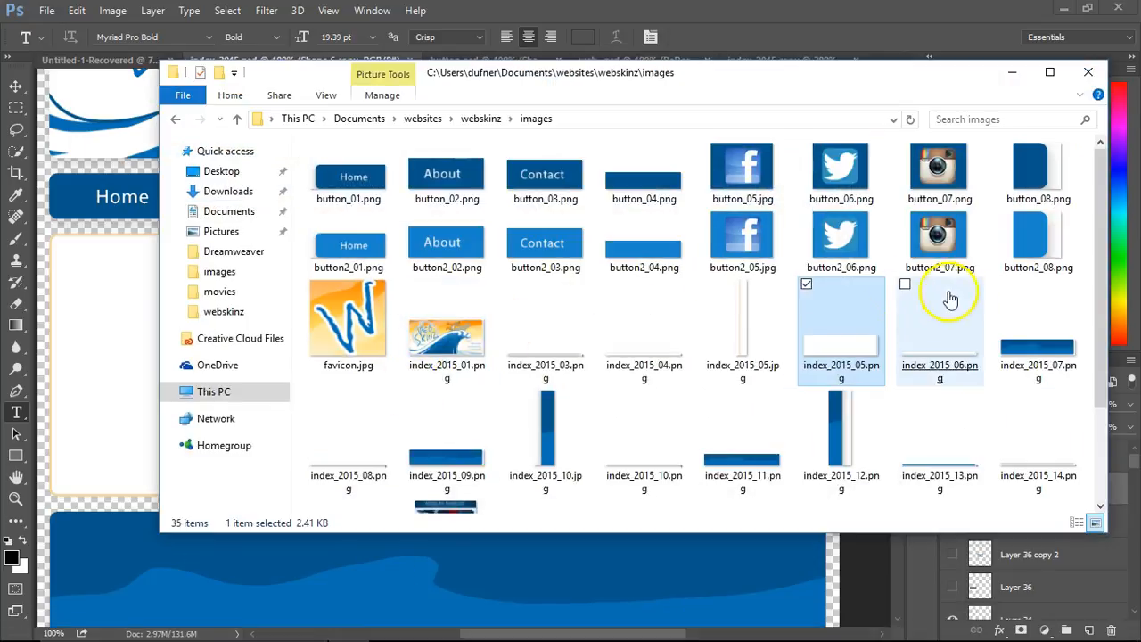
{"action": "double_click", "coordinate": [842, 338]}
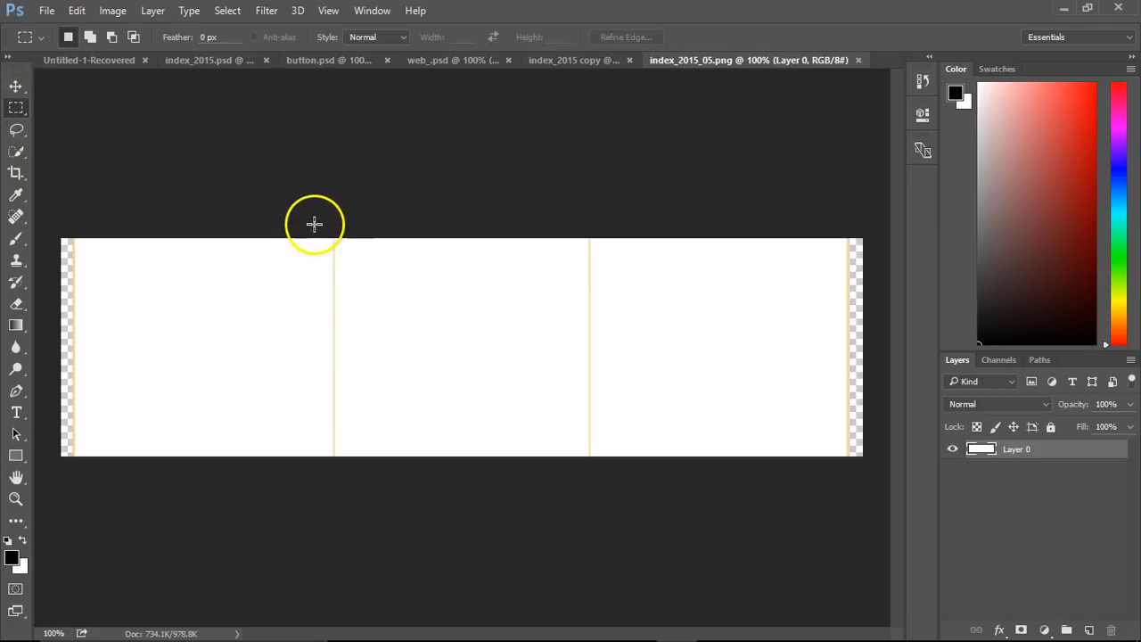
{"action": "left_click_drag", "start_coordinate": [314, 225], "coordinate": [620, 456]}
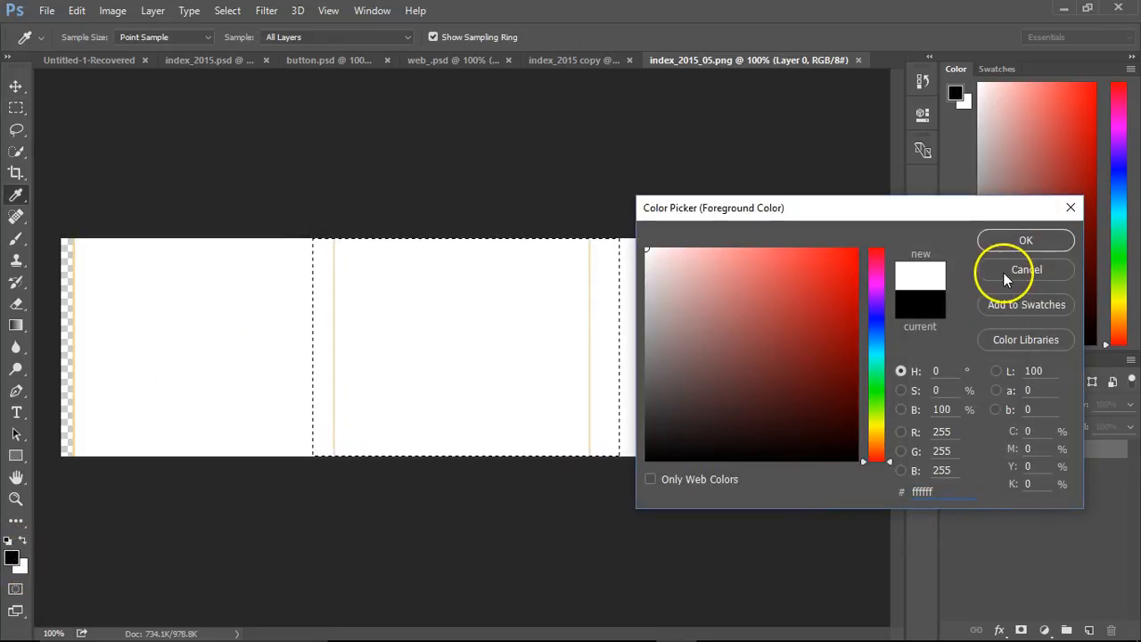
{"action": "left_click", "coordinate": [1027, 269]}
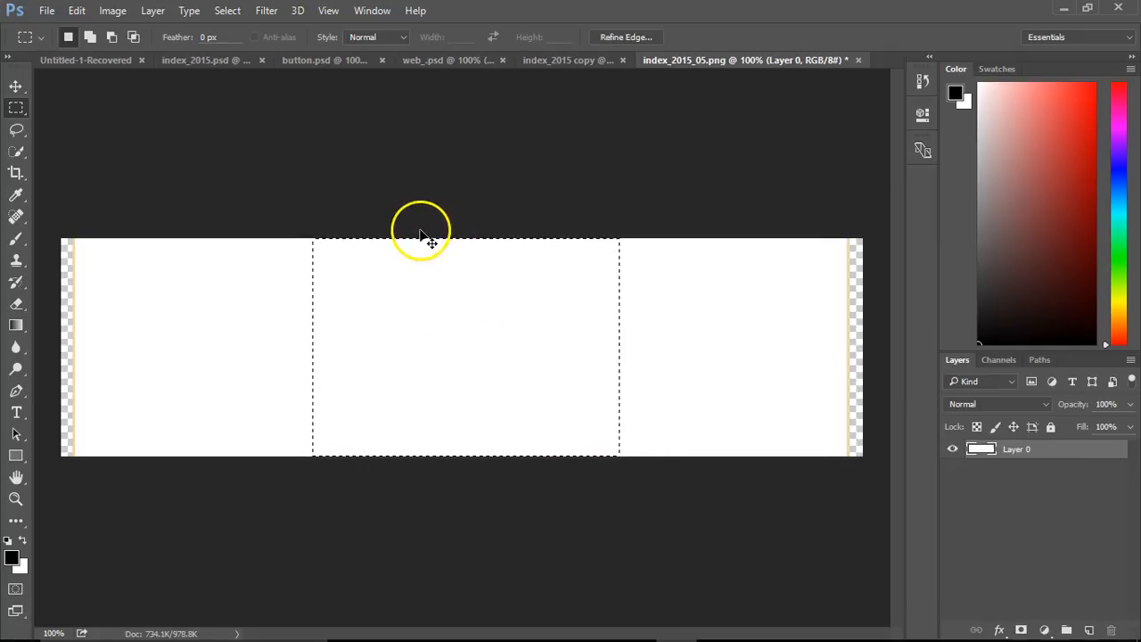
{"action": "left_click", "coordinate": [46, 11]}
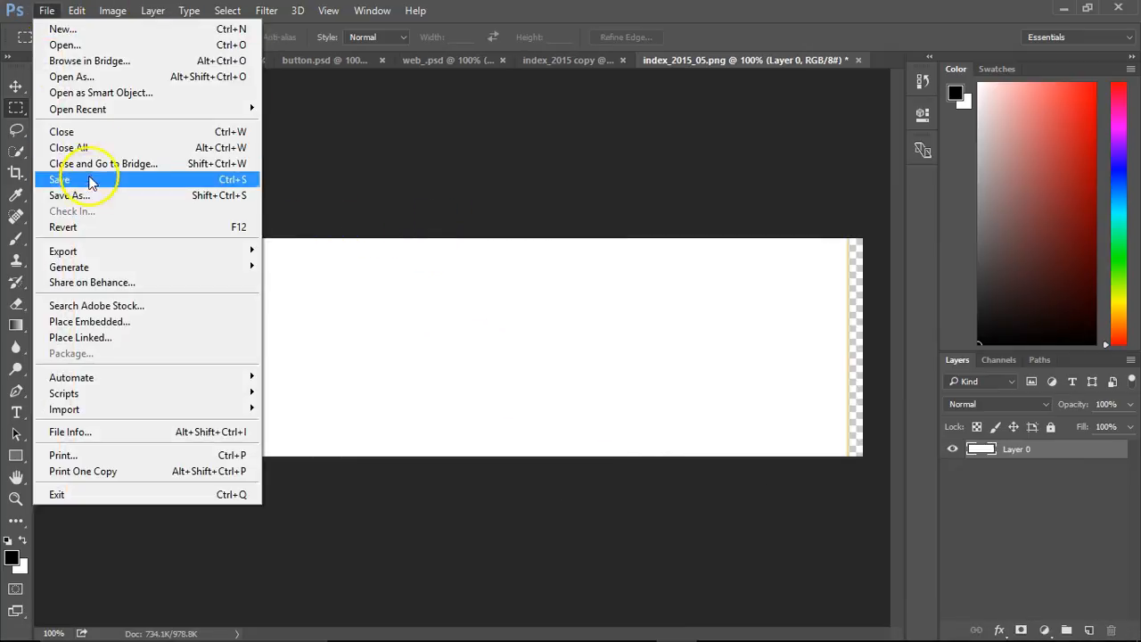
Export the image via Save for Web with the format set to PNG-24
{"action": "left_click", "coordinate": [62, 250]}
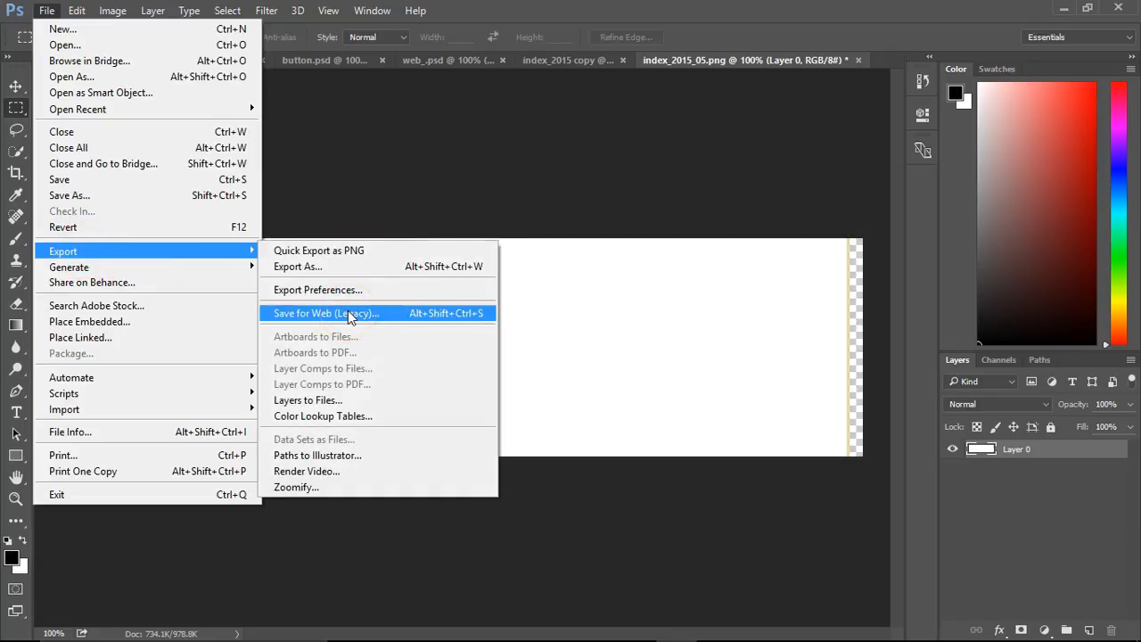
{"action": "left_click", "coordinate": [326, 314]}
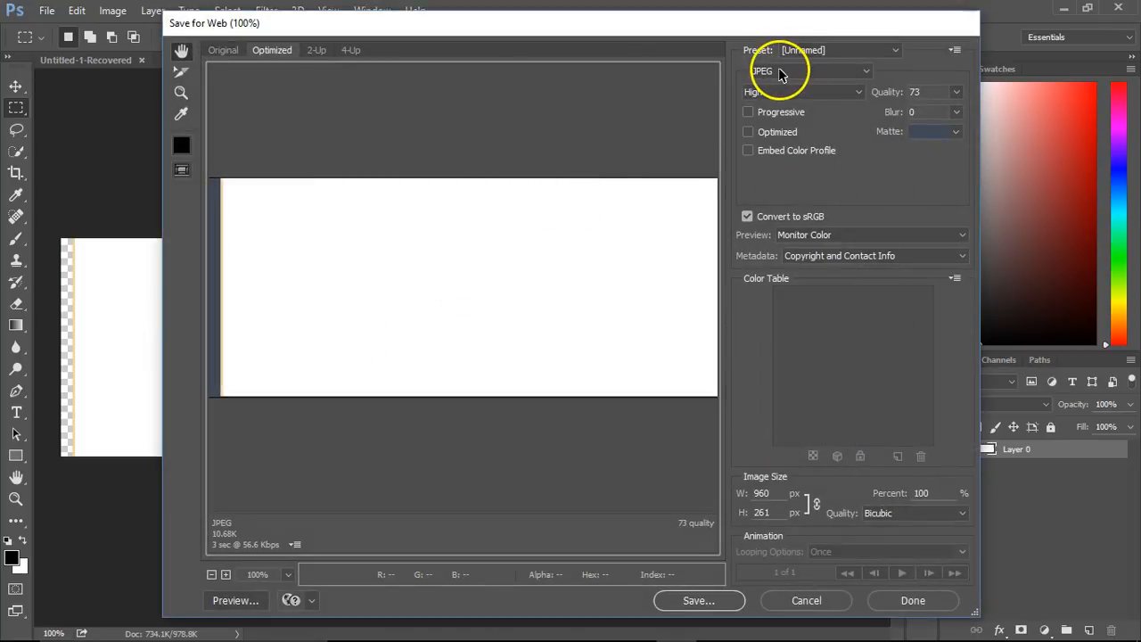
{"action": "left_click", "coordinate": [810, 71]}
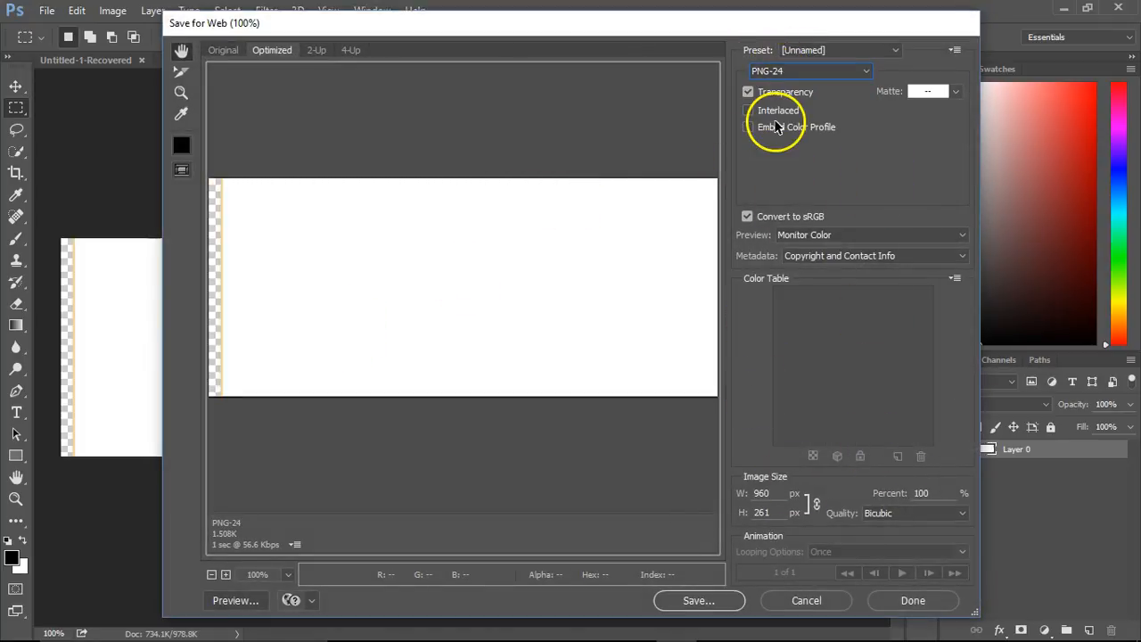
{"action": "left_click", "coordinate": [699, 599]}
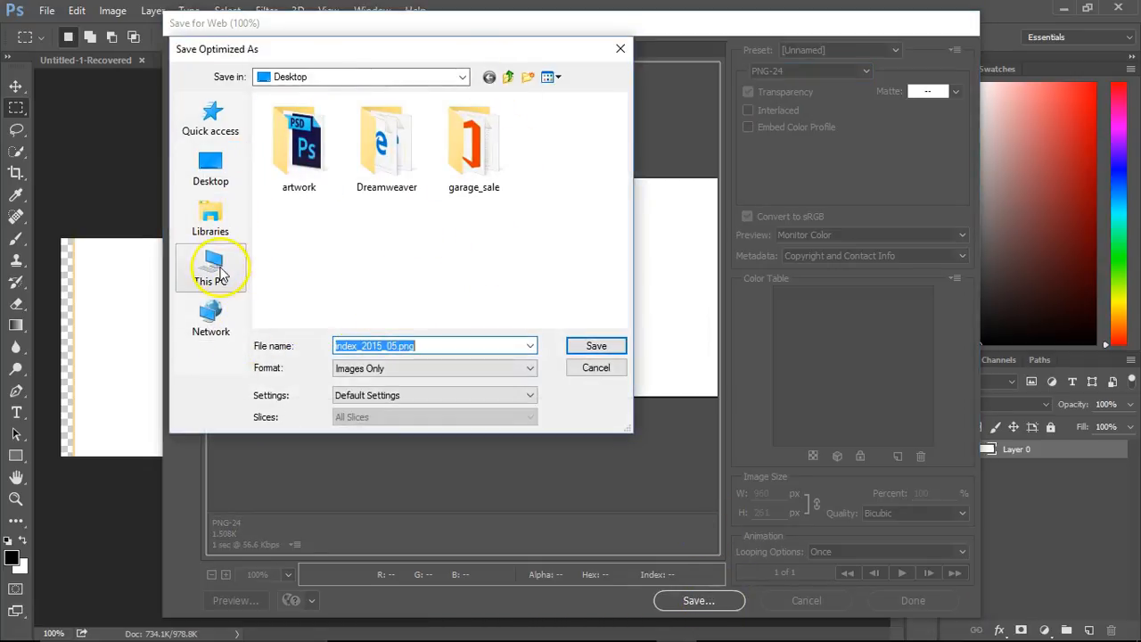
Save it into the webskinz site's images folder as bdoy_content_novert.png
{"action": "left_click", "coordinate": [461, 76]}
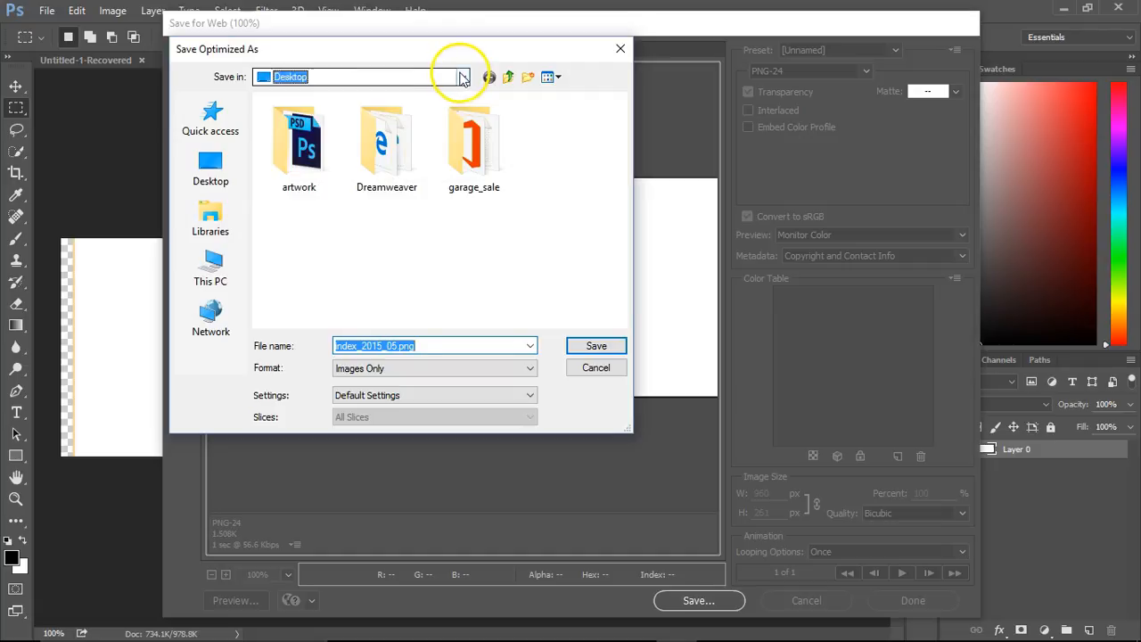
{"action": "left_click", "coordinate": [463, 77]}
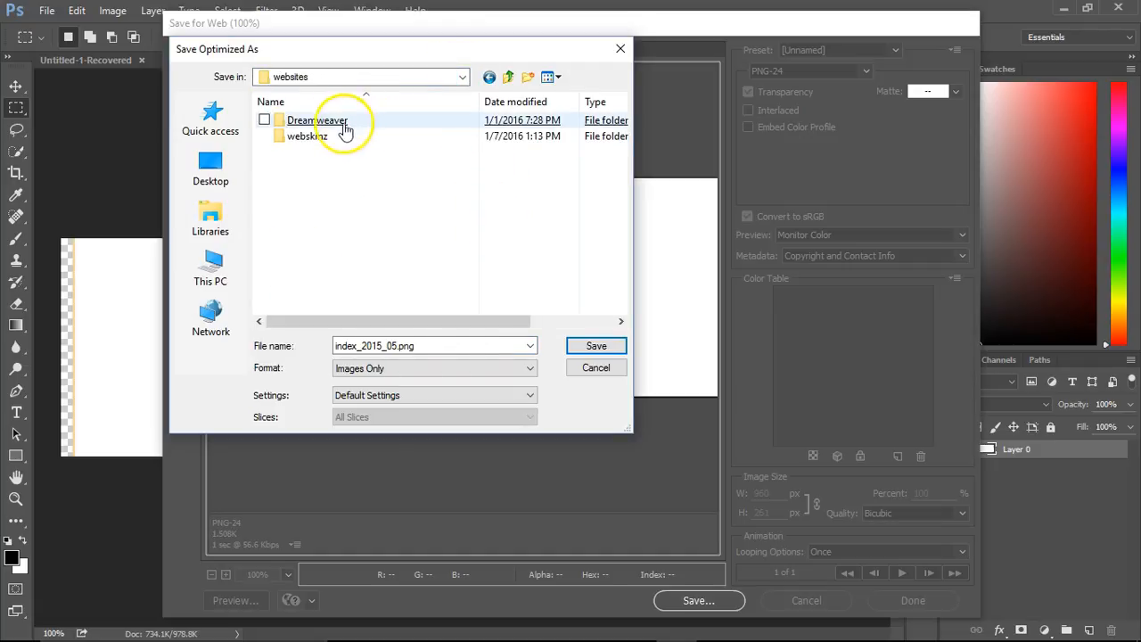
{"action": "double_click", "coordinate": [307, 135]}
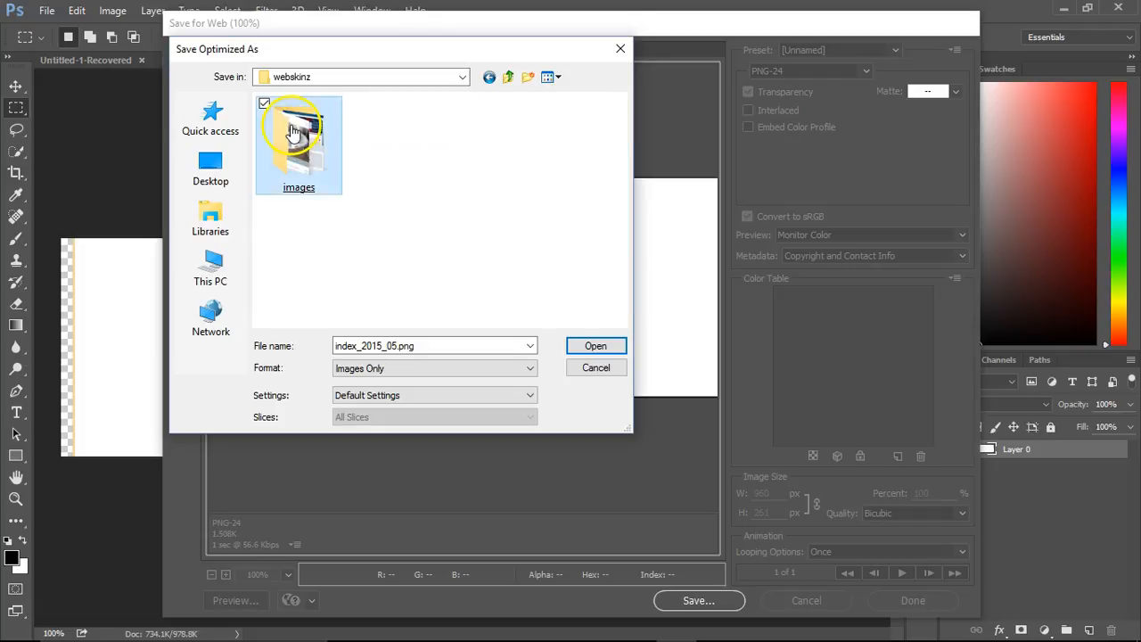
{"action": "double_click", "coordinate": [300, 143]}
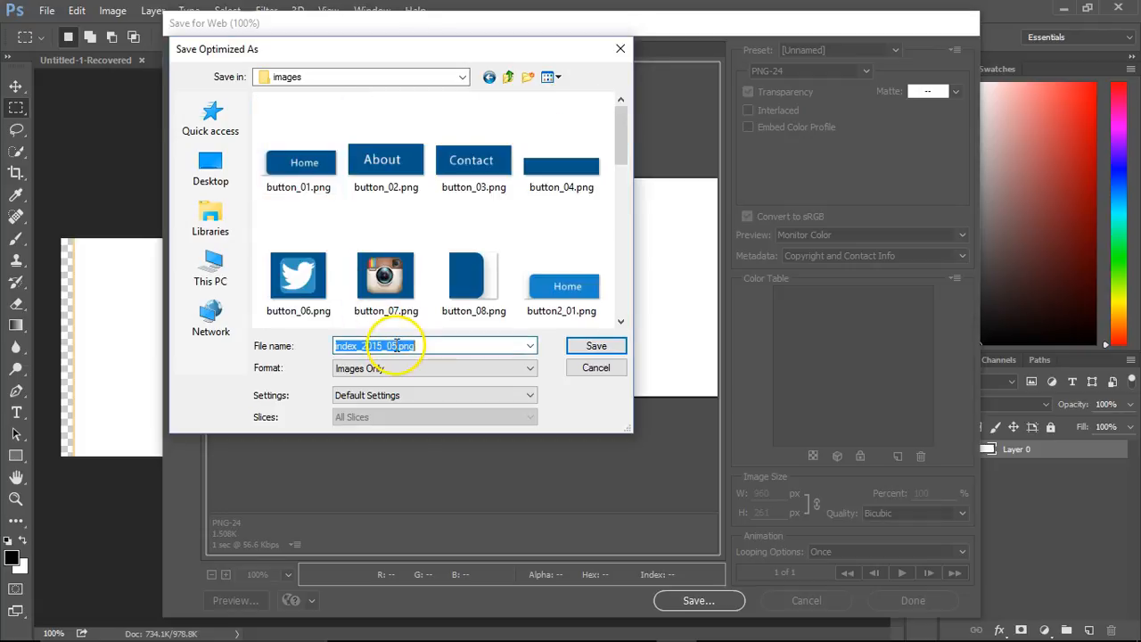
{"action": "mouse_move", "coordinate": [271, 347]}
{"action": "type", "text": "bdoy_content_novert"}
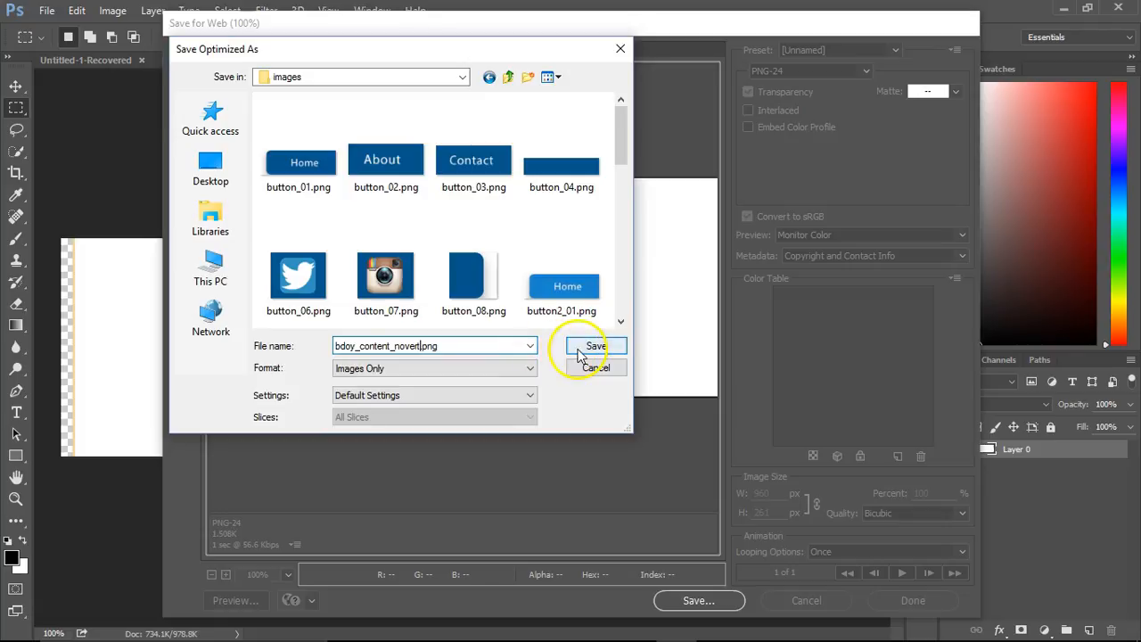
{"action": "left_click", "coordinate": [595, 345]}
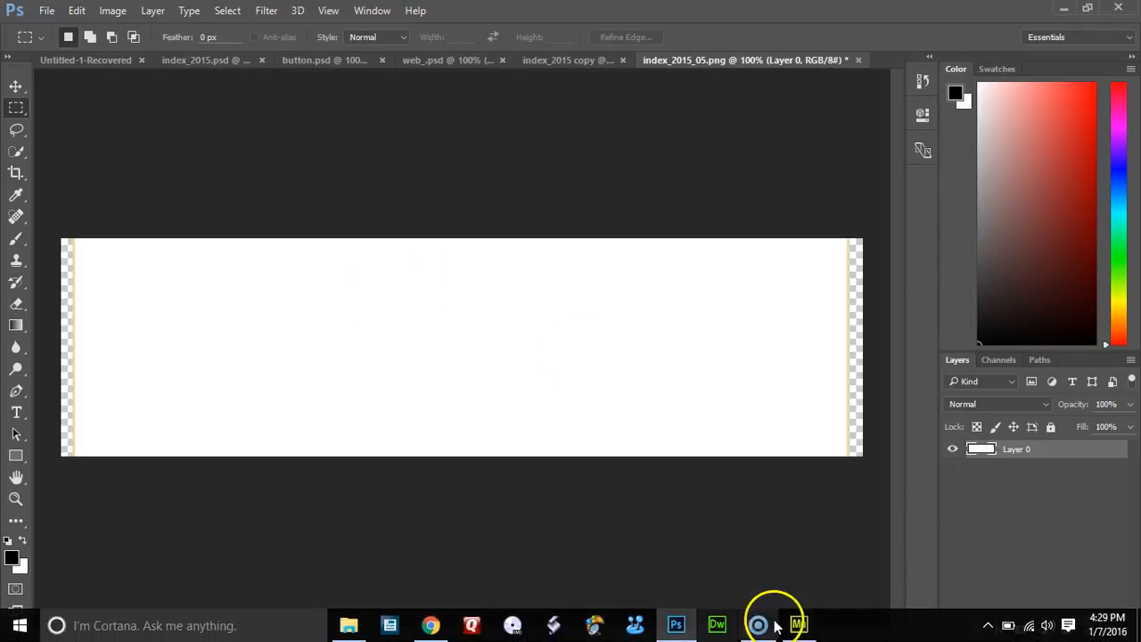
Return to Muse, cancel the Relink dialog and show Layer 1 again
{"action": "left_click", "coordinate": [755, 624]}
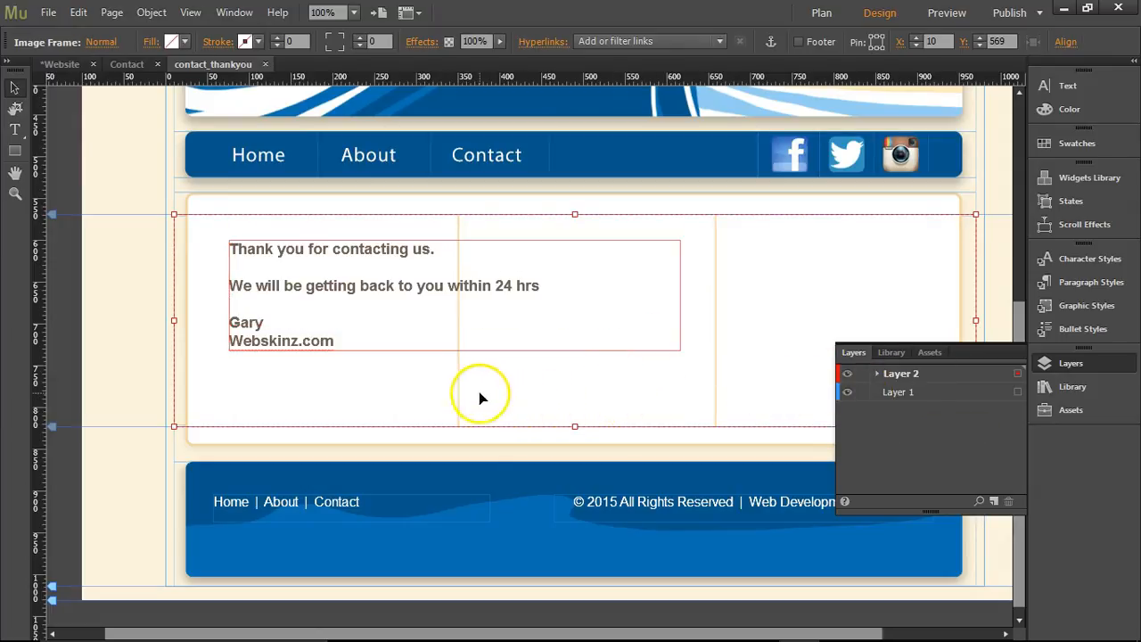
{"action": "mouse_move", "coordinate": [535, 393]}
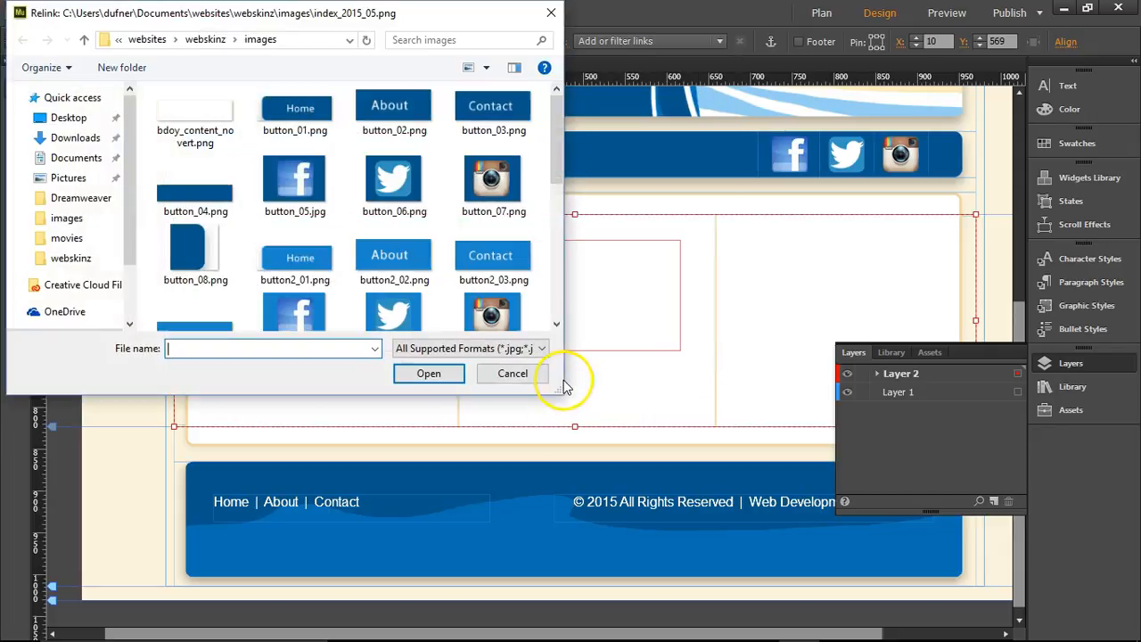
{"action": "left_click", "coordinate": [194, 116]}
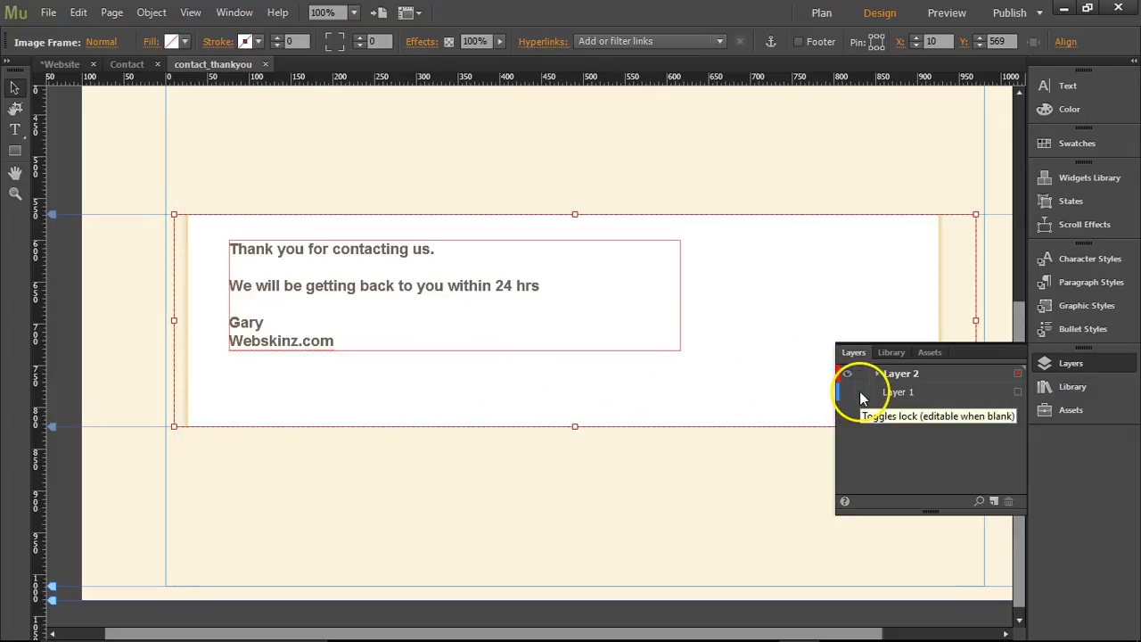
{"action": "left_click", "coordinate": [847, 393]}
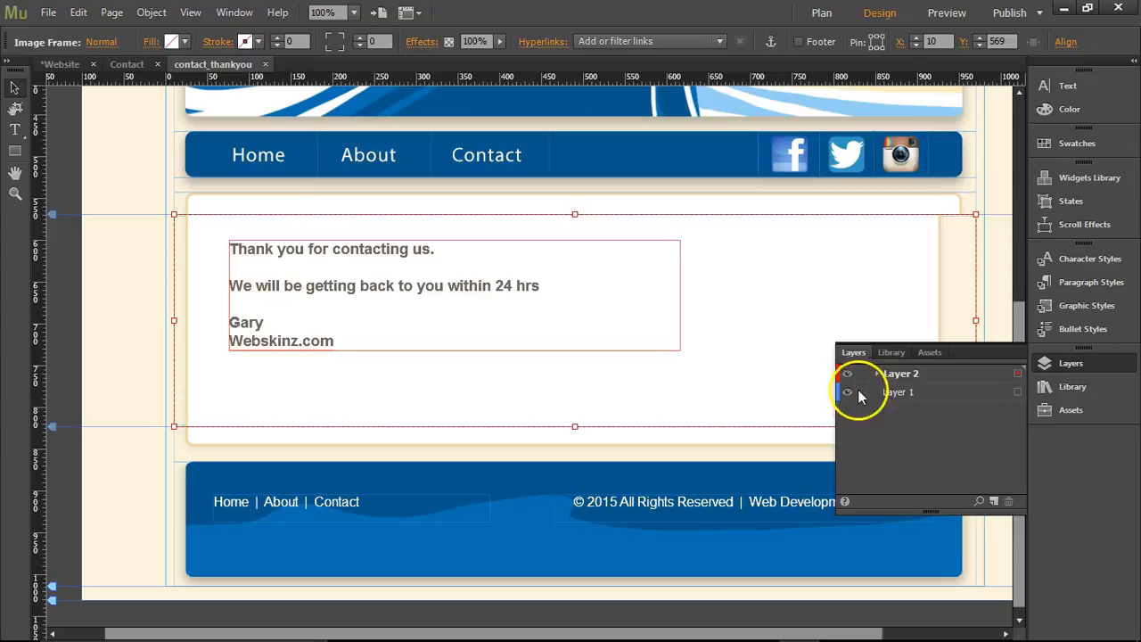
Lock Layer 1 against edits and switch to the Contact page
{"action": "left_click", "coordinate": [860, 393]}
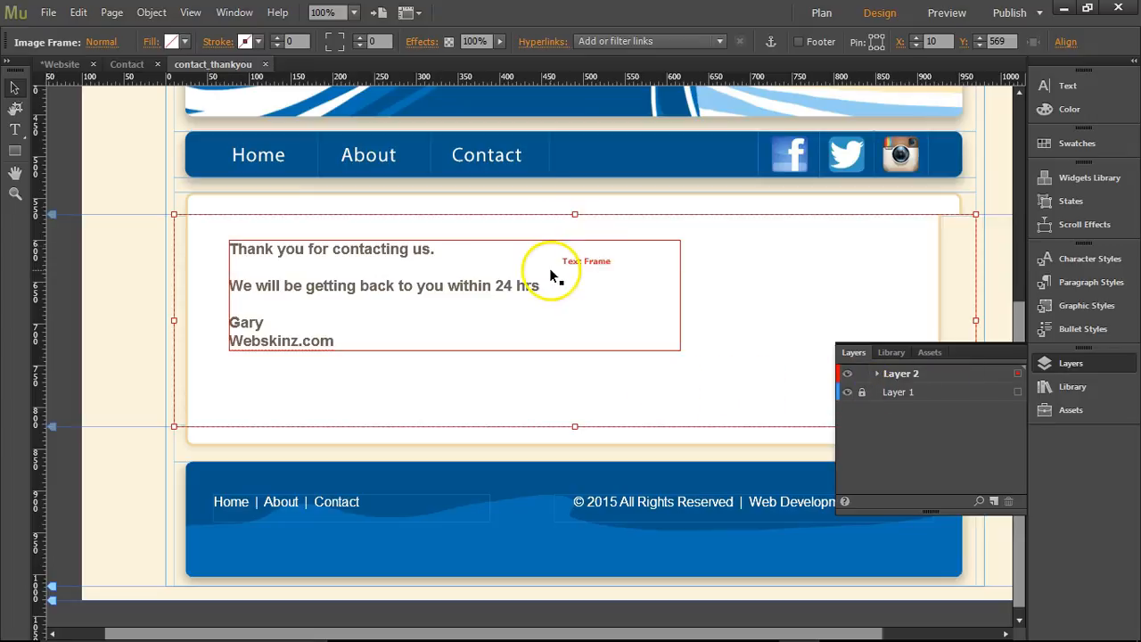
{"action": "left_click", "coordinate": [125, 64]}
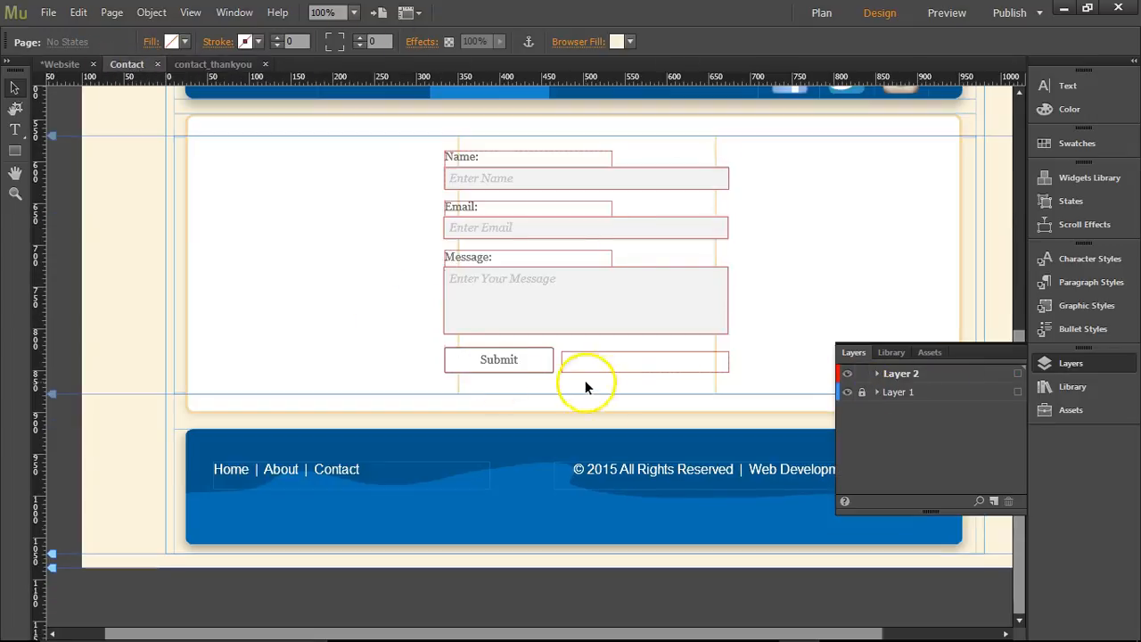
{"action": "right_click", "coordinate": [586, 387]}
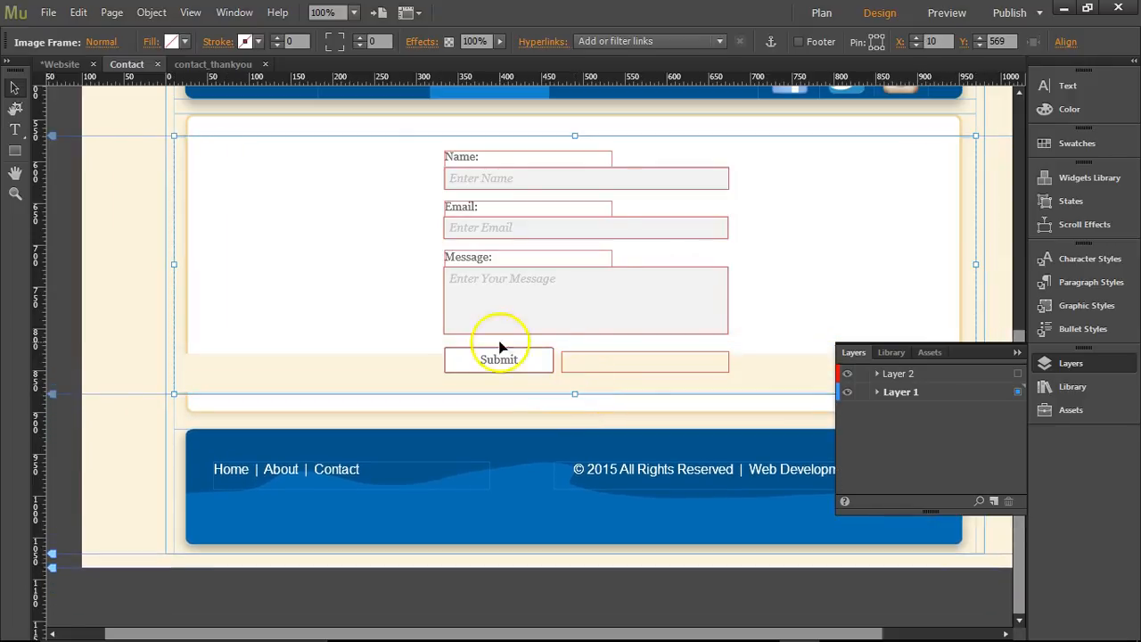
{"action": "mouse_move", "coordinate": [378, 314]}
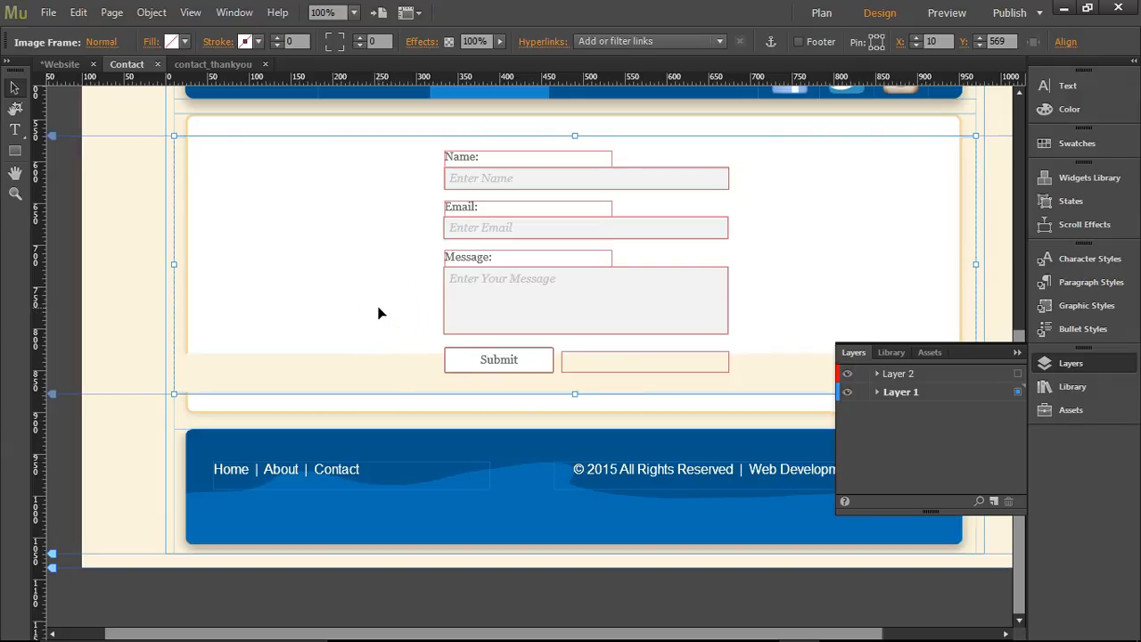
{"action": "mouse_move", "coordinate": [374, 317]}
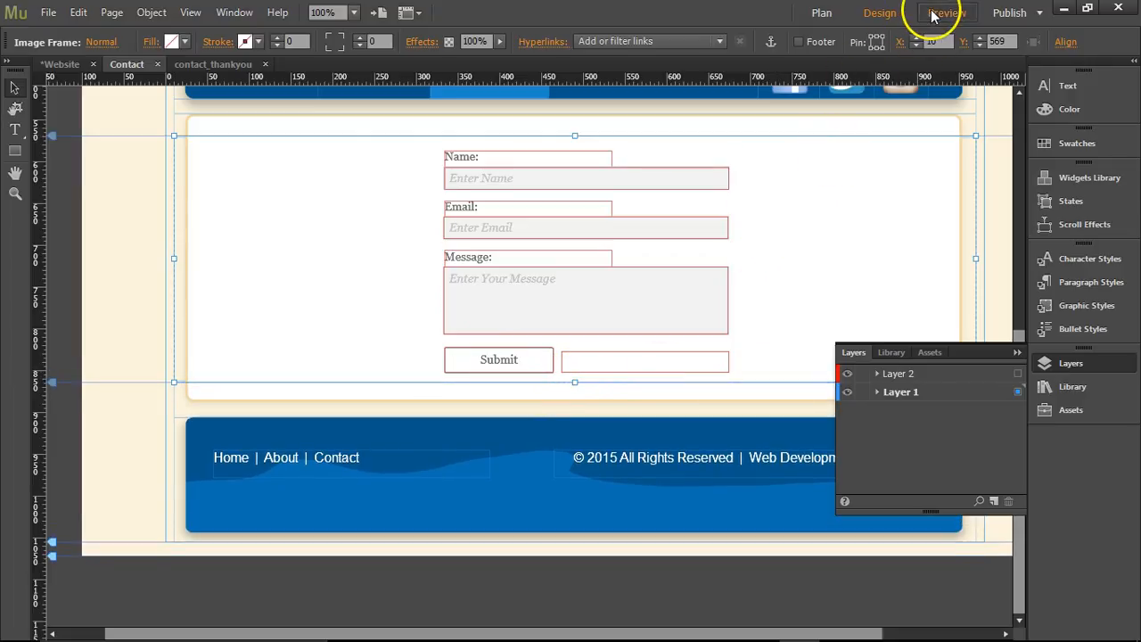
Preview the Contact page, test its Name field, then return to Design mode
{"action": "left_click", "coordinate": [945, 12]}
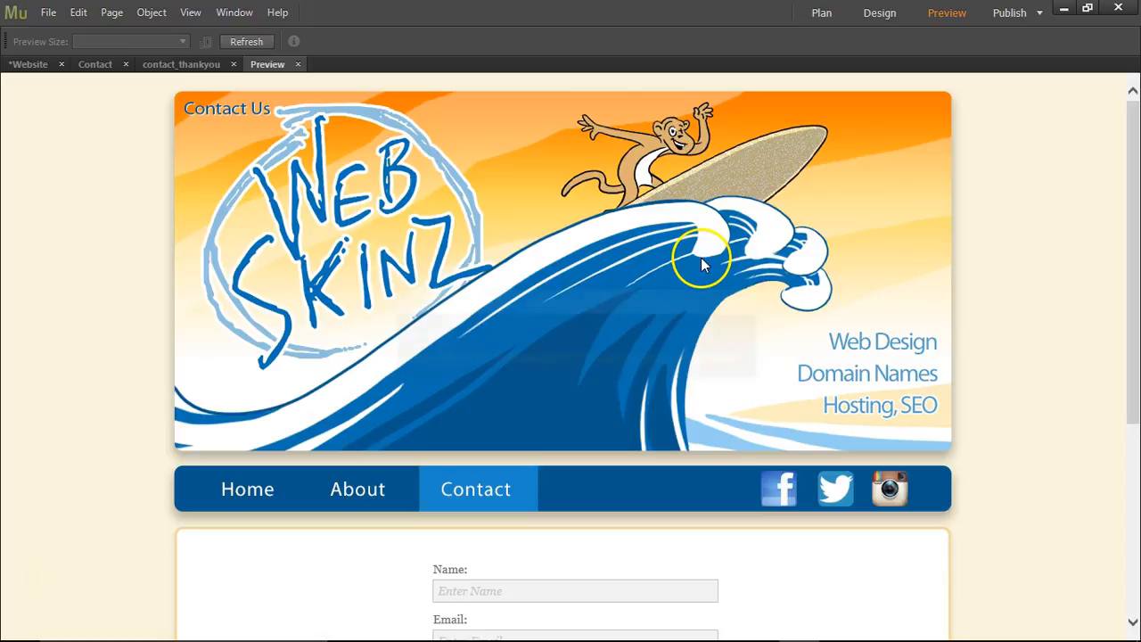
{"action": "scroll", "scroll_direction": "down", "scroll_amount": 3}
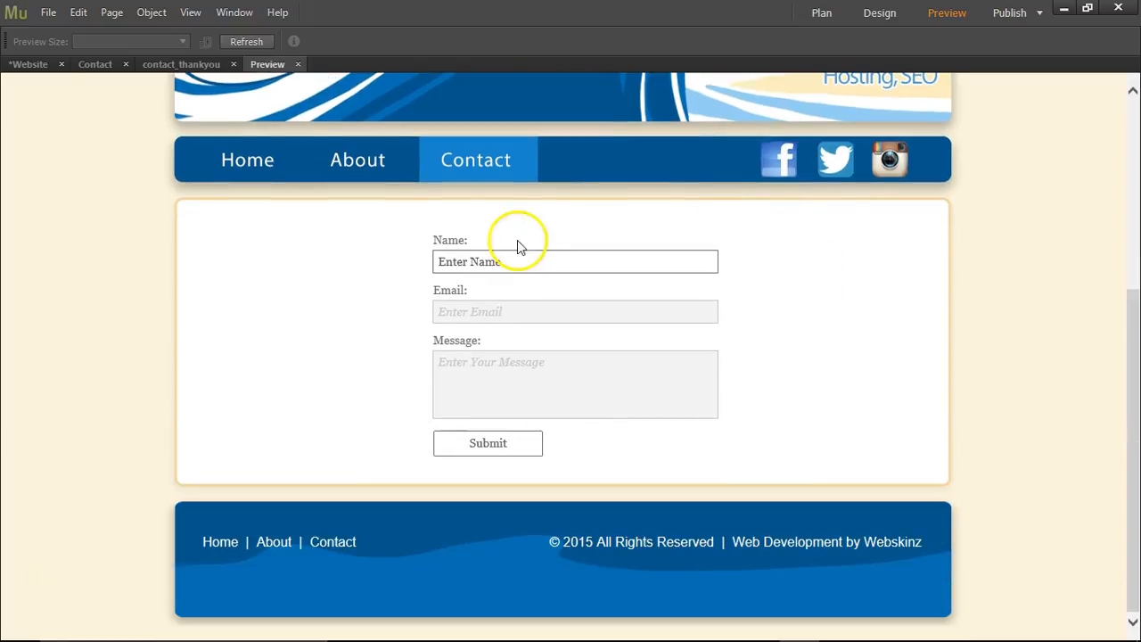
{"action": "left_click", "coordinate": [574, 383]}
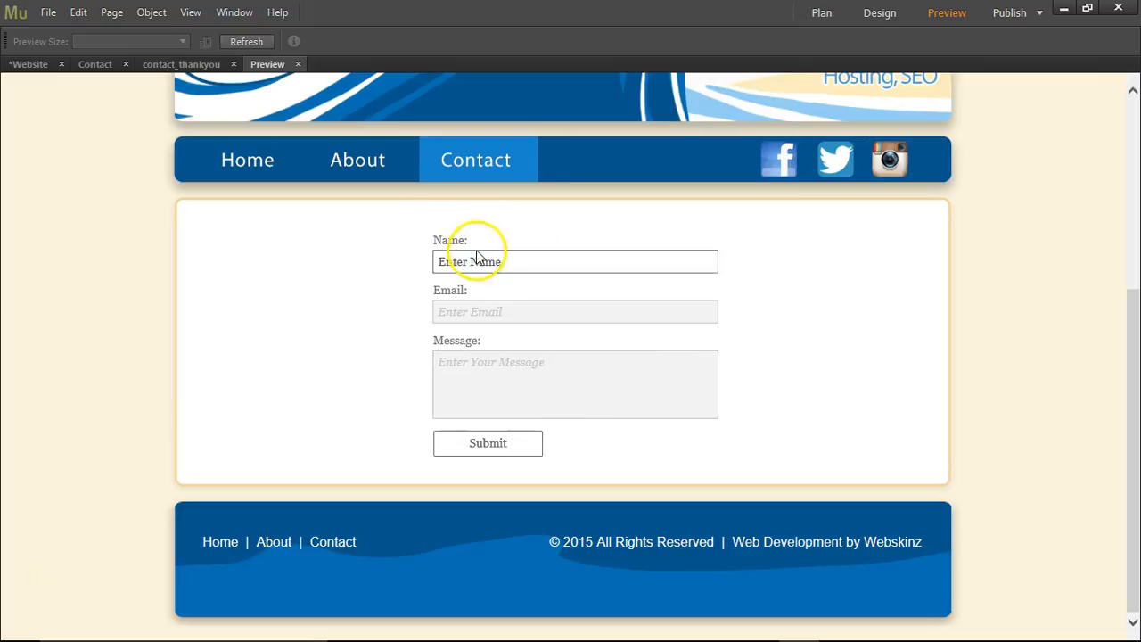
{"action": "left_click", "coordinate": [879, 13]}
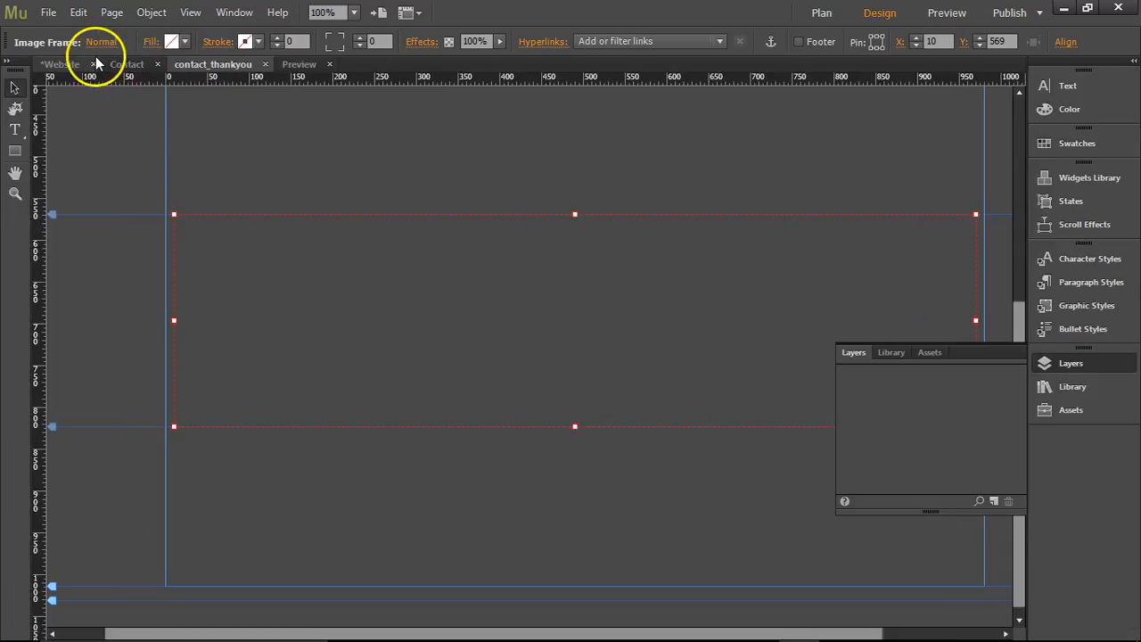
Edit the Contact form labels, checking the thank-you page font for reference
{"action": "left_click", "coordinate": [126, 64]}
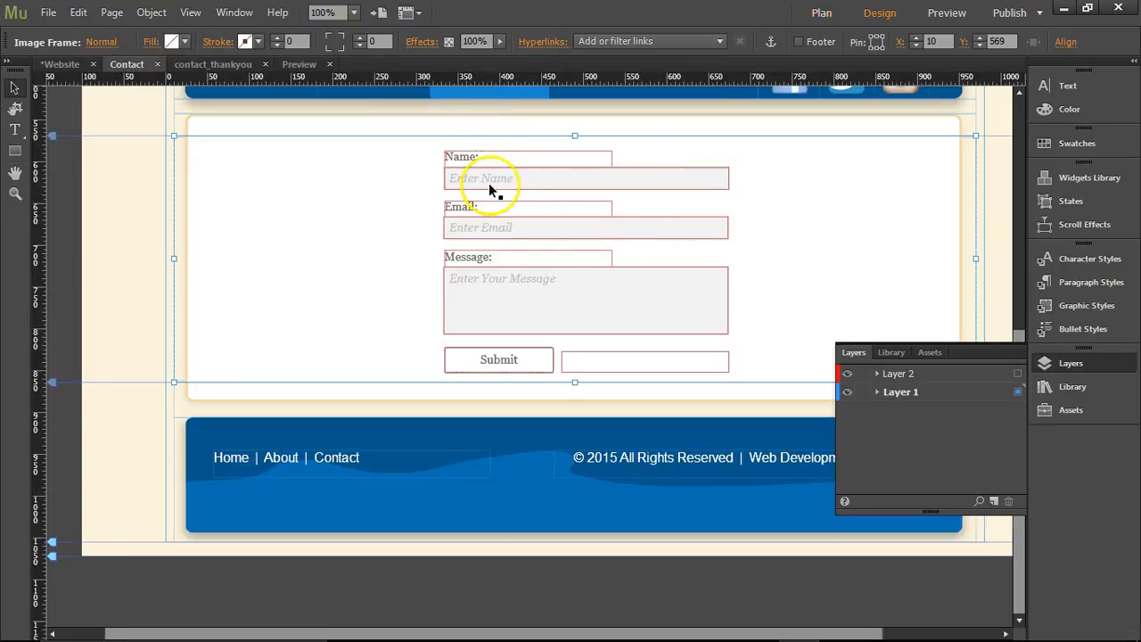
{"action": "left_click", "coordinate": [459, 156]}
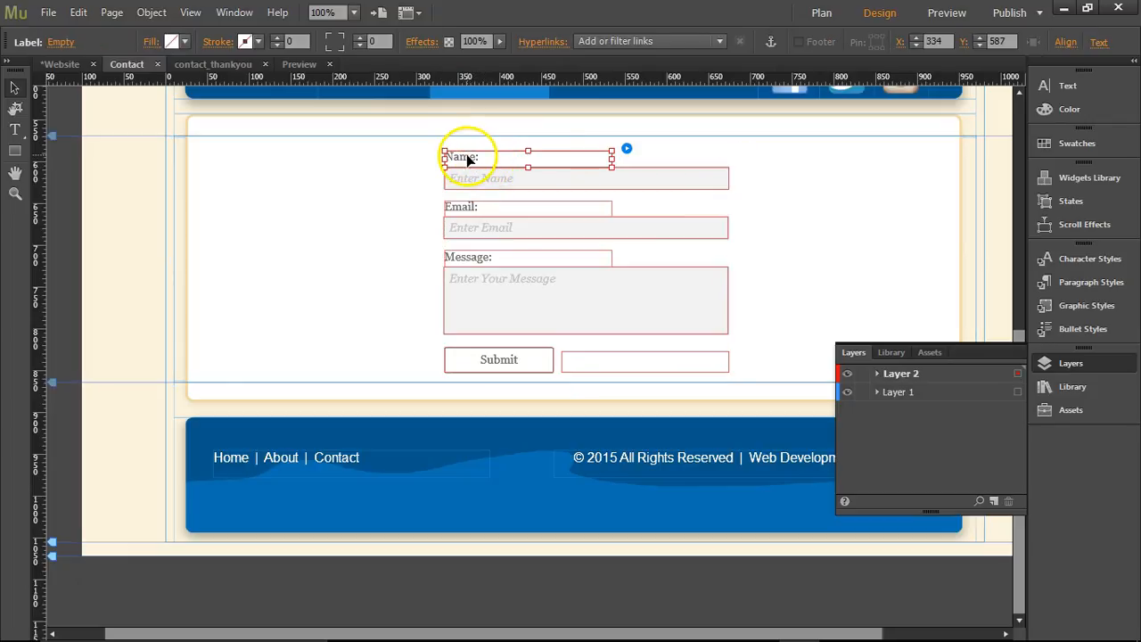
{"action": "double_click", "coordinate": [462, 157]}
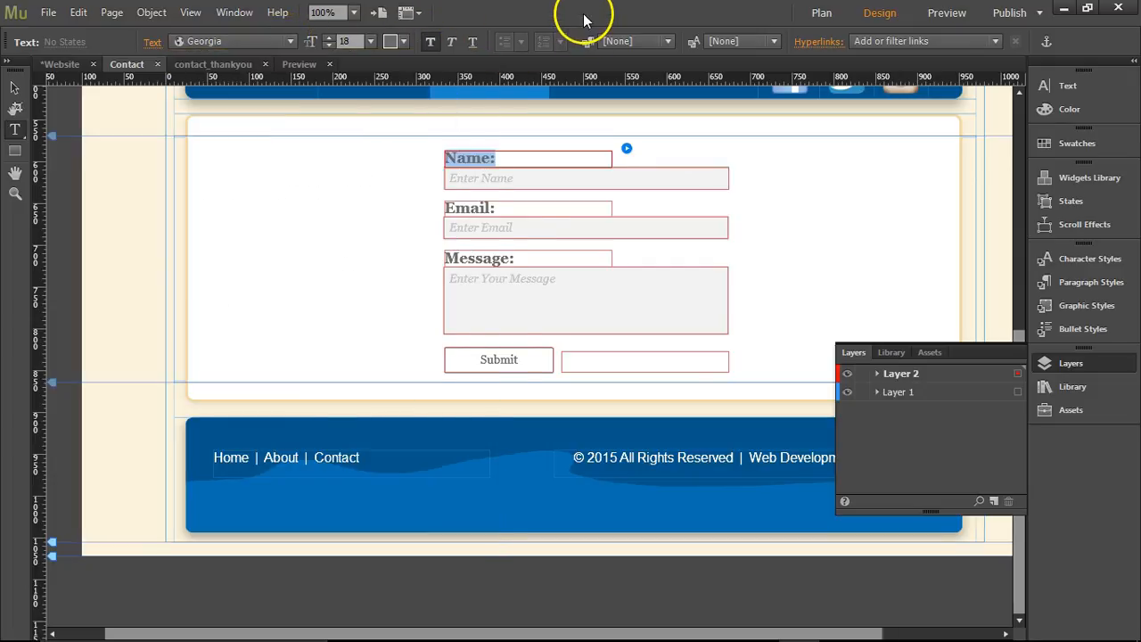
{"action": "left_click", "coordinate": [212, 64]}
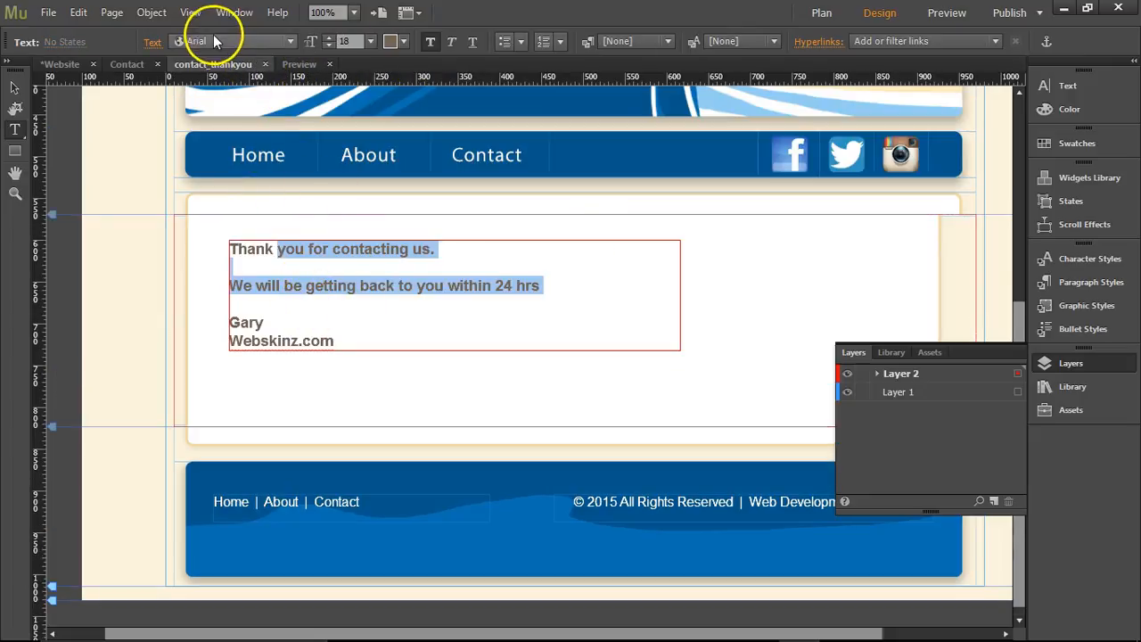
{"action": "left_click", "coordinate": [126, 64]}
{"action": "type", "text": "a"}
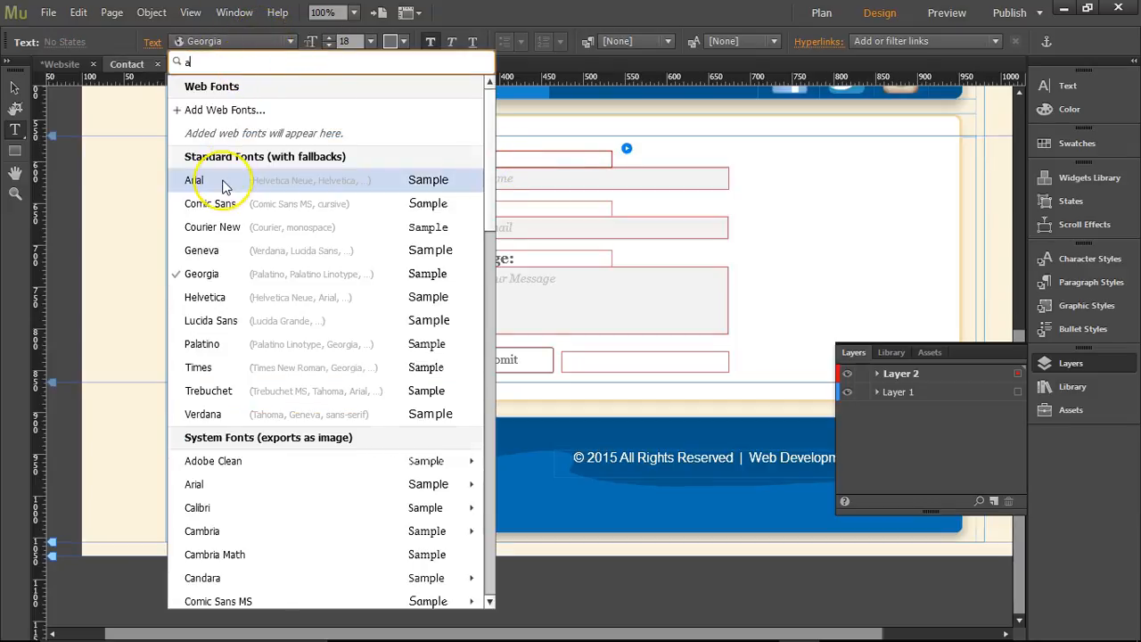
Set the form labels to Arial in grey #6B6B6B
{"action": "type", "text": "rial"}
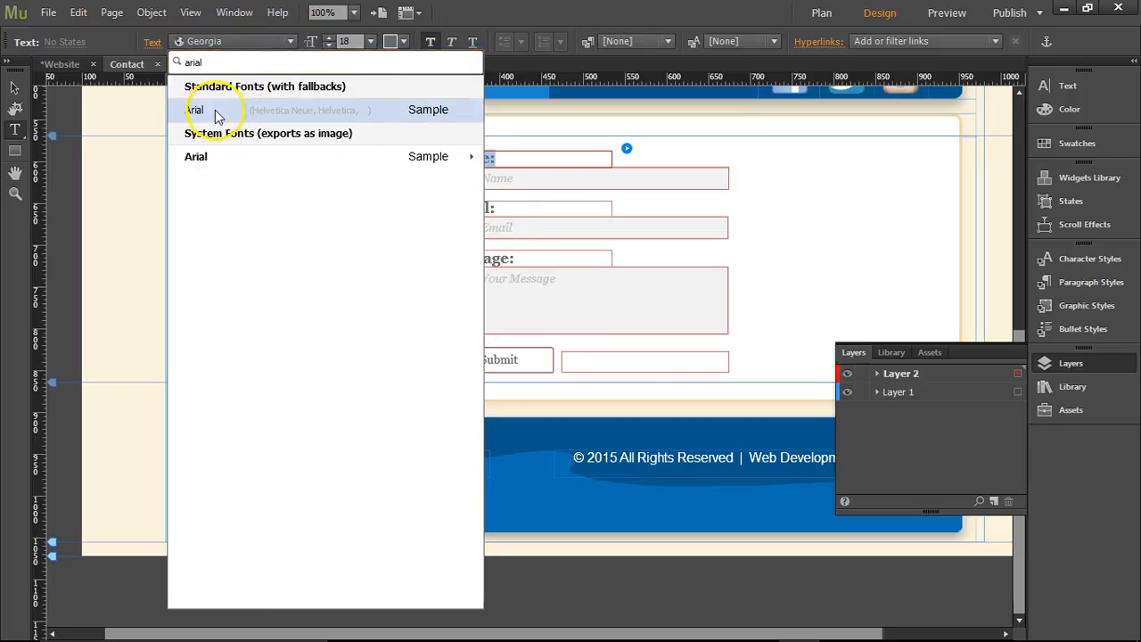
{"action": "left_click", "coordinate": [194, 108]}
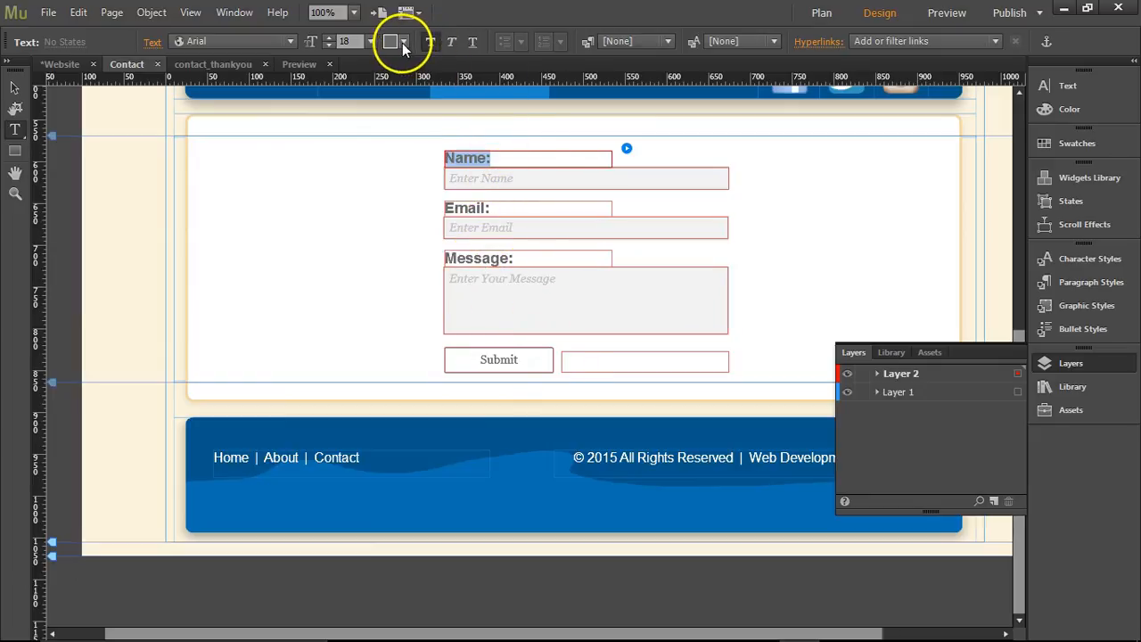
{"action": "left_click", "coordinate": [391, 41]}
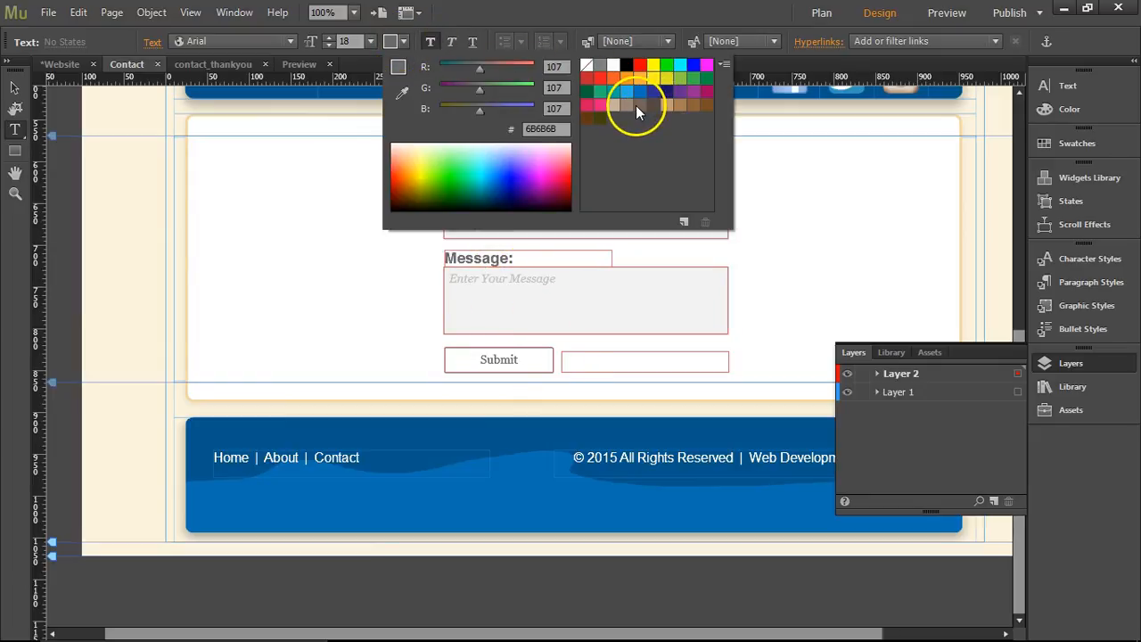
{"action": "left_click", "coordinate": [639, 105]}
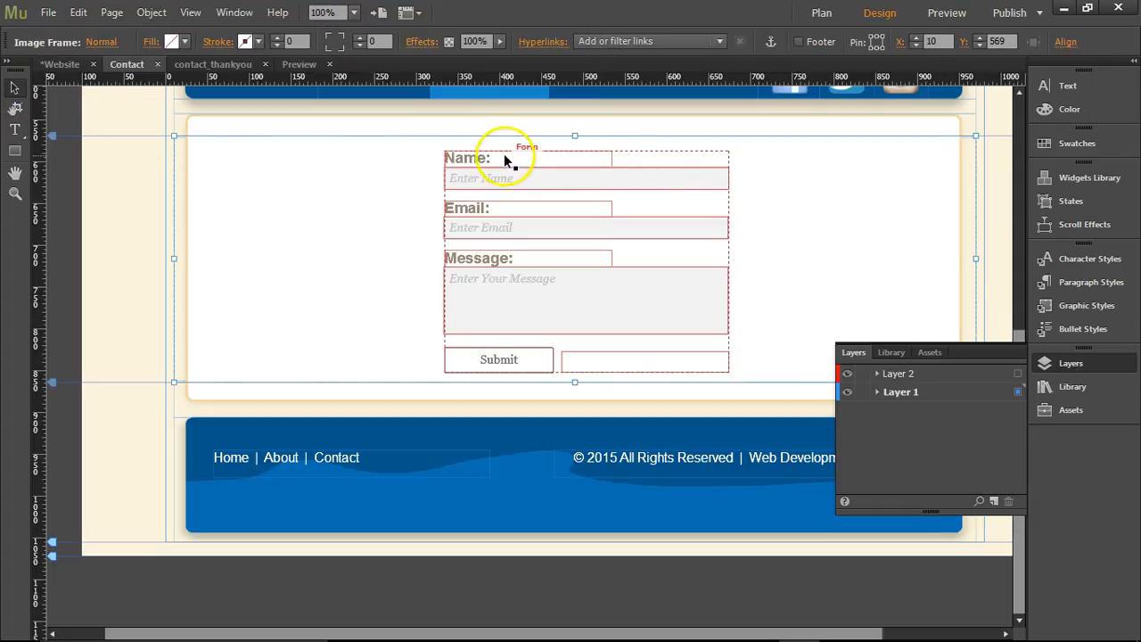
{"action": "mouse_move", "coordinate": [799, 241]}
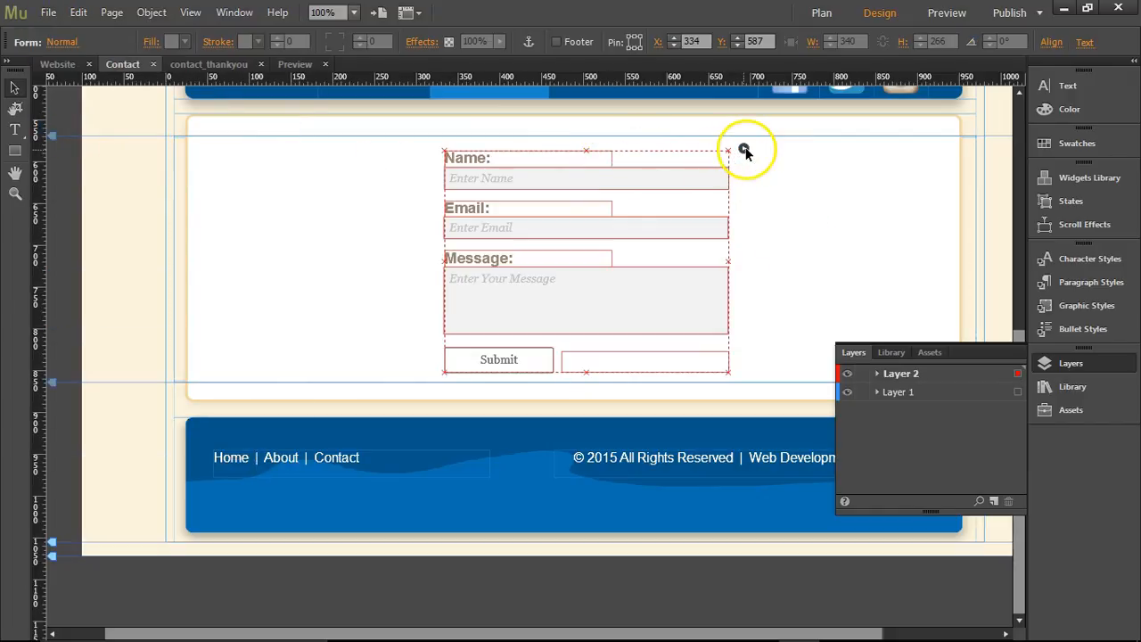
Send the form to contact_thankyou after submitting and set Captcha to None
{"action": "left_click", "coordinate": [742, 148]}
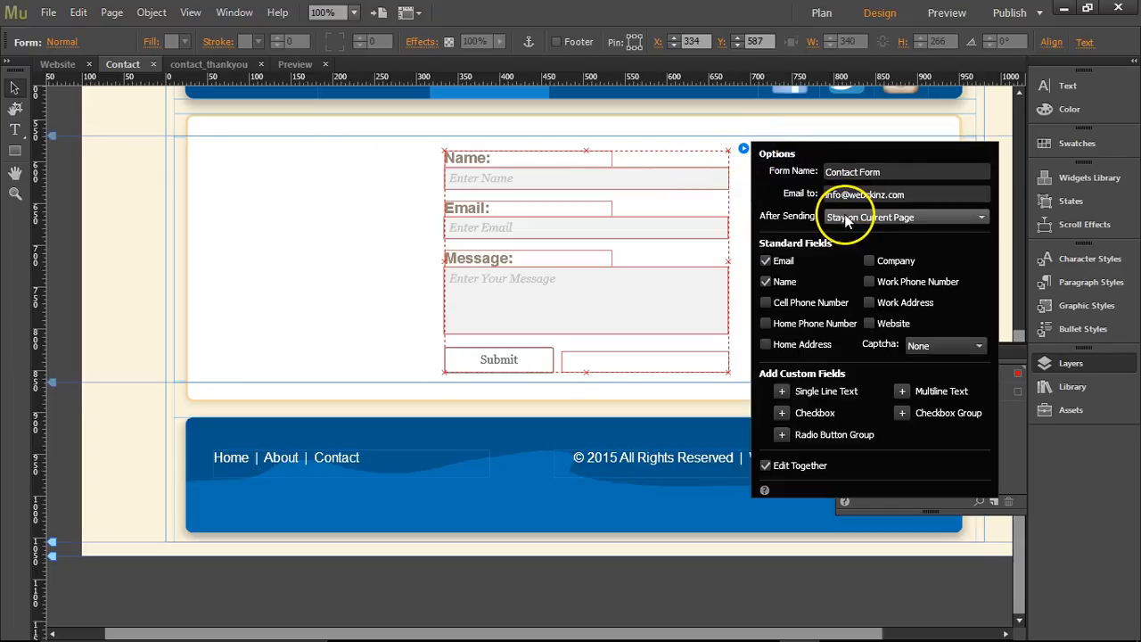
{"action": "left_click", "coordinate": [981, 217]}
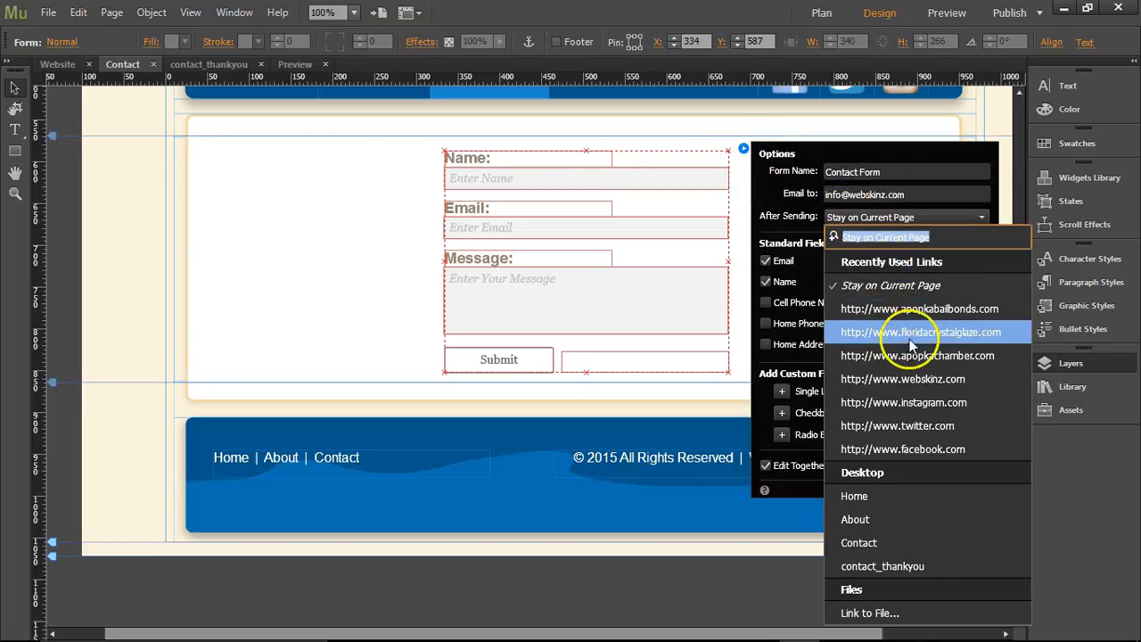
{"action": "mouse_move", "coordinate": [881, 567]}
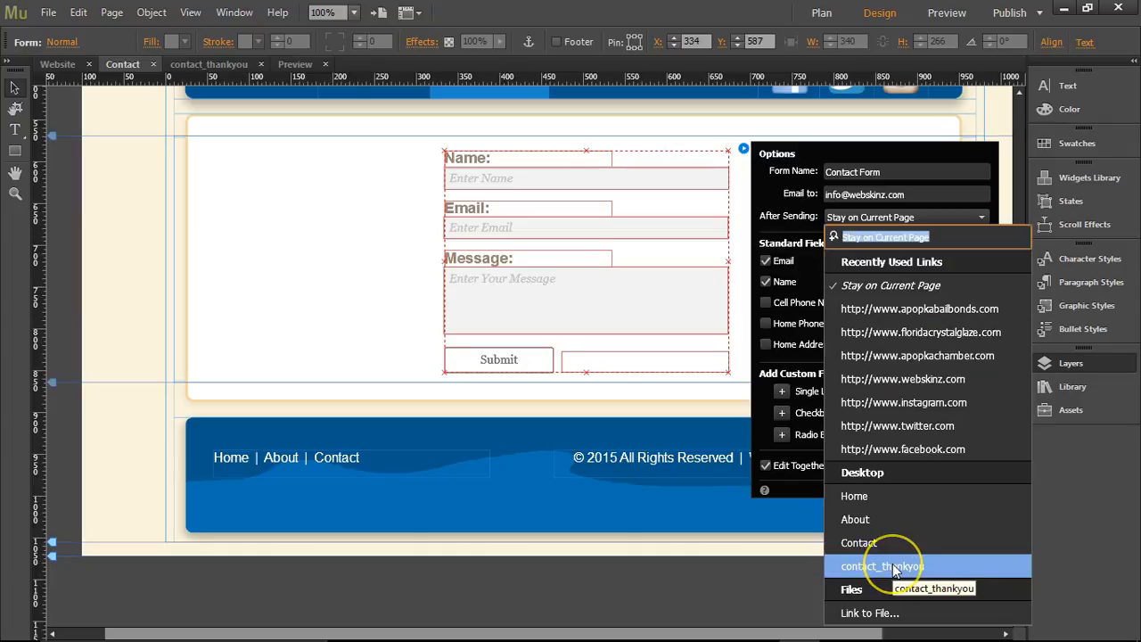
{"action": "left_click", "coordinate": [881, 566]}
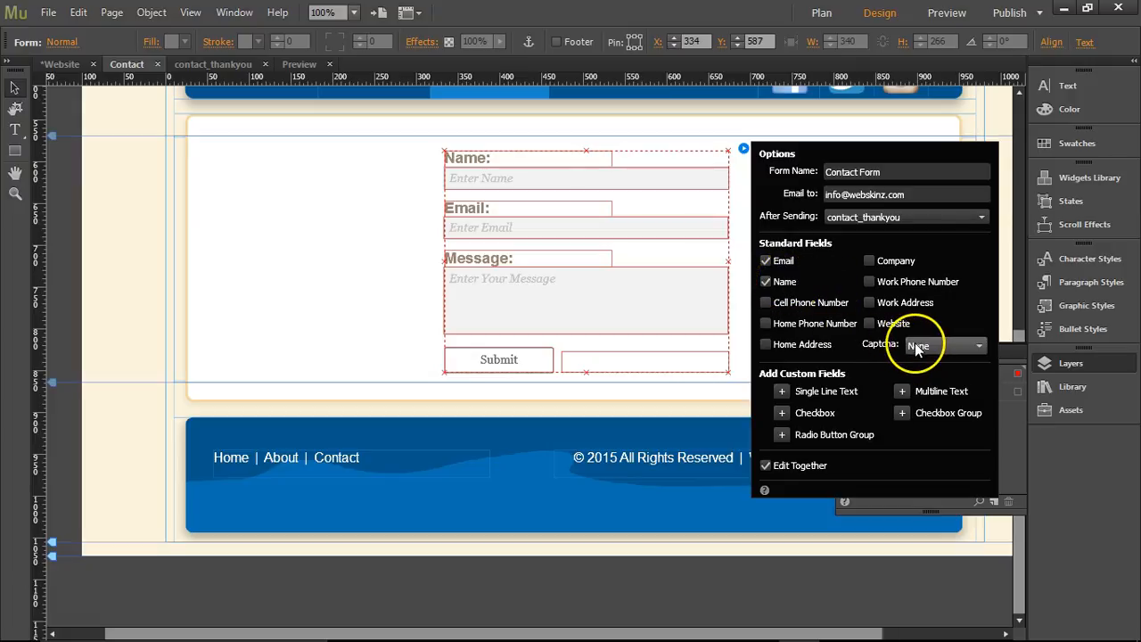
{"action": "mouse_move", "coordinate": [936, 345]}
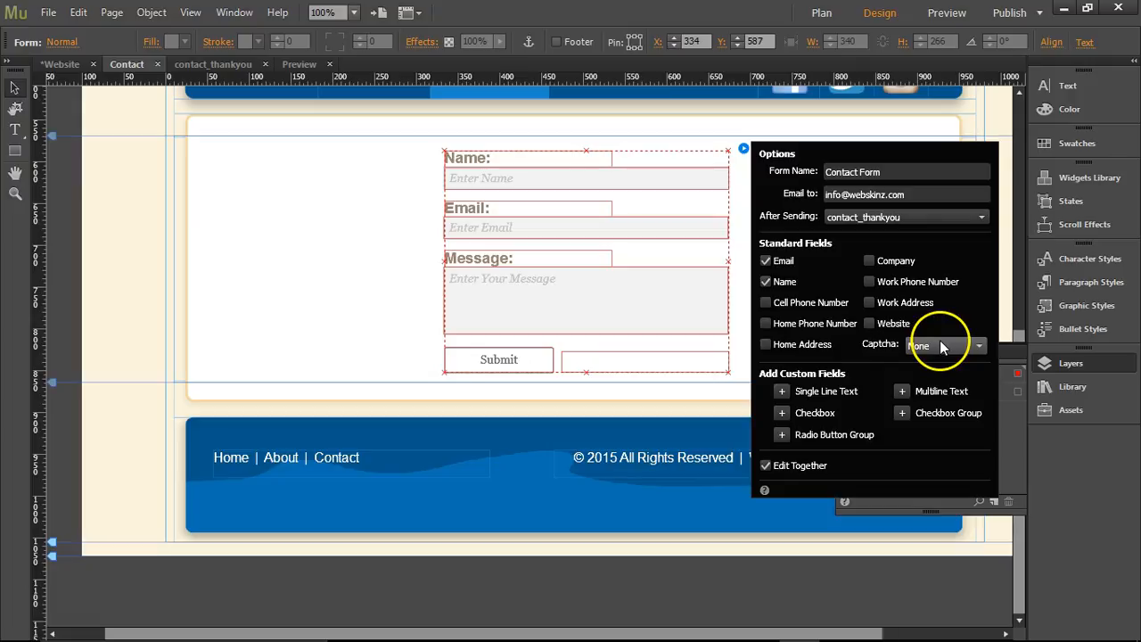
{"action": "left_click", "coordinate": [945, 346]}
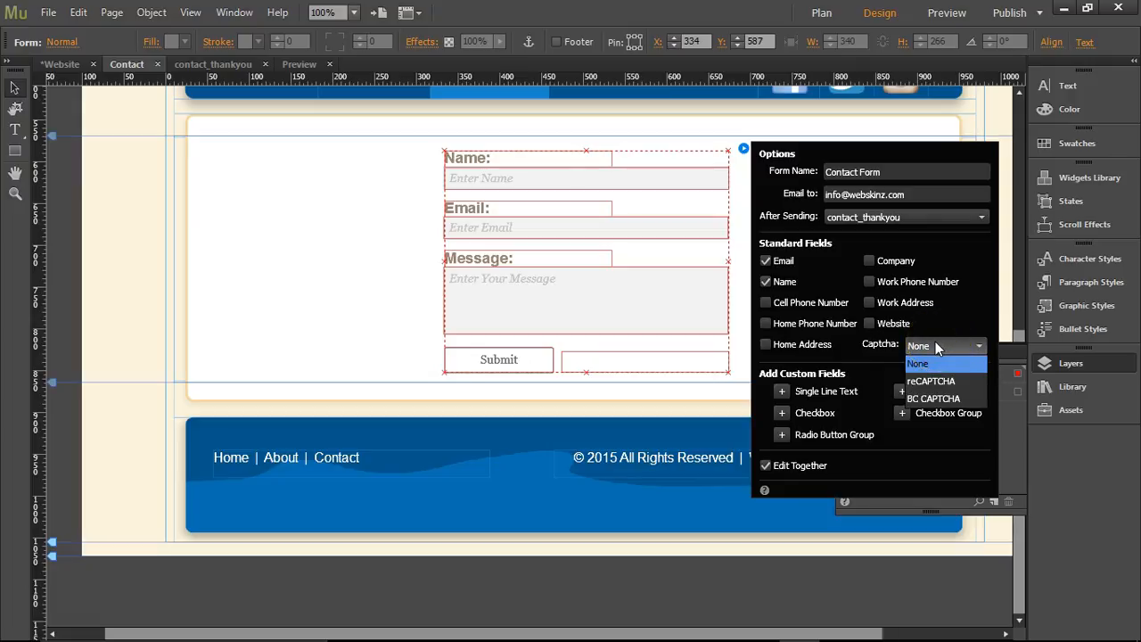
{"action": "left_click", "coordinate": [945, 346]}
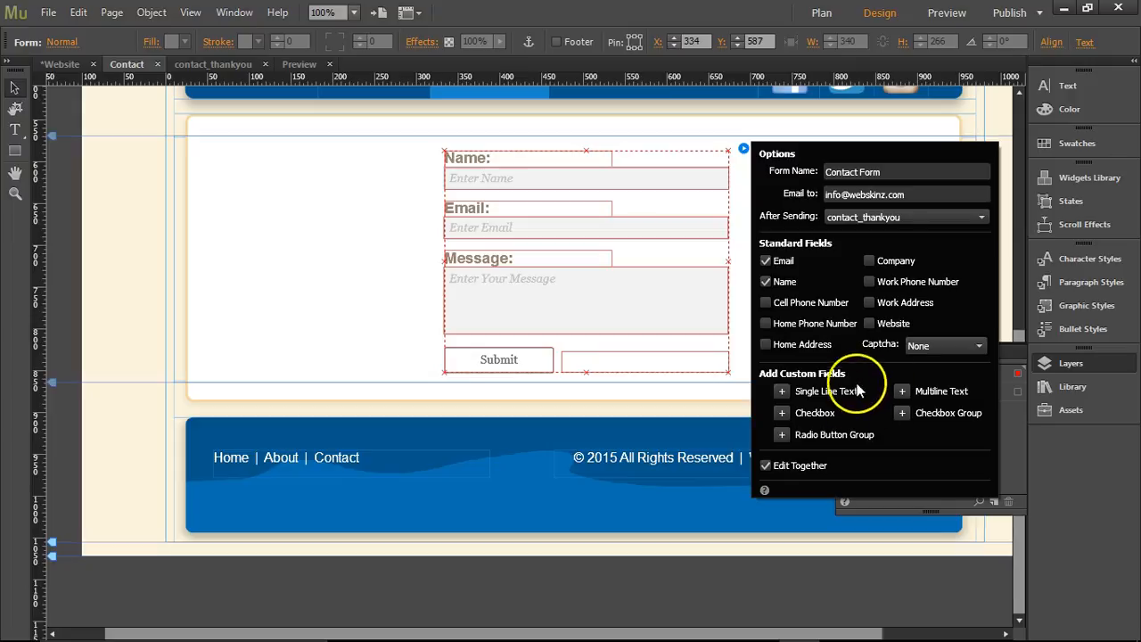
{"action": "mouse_move", "coordinate": [785, 390]}
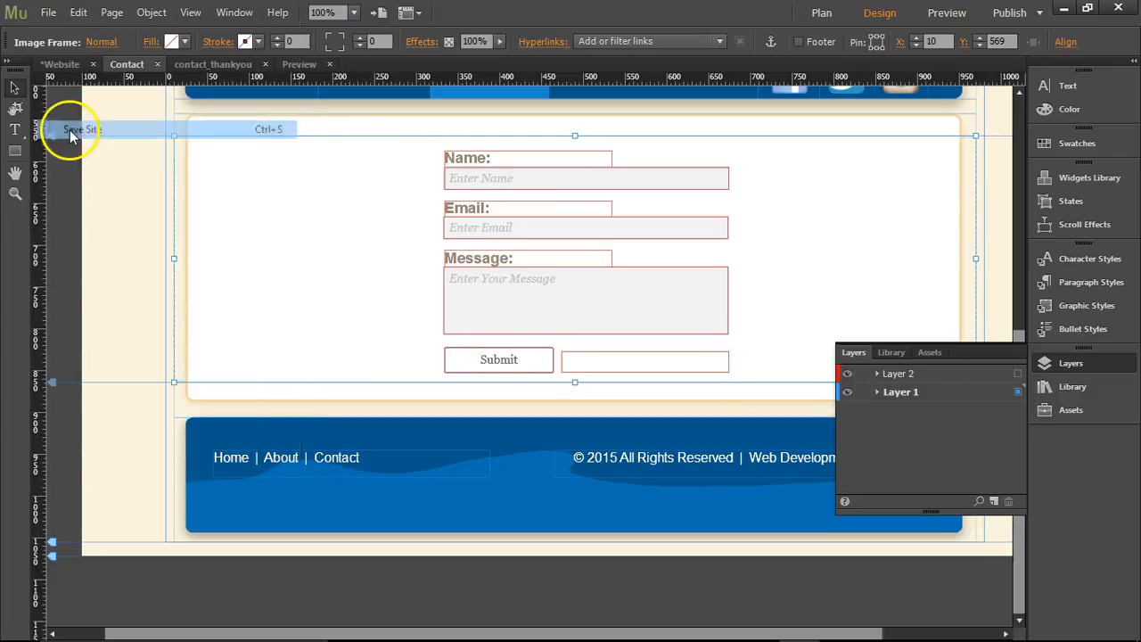
Upload the site via FTP to public_html/muse on webskinz.com, ignoring the folder validation warning
{"action": "left_click", "coordinate": [48, 13]}
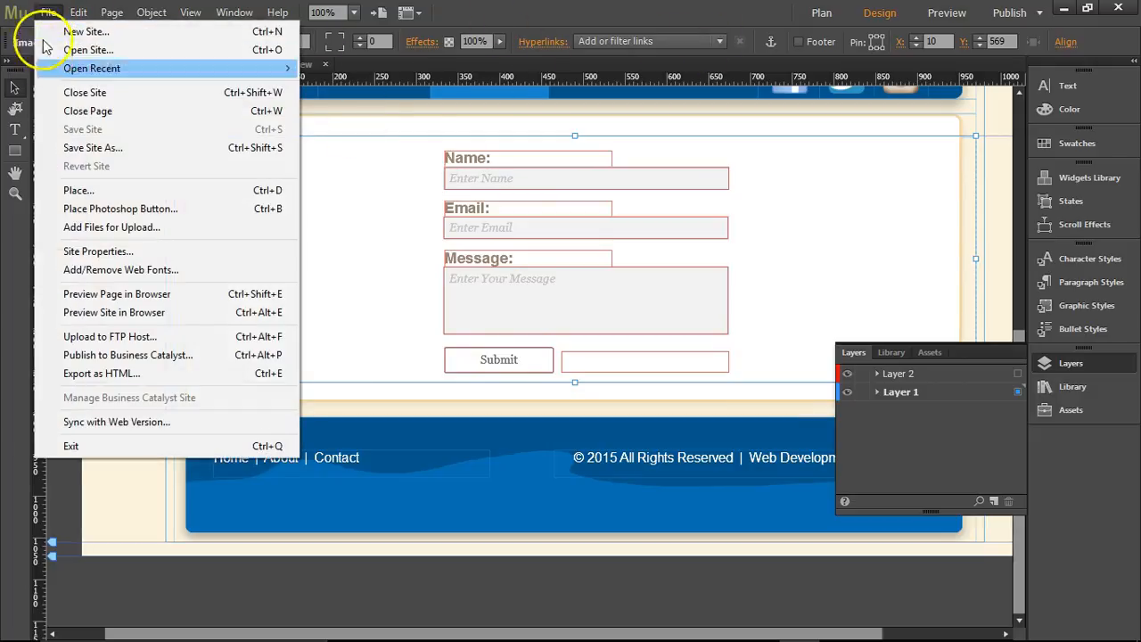
{"action": "left_click", "coordinate": [110, 335]}
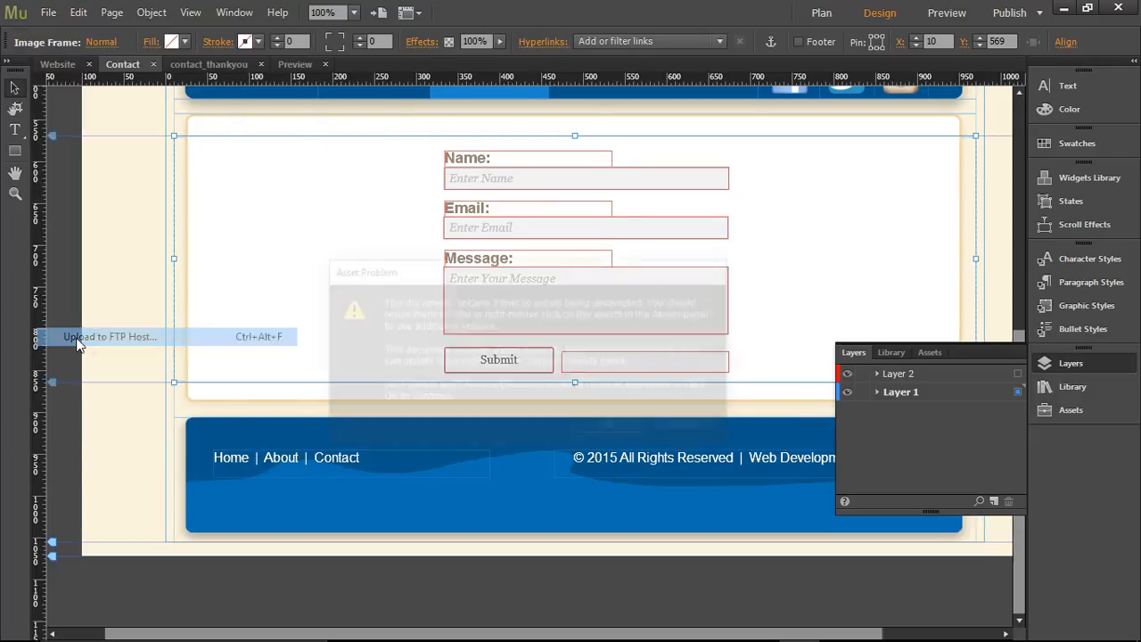
{"action": "left_click", "coordinate": [111, 335]}
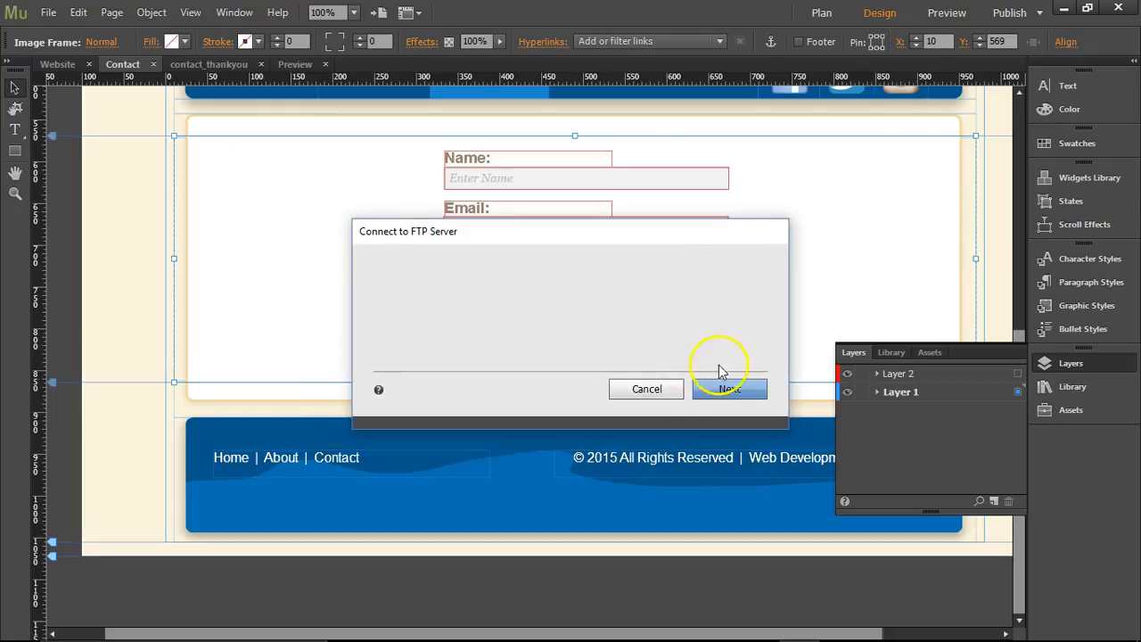
{"action": "left_click", "coordinate": [729, 388]}
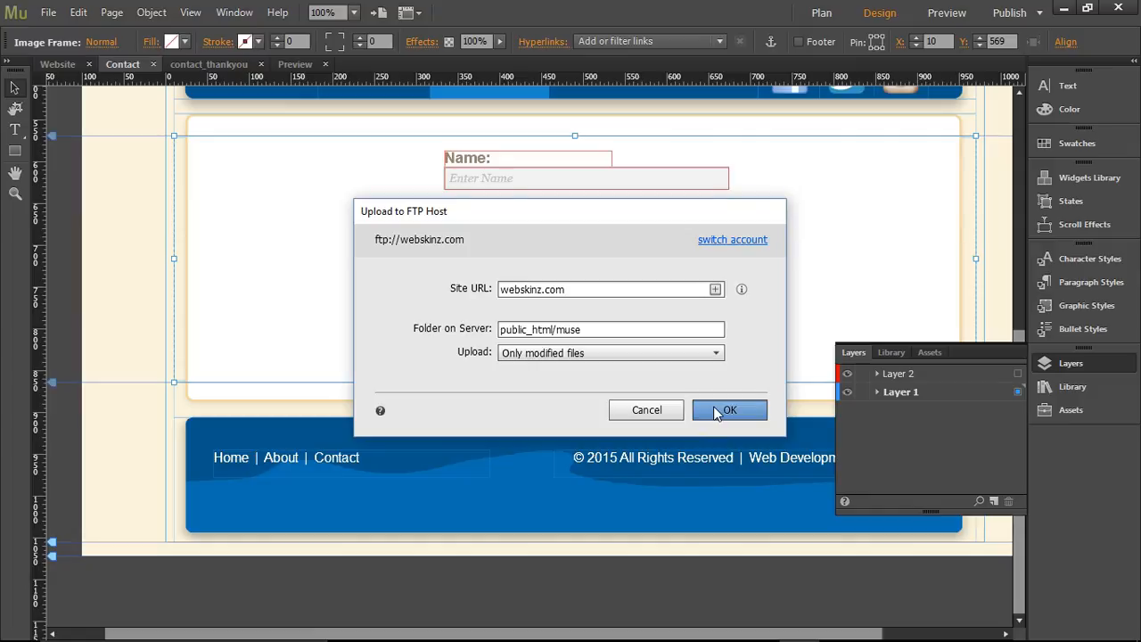
{"action": "left_click", "coordinate": [728, 409]}
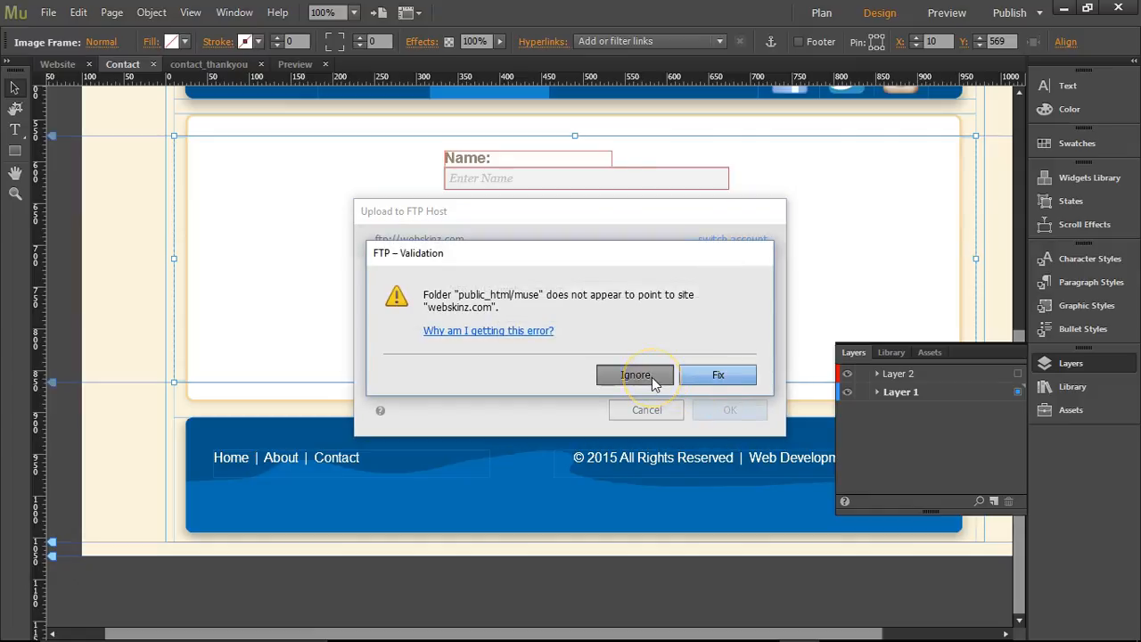
{"action": "left_click", "coordinate": [635, 374]}
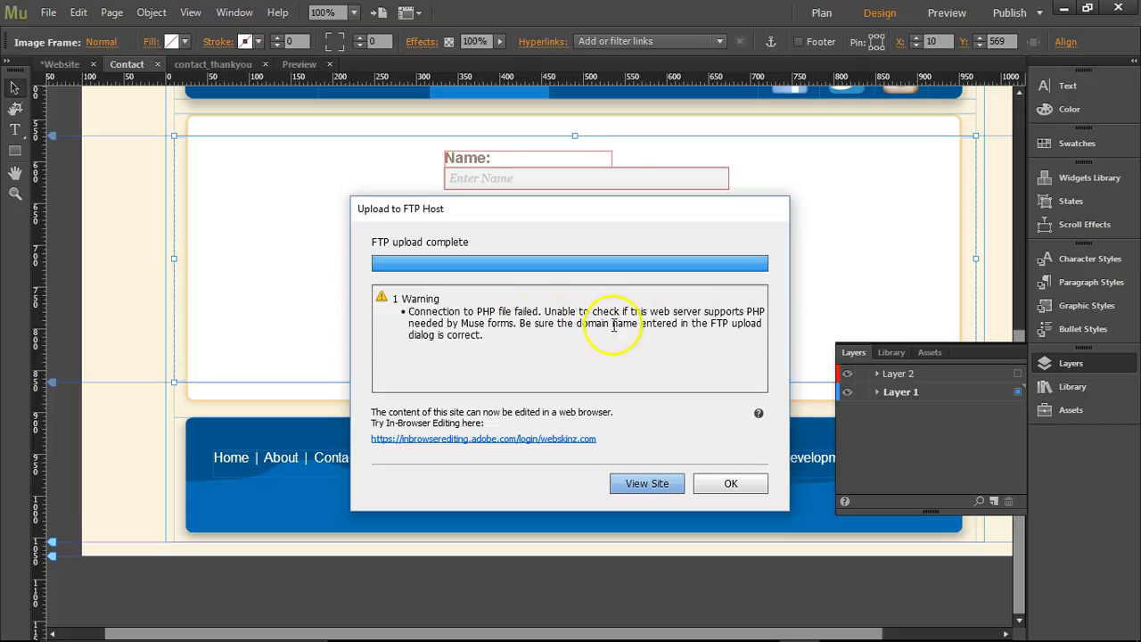
{"action": "mouse_move", "coordinate": [398, 392]}
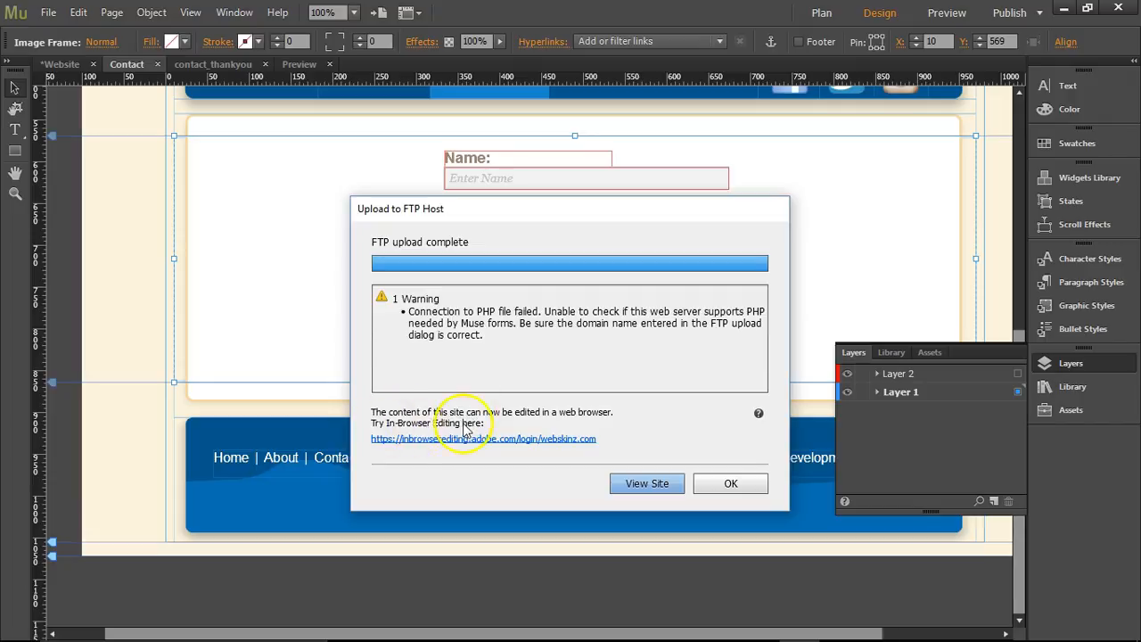
{"action": "mouse_move", "coordinate": [731, 484]}
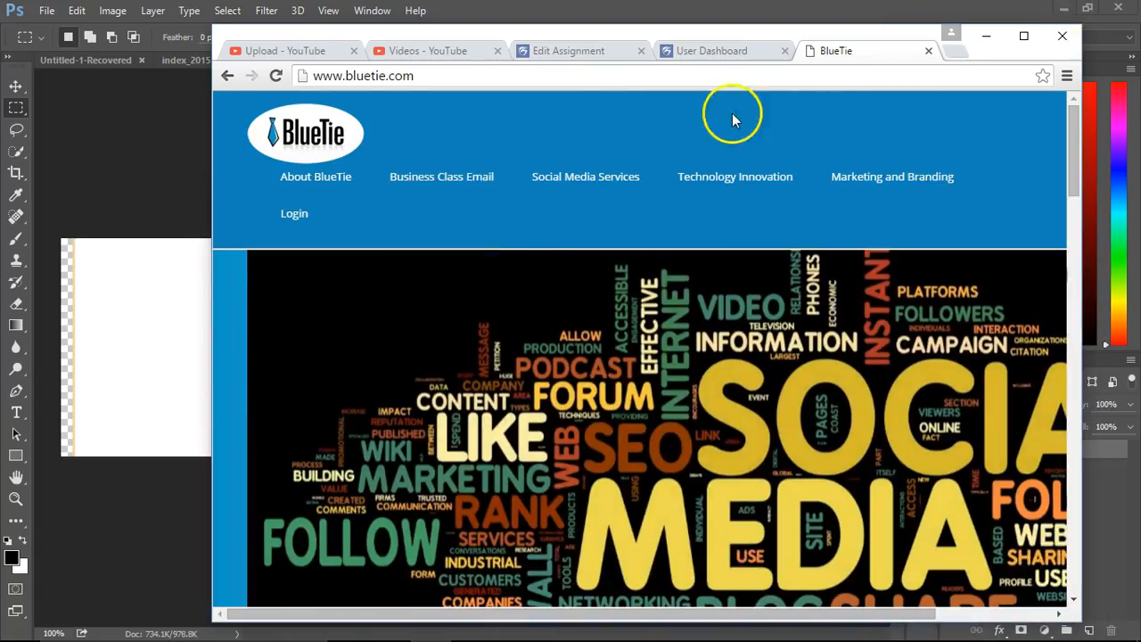
Browse to the live webskinz.com/muse site and go to its Contact page
{"action": "left_click", "coordinate": [294, 214]}
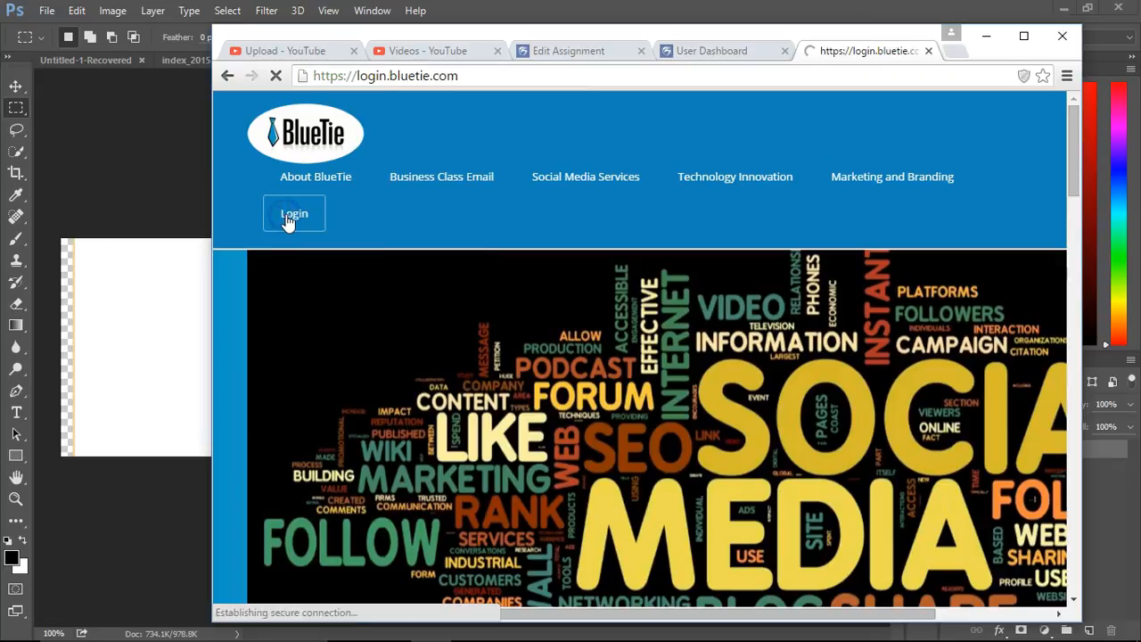
{"action": "left_click", "coordinate": [959, 50]}
{"action": "type", "text": "webskinz.com/muse/"}
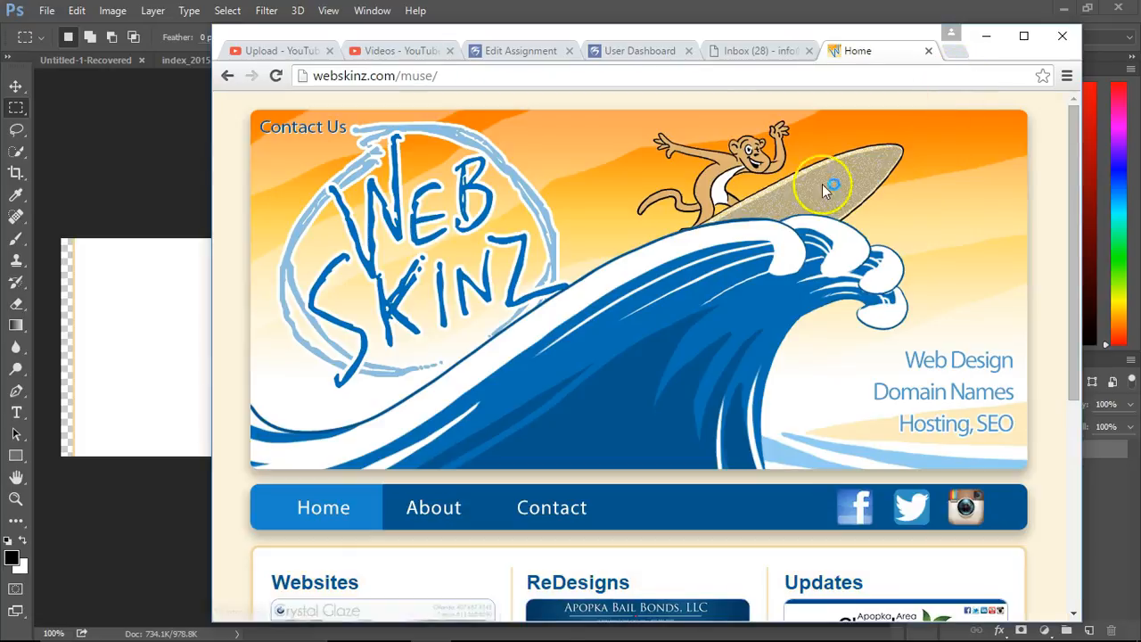
{"action": "scroll", "scroll_direction": "down", "scroll_amount": 3}
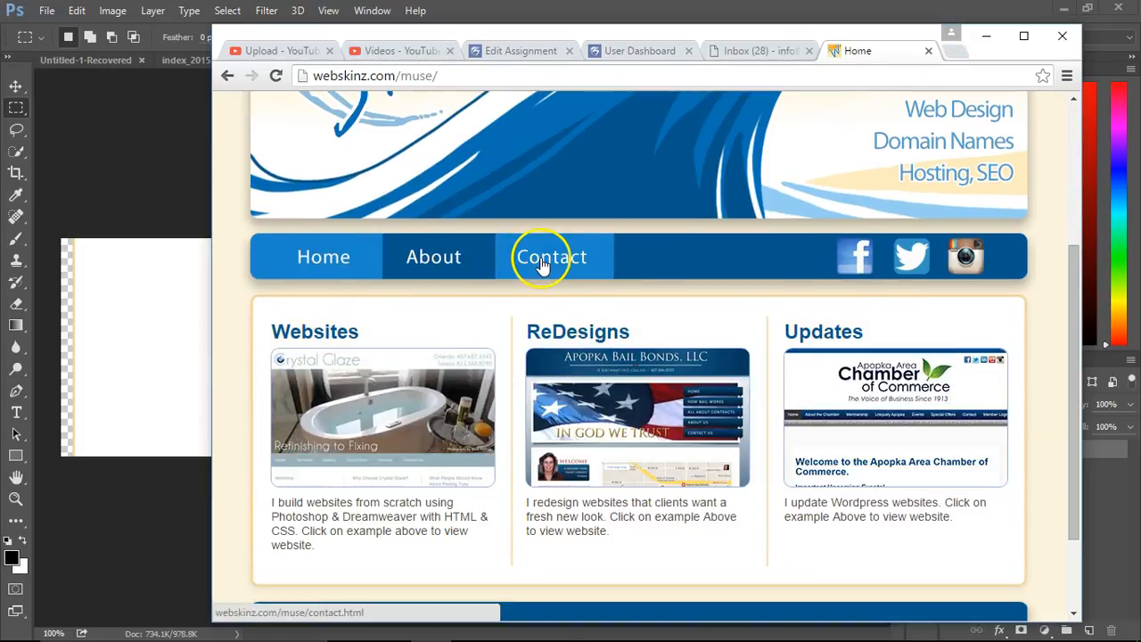
{"action": "left_click", "coordinate": [551, 257]}
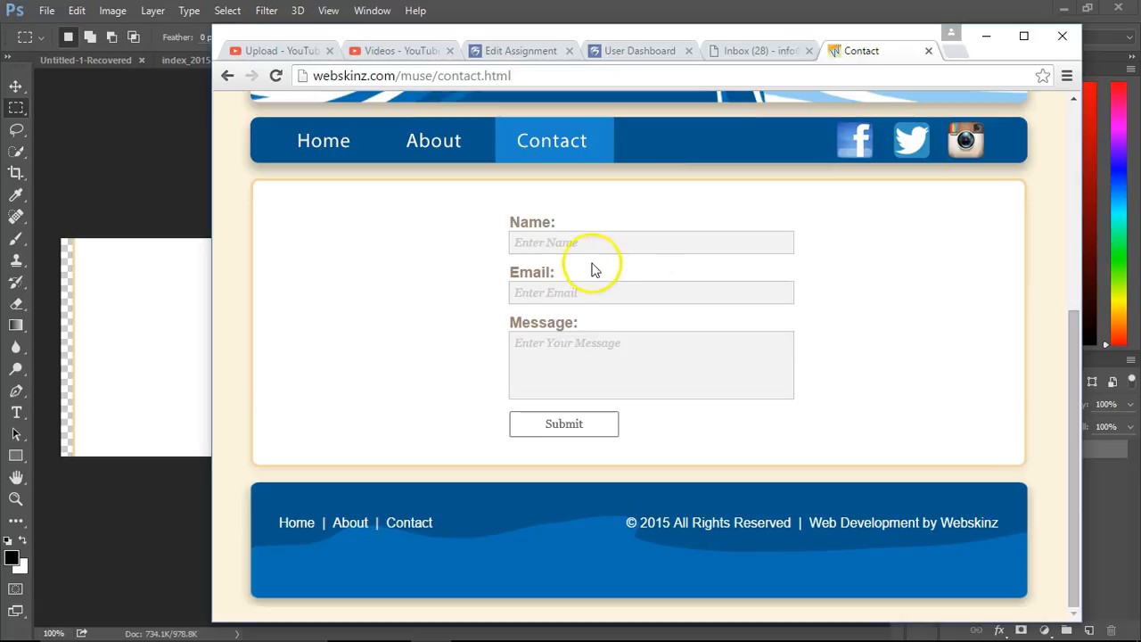
Fill Name, Email and Message with 'test' and submit, which returns a server error
{"action": "type", "text": "test"}
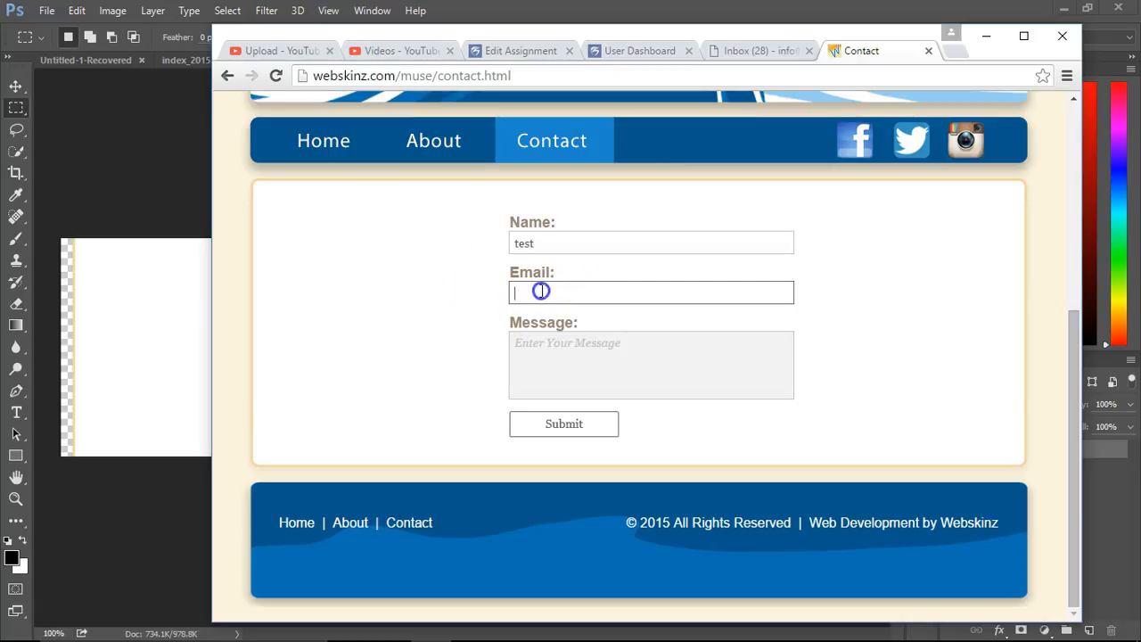
{"action": "type", "text": "test"}
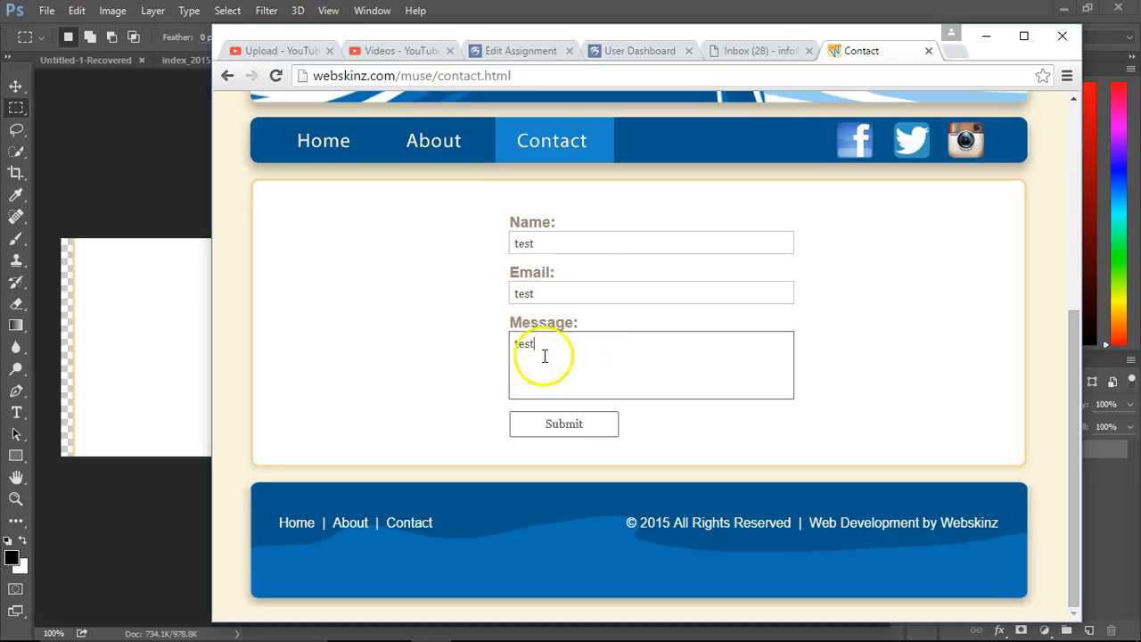
{"action": "left_click", "coordinate": [650, 293]}
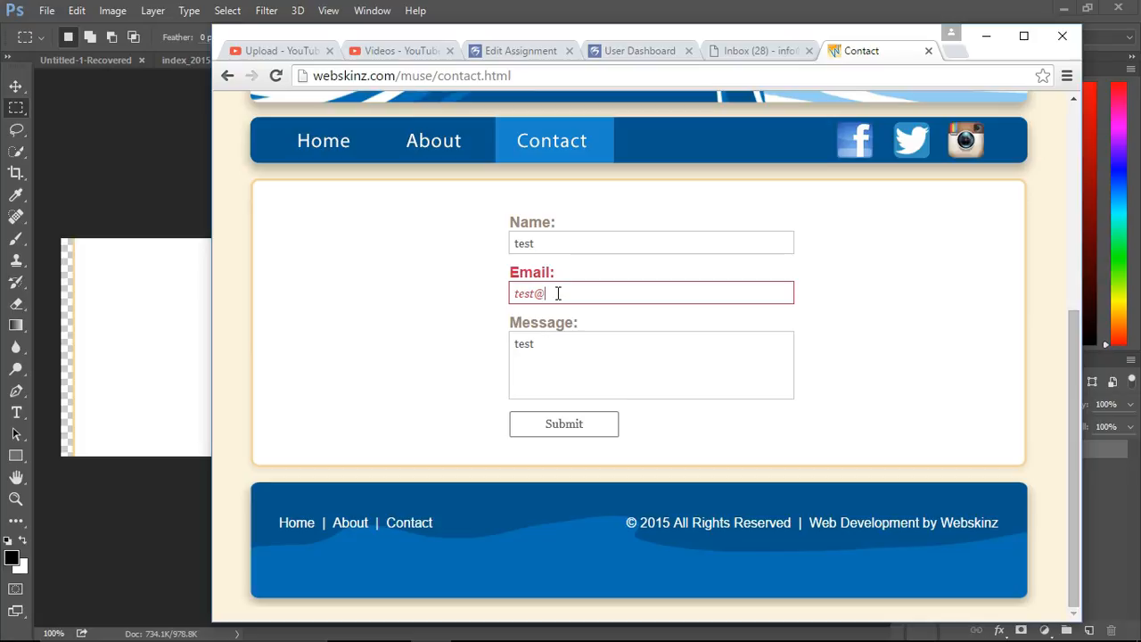
{"action": "type", "text": "test.com"}
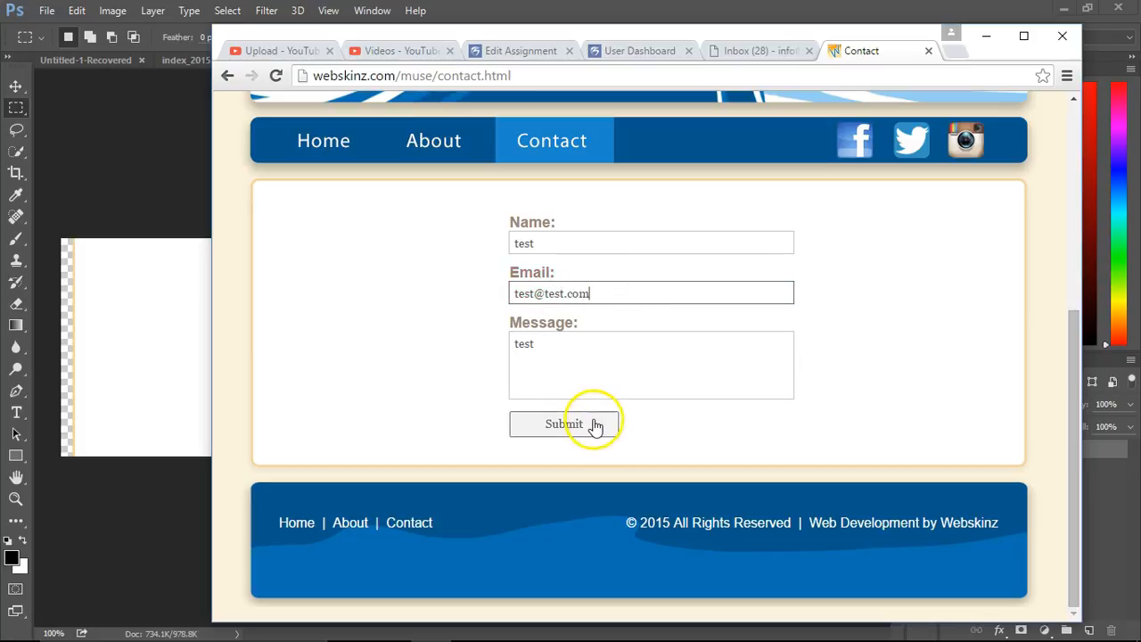
{"action": "left_click", "coordinate": [563, 425]}
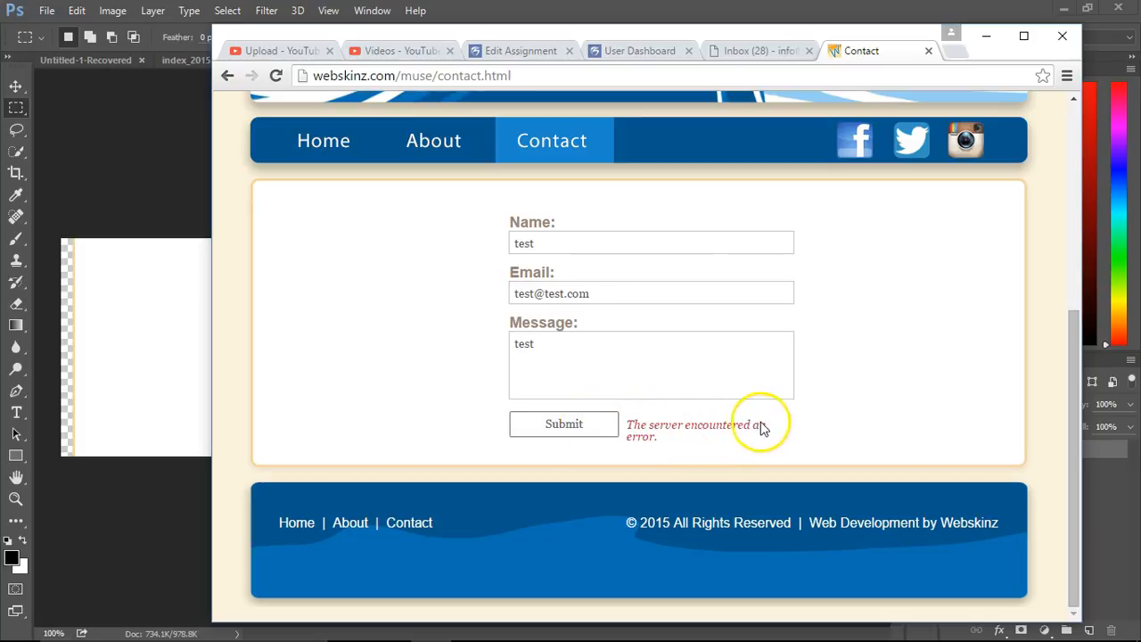
{"action": "mouse_move", "coordinate": [888, 360]}
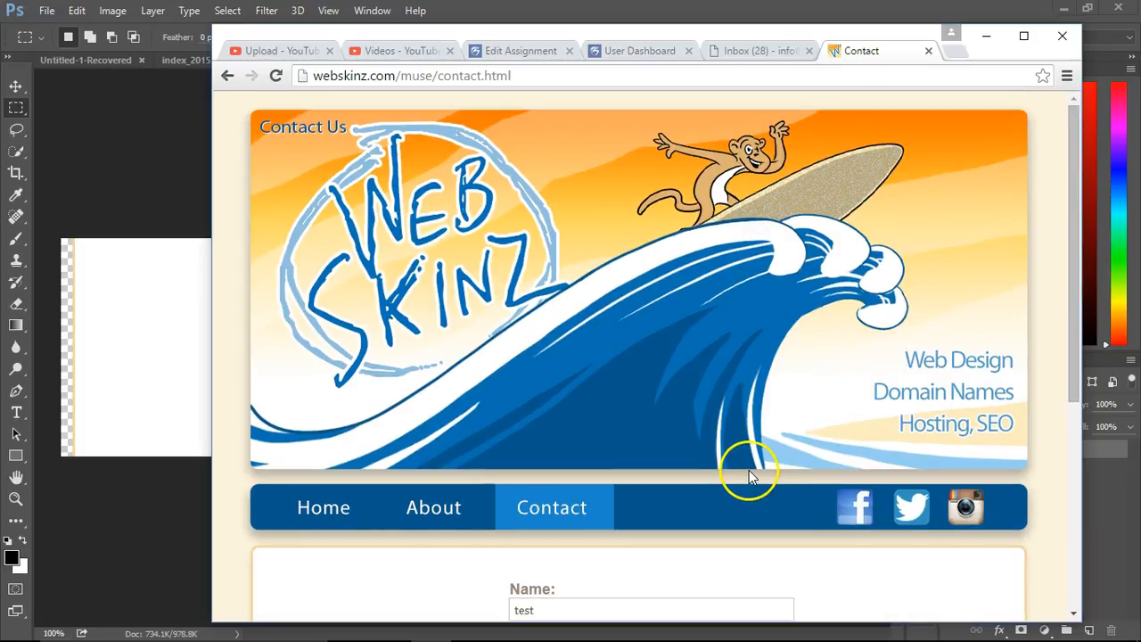
{"action": "scroll", "scroll_direction": "down", "scroll_amount": 3}
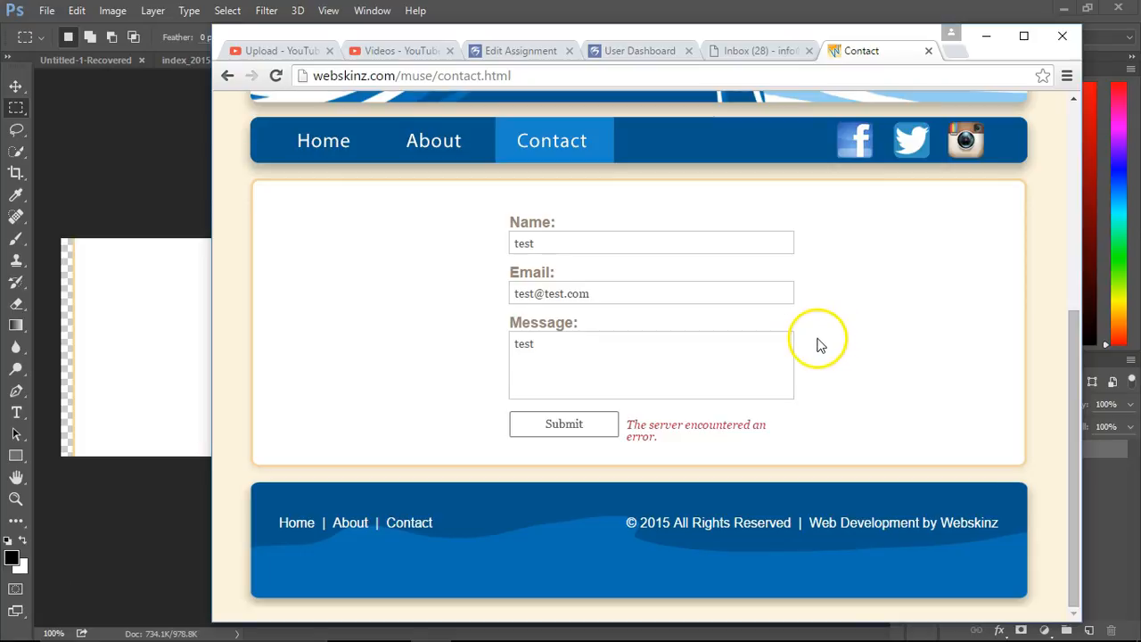
{"action": "mouse_move", "coordinate": [816, 347]}
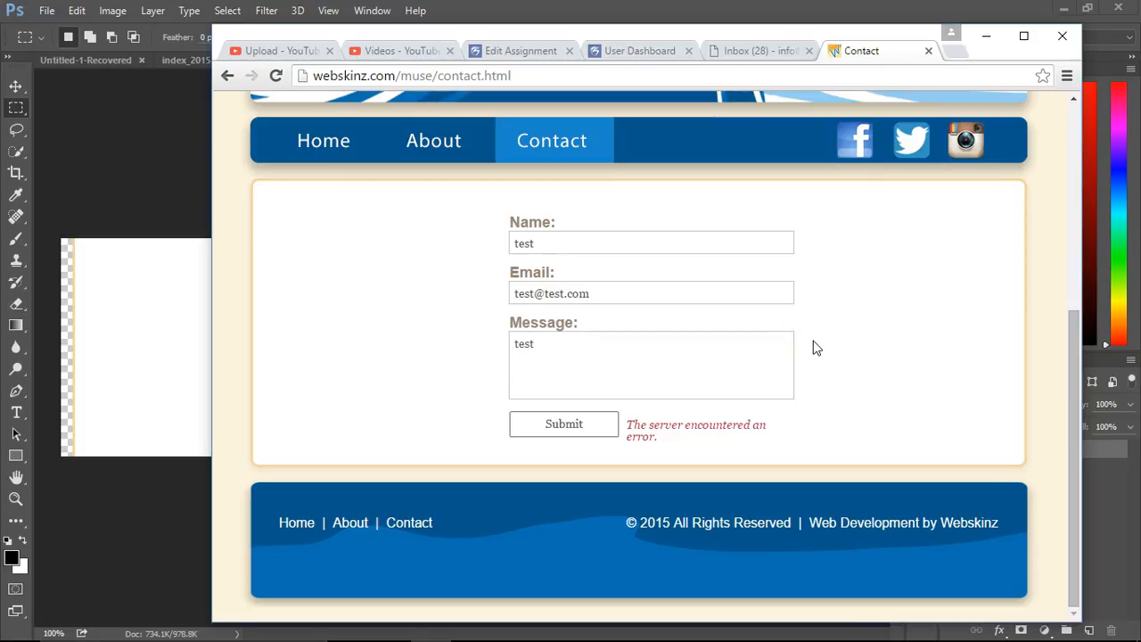
{"action": "scroll", "scroll_direction": "up", "scroll_amount": 3}
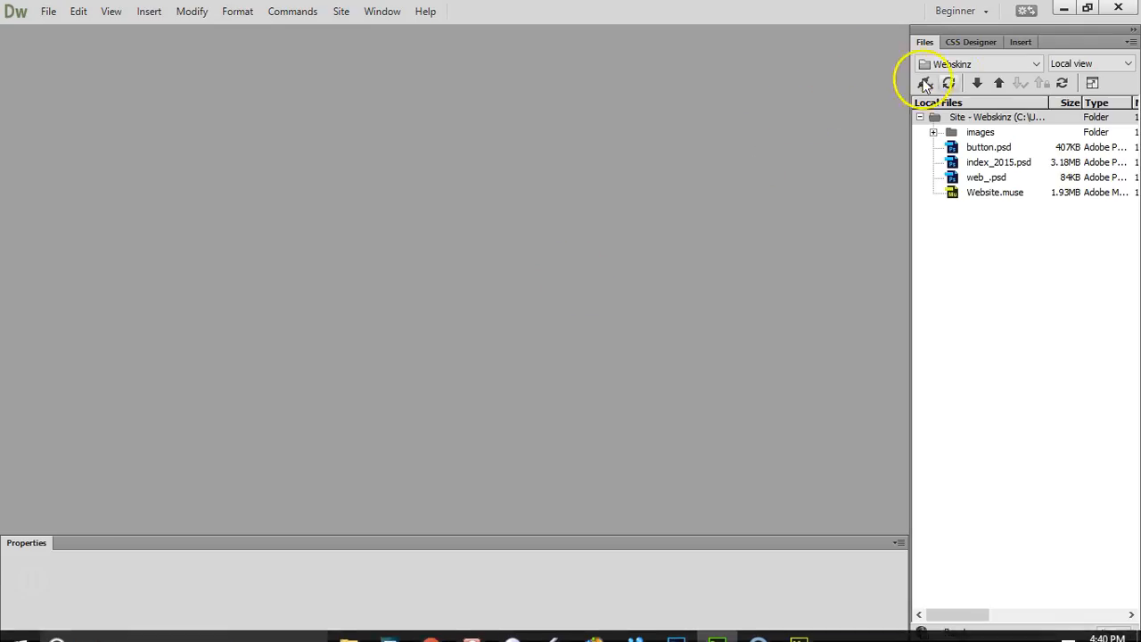
Edit the Webskinz remote server settings, setting the FTP address to garydufnerthesis.com
{"action": "left_click", "coordinate": [923, 83]}
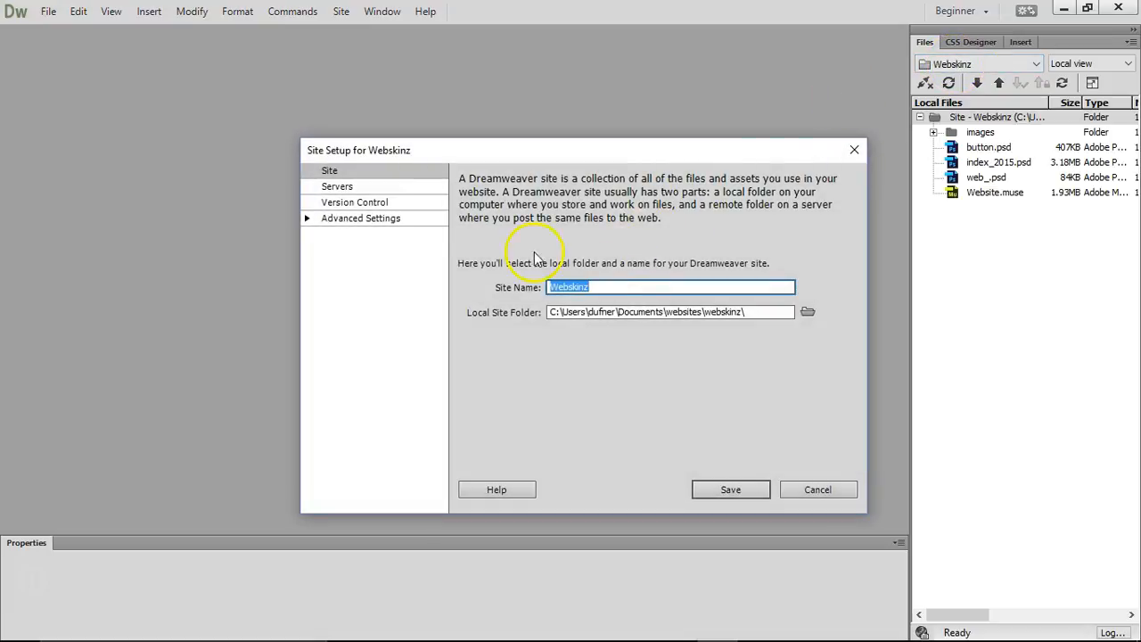
{"action": "left_click", "coordinate": [337, 185]}
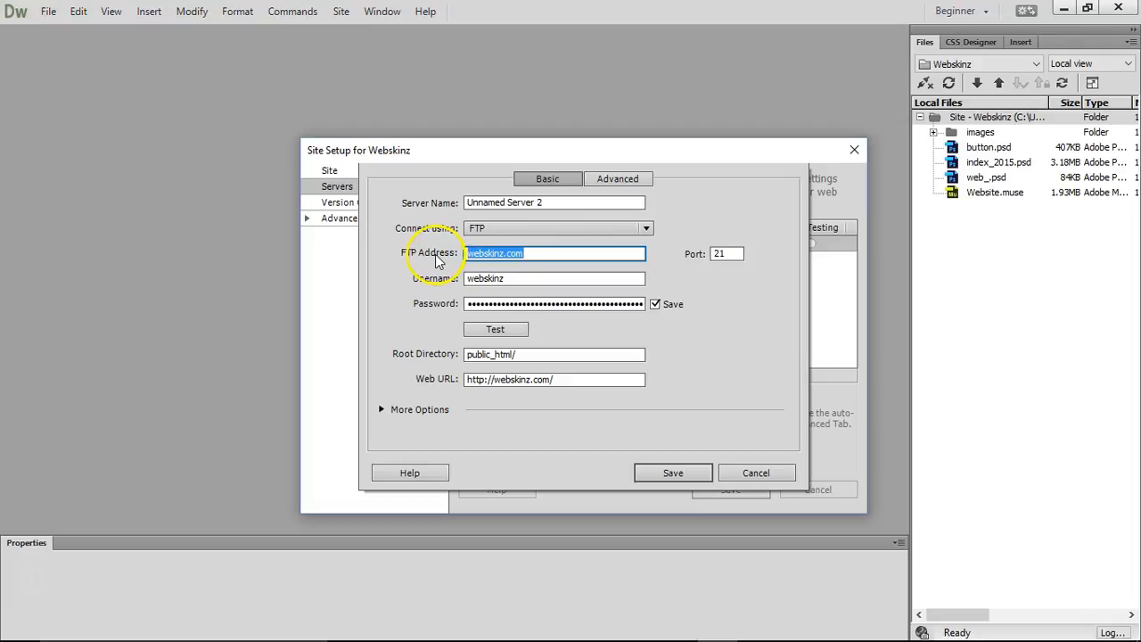
{"action": "type", "text": "garydufnerthesis.com"}
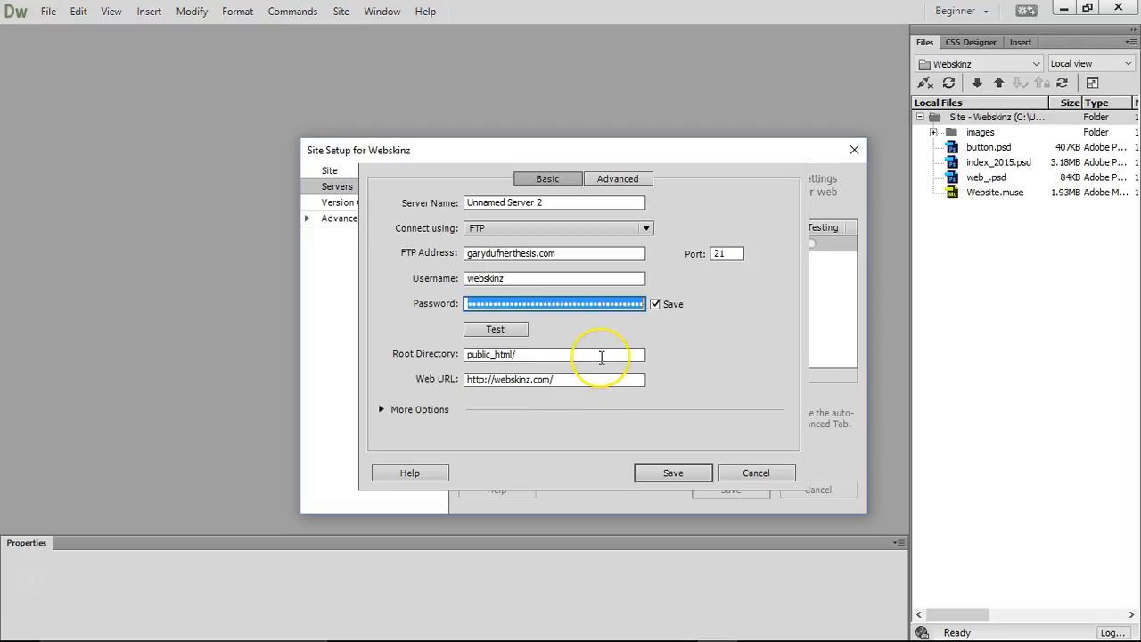
{"action": "left_click", "coordinate": [656, 303]}
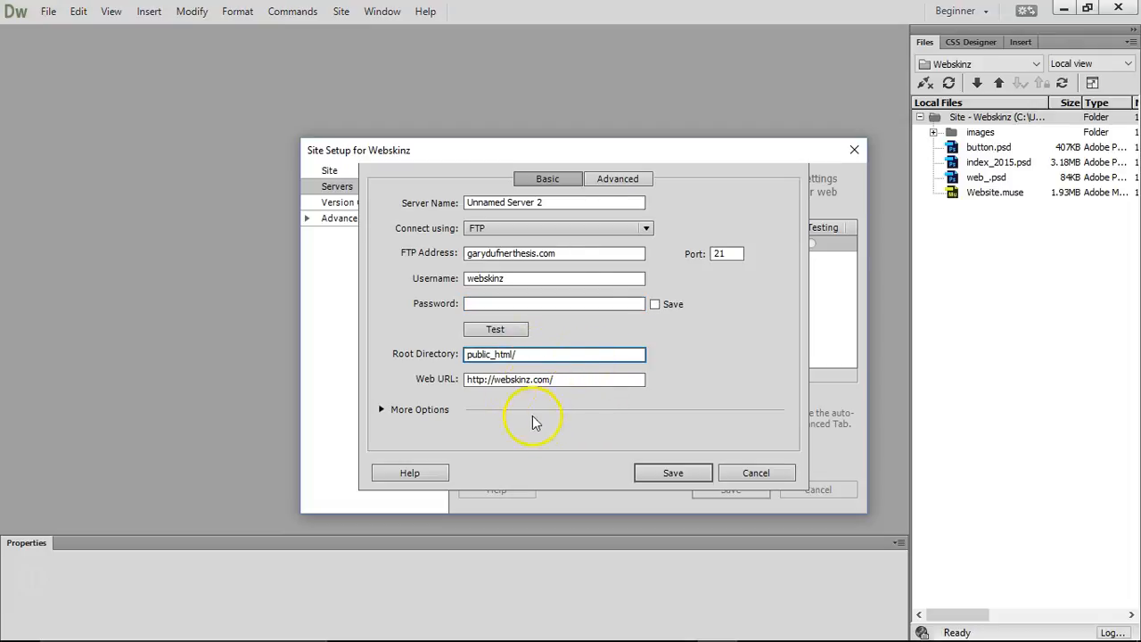
Replace the web URL with garydufnerthesis.com and save the server settings
{"action": "triple_click", "coordinate": [553, 253]}
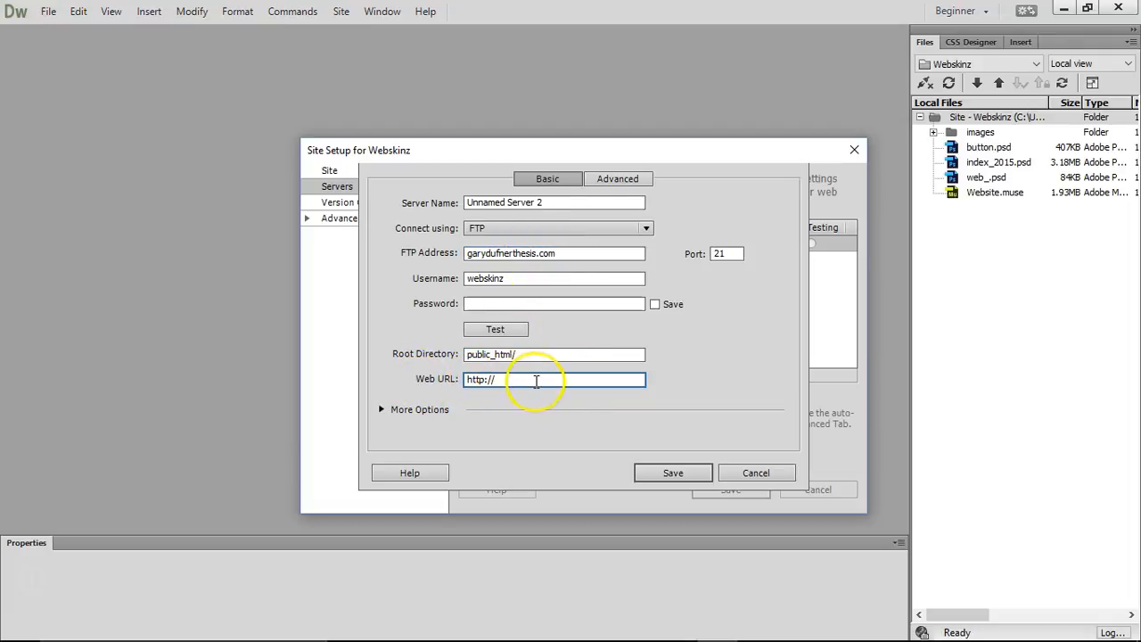
{"action": "type", "text": "garydufnerthesis.com/"}
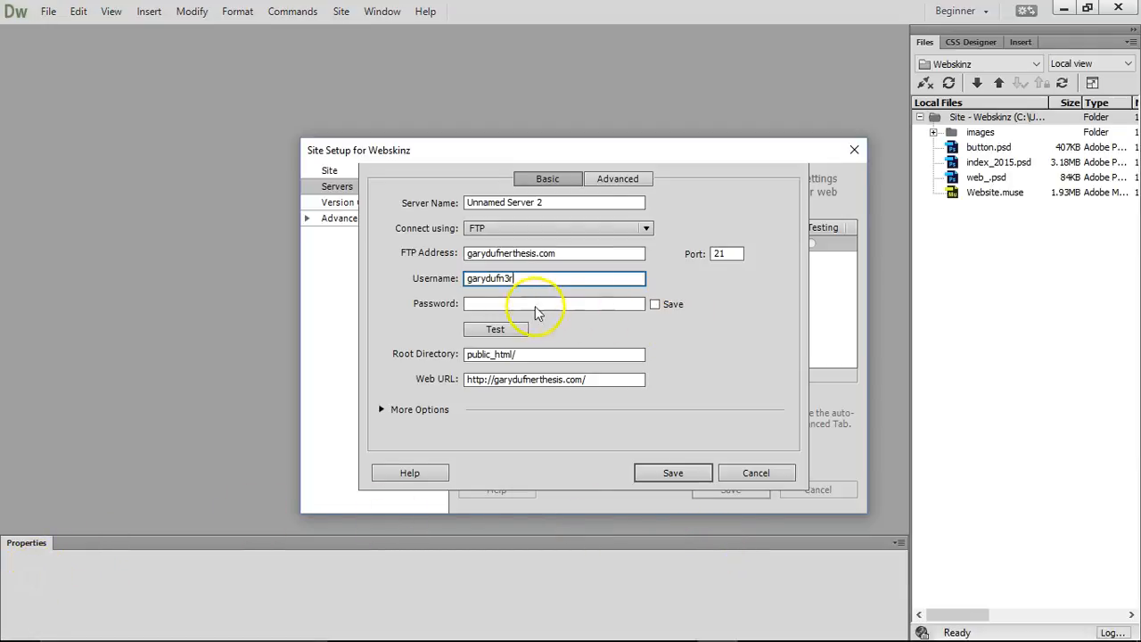
{"action": "left_click", "coordinate": [496, 328]}
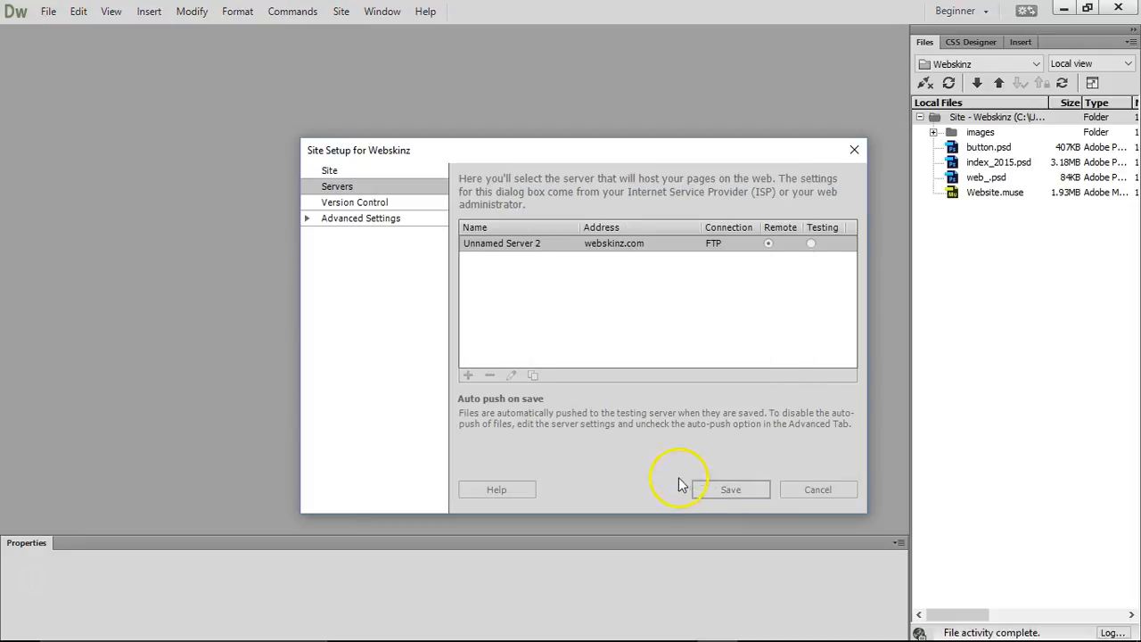
{"action": "left_click", "coordinate": [729, 489]}
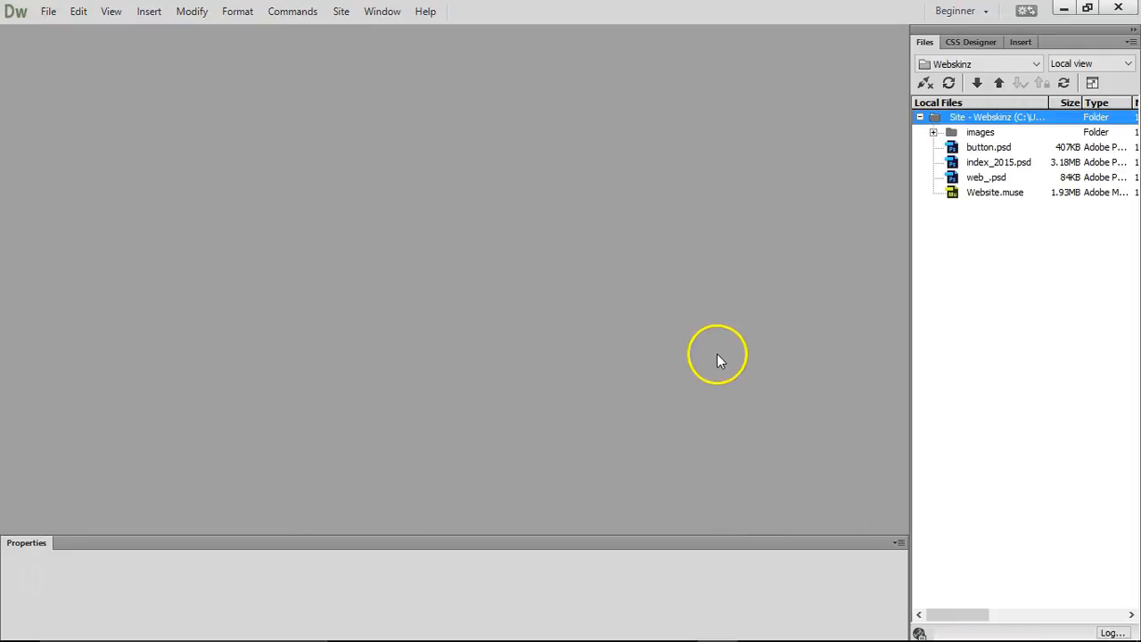
{"action": "mouse_move", "coordinate": [1092, 84]}
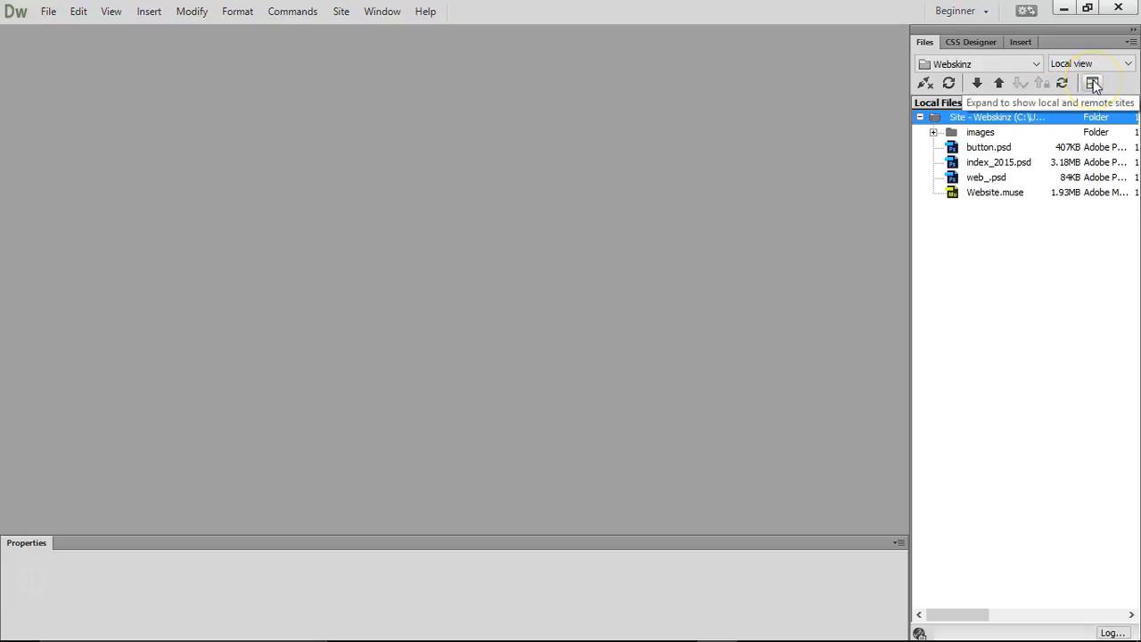
Connect to the remote server and create a folder named muse inside public_html
{"action": "left_click", "coordinate": [1093, 82]}
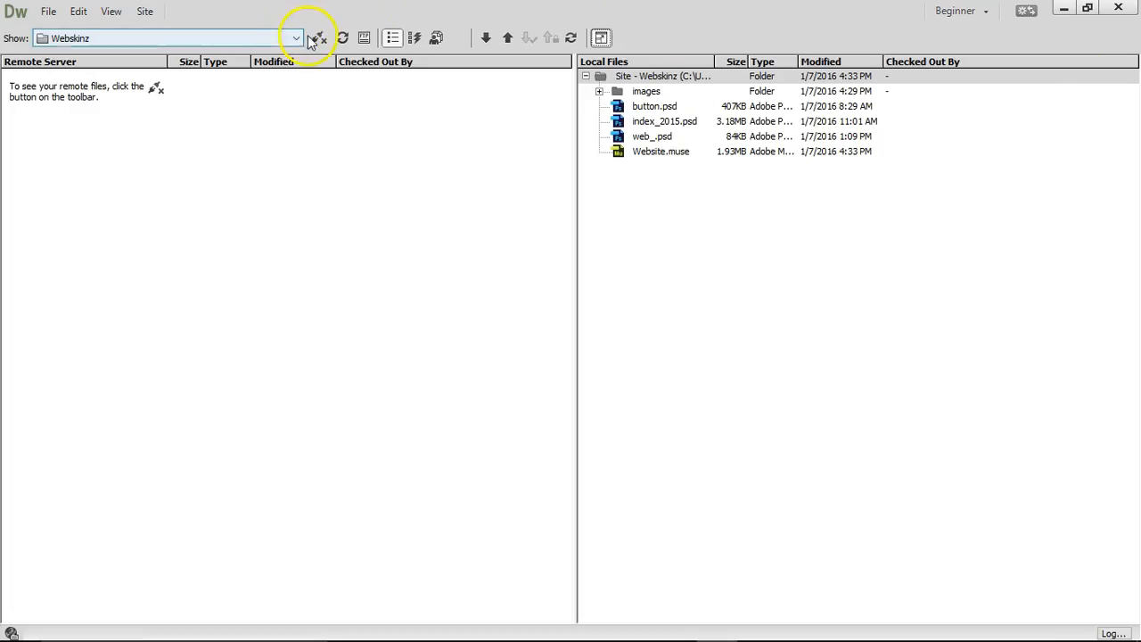
{"action": "left_click", "coordinate": [318, 38]}
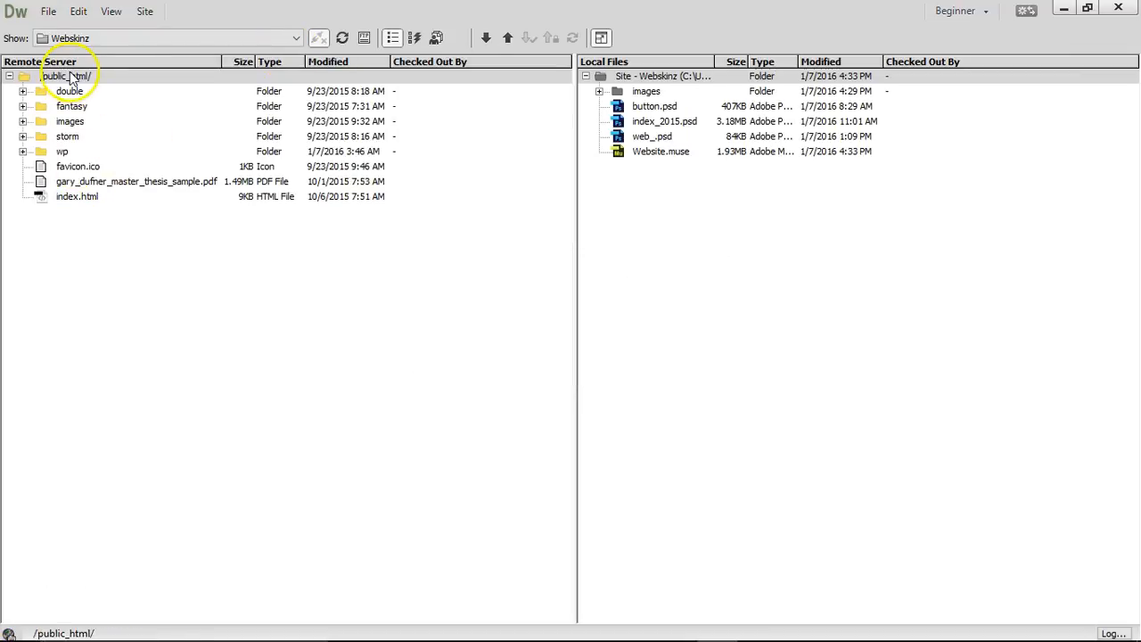
{"action": "right_click", "coordinate": [63, 74]}
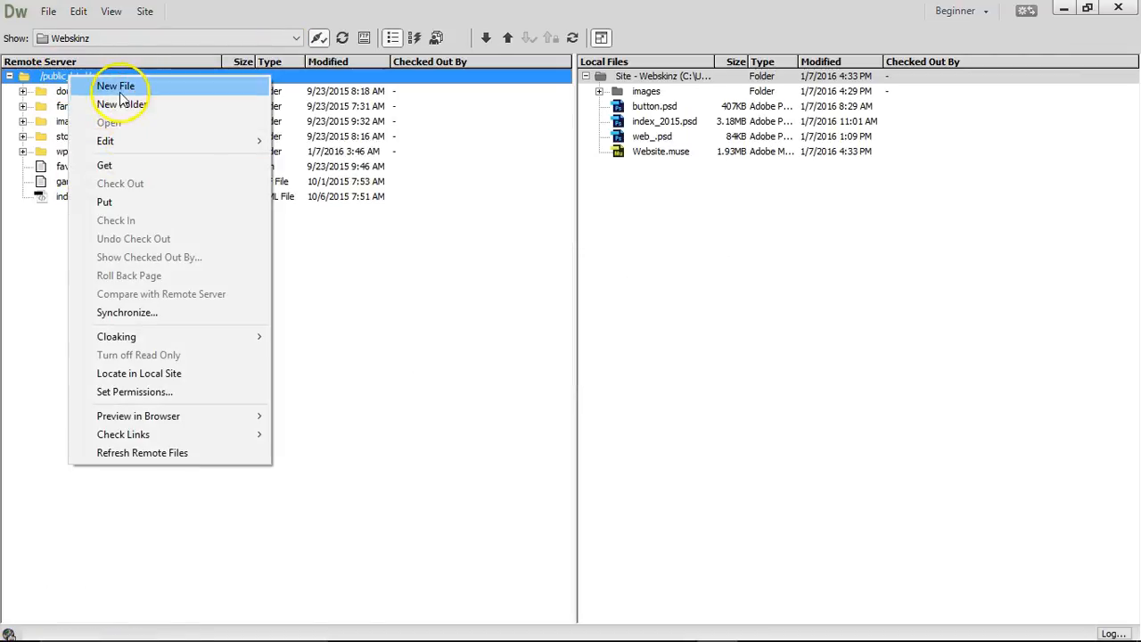
{"action": "left_click", "coordinate": [121, 104]}
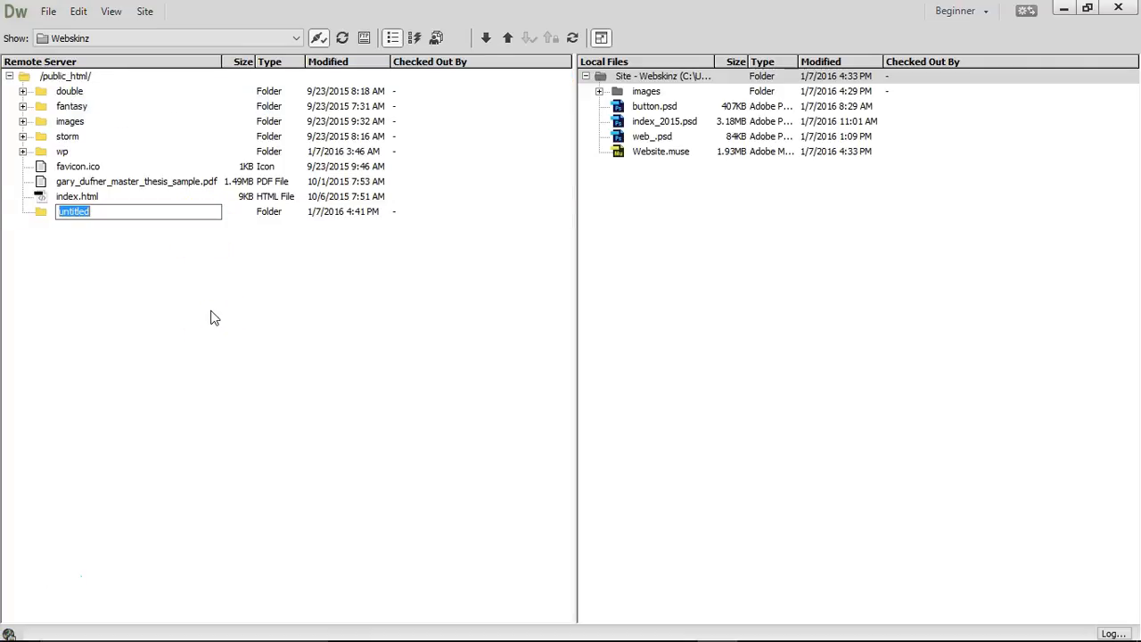
{"action": "type", "text": "muse"}
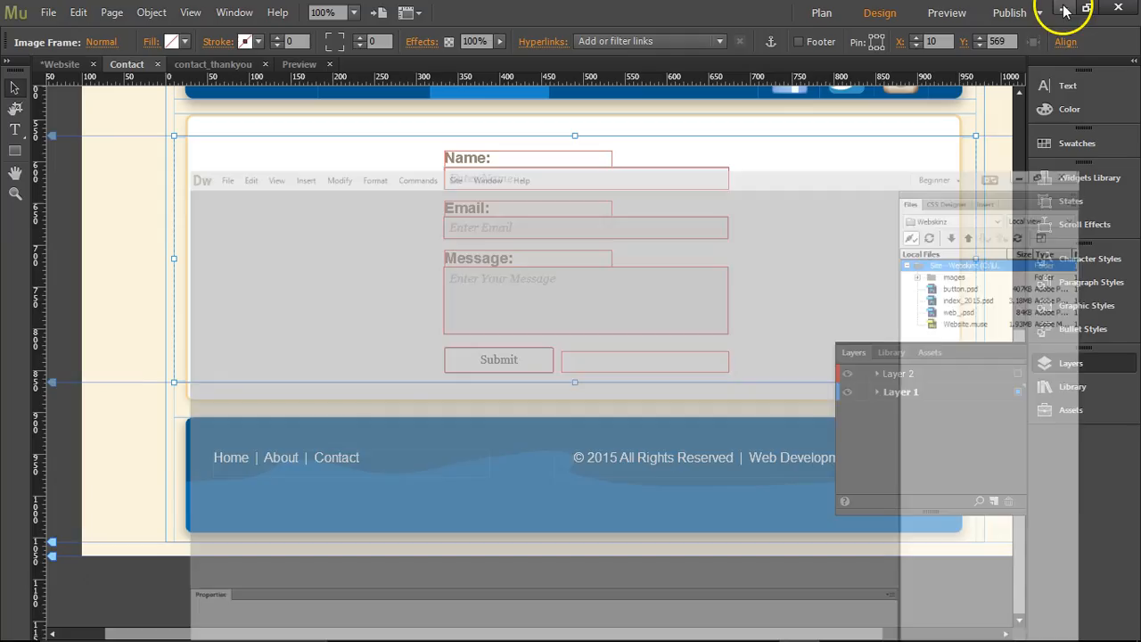
Publish with Site URL garydufnerthesis.com and log in to its FTP account
{"action": "left_click", "coordinate": [48, 10]}
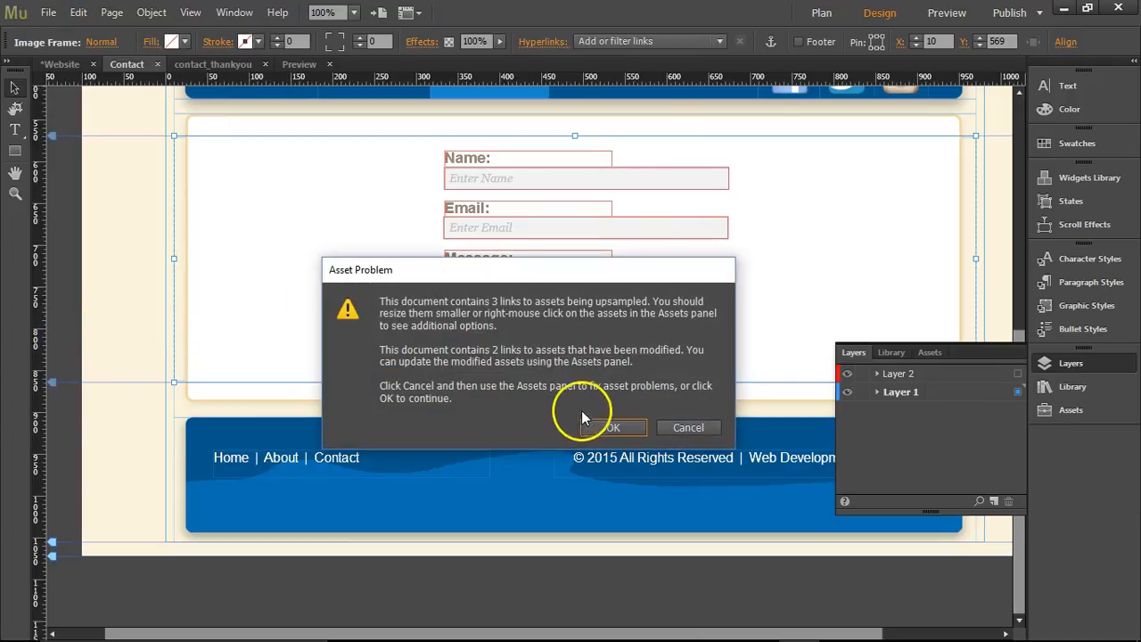
{"action": "left_click", "coordinate": [613, 427]}
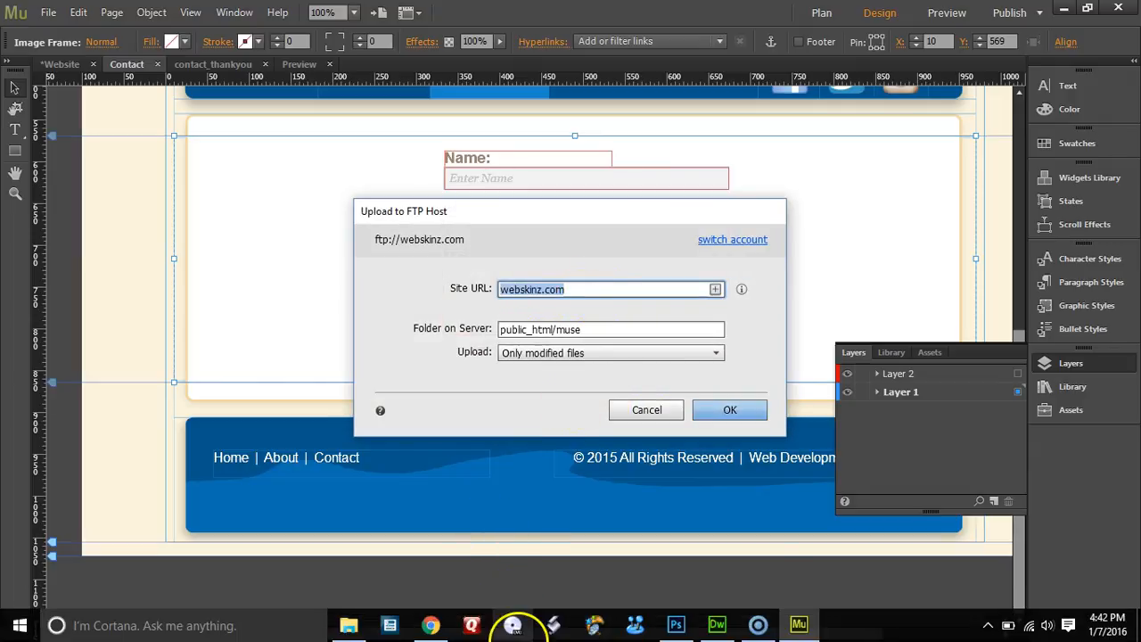
{"action": "type", "text": "garydufnerthesis.com"}
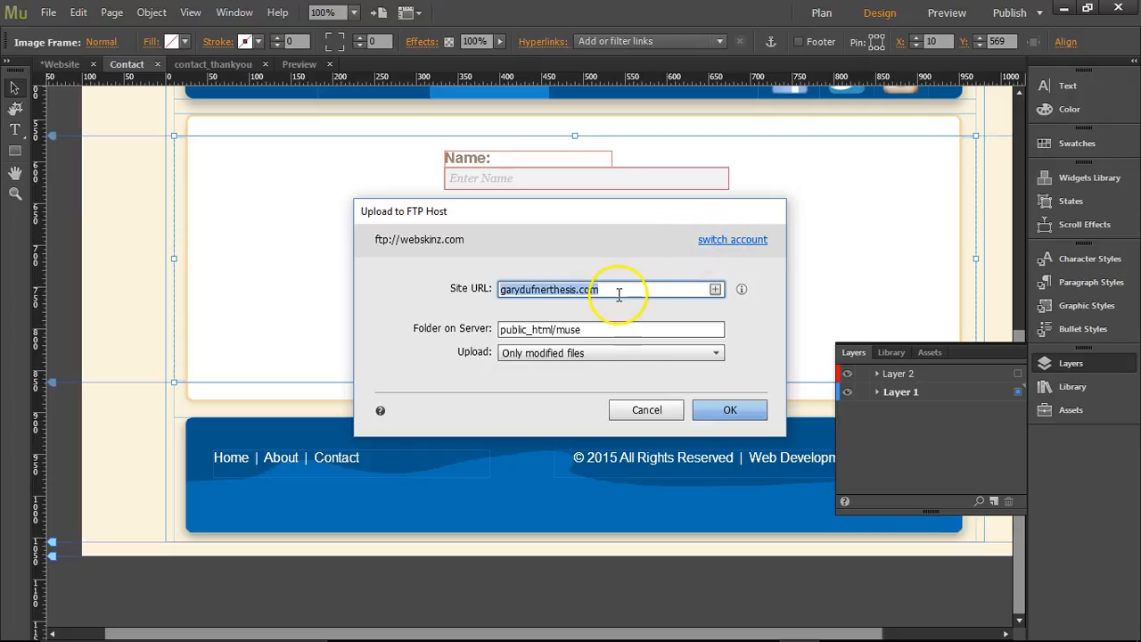
{"action": "left_click", "coordinate": [731, 239]}
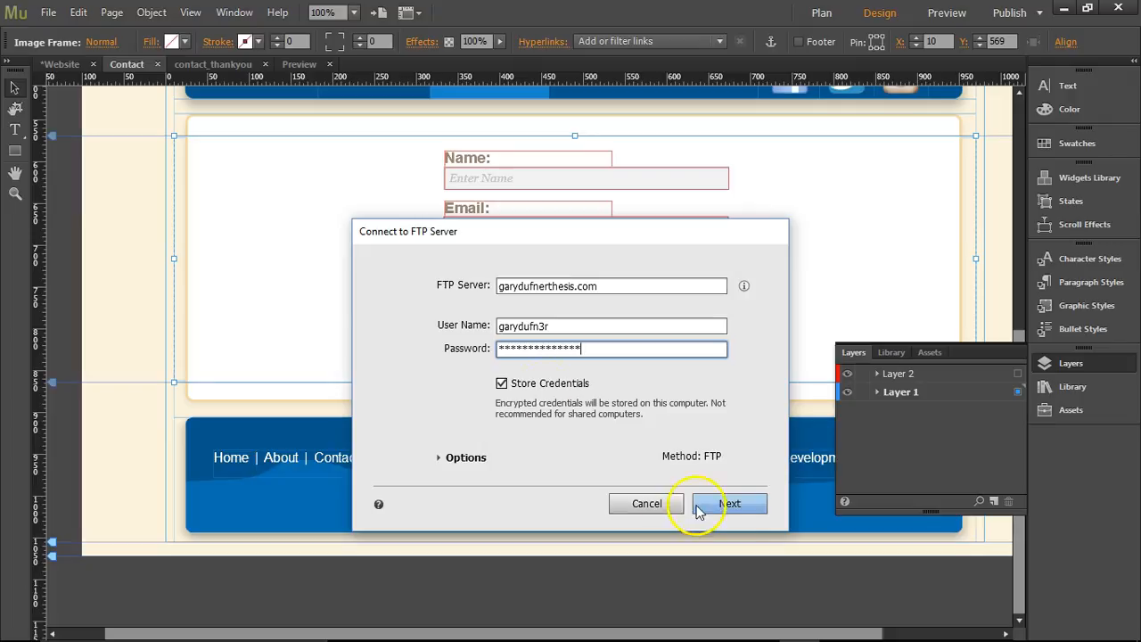
{"action": "left_click", "coordinate": [729, 503]}
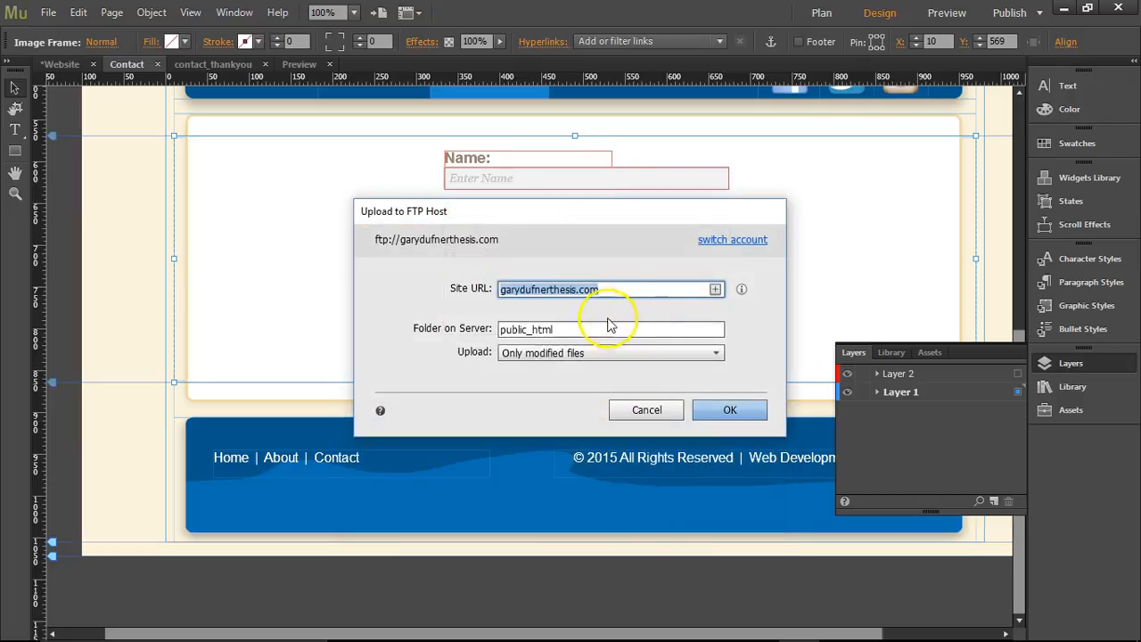
Set the server folder to public_html/muse and upload, ignoring the validation warning
{"action": "left_click", "coordinate": [609, 328]}
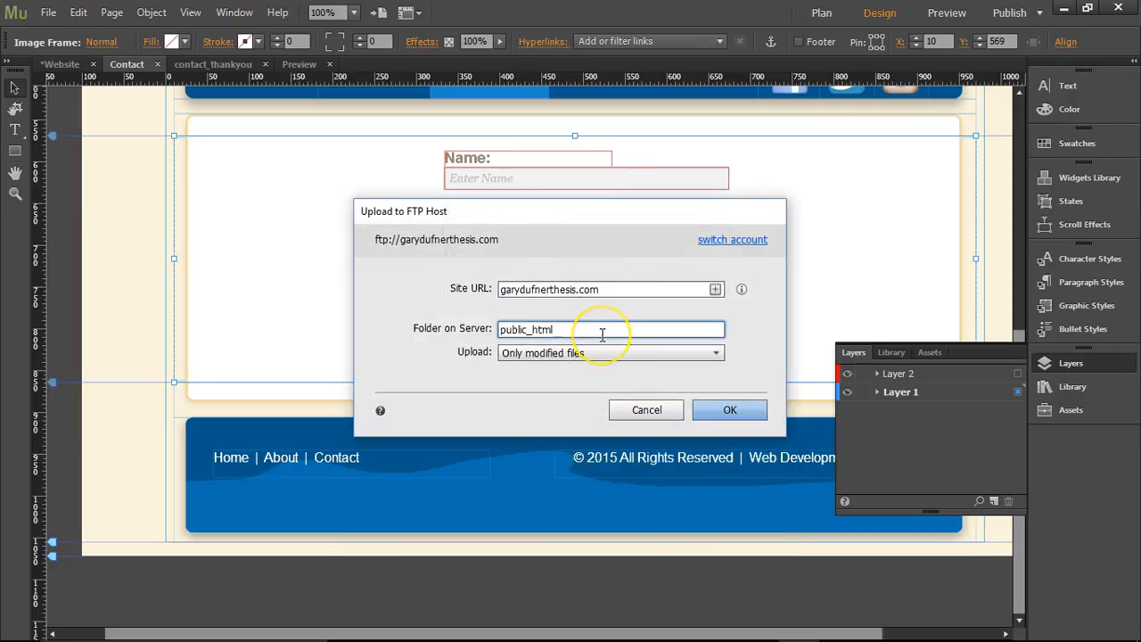
{"action": "type", "text": "/muse"}
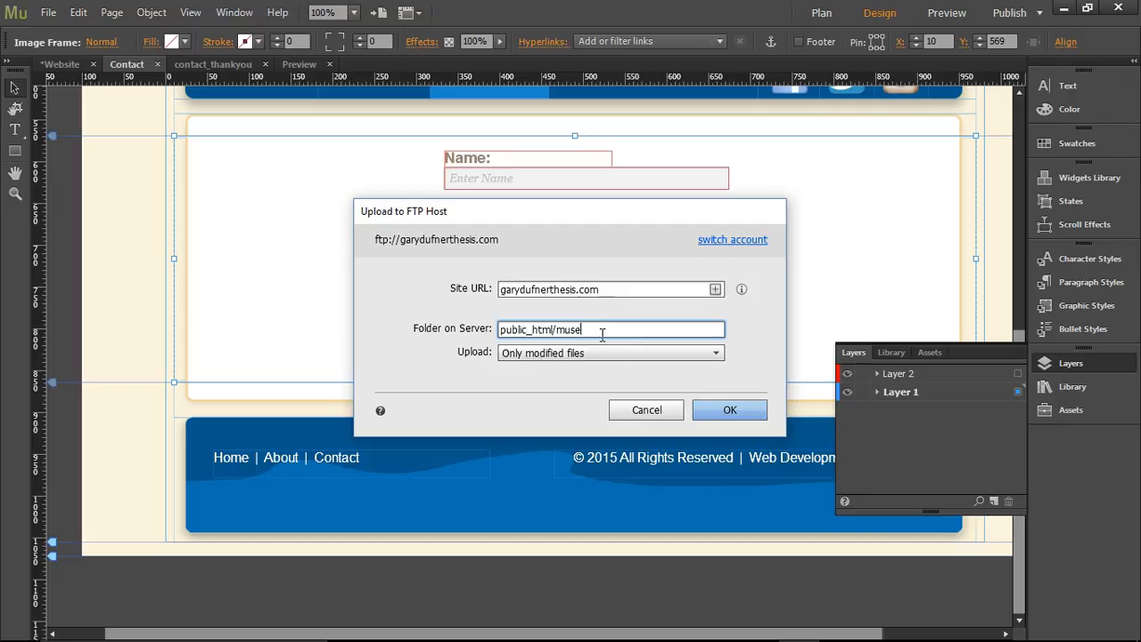
{"action": "left_click", "coordinate": [729, 408]}
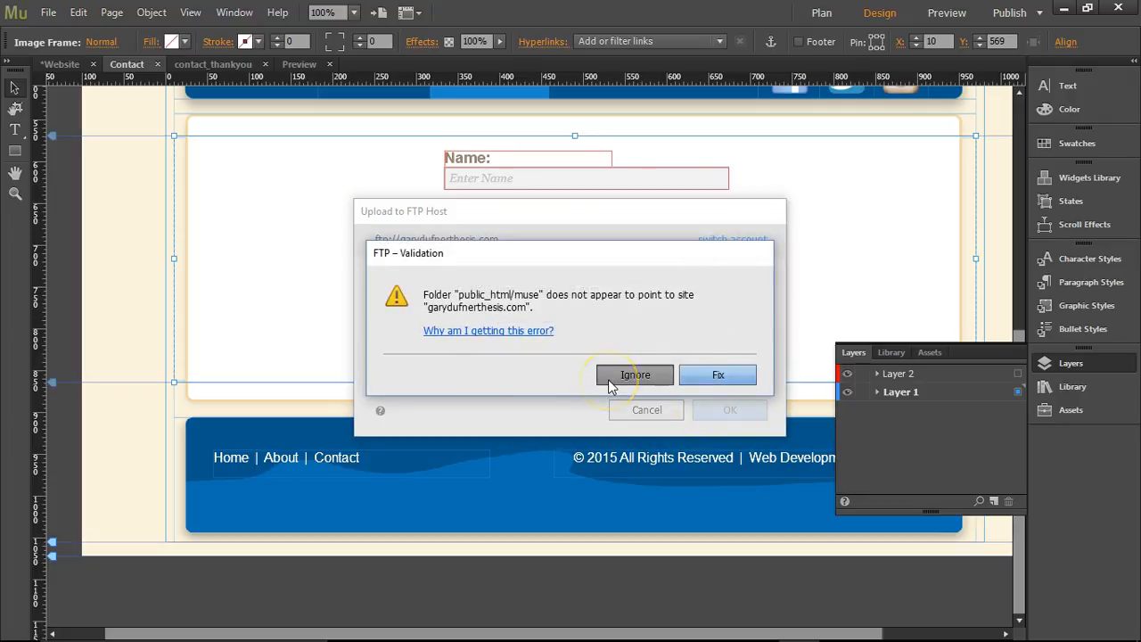
{"action": "left_click", "coordinate": [635, 374]}
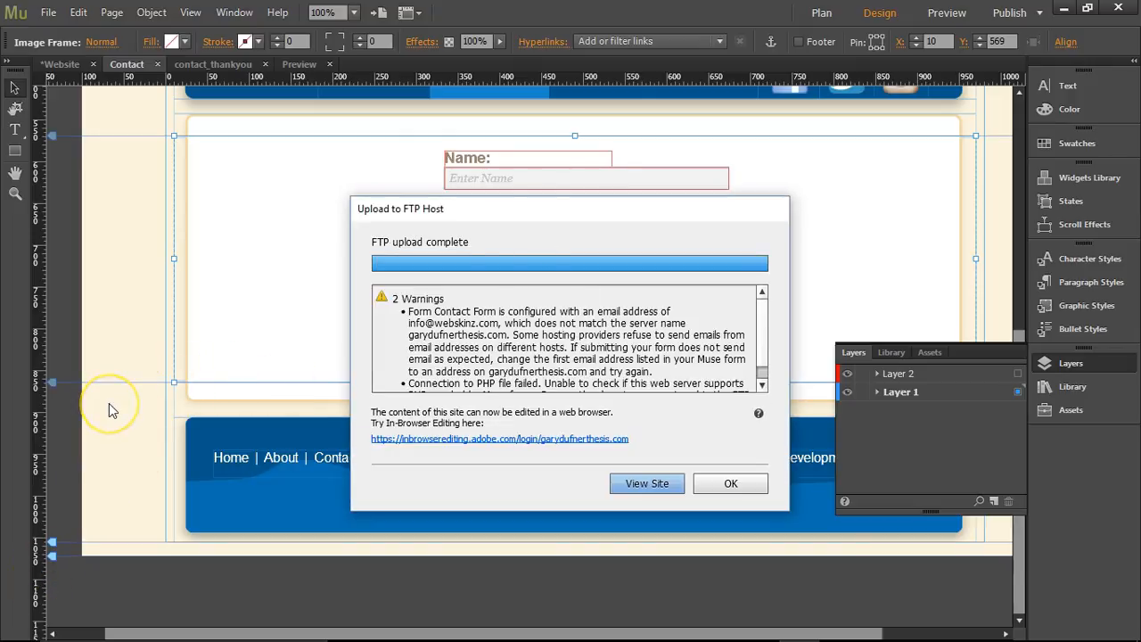
{"action": "mouse_move", "coordinate": [763, 330]}
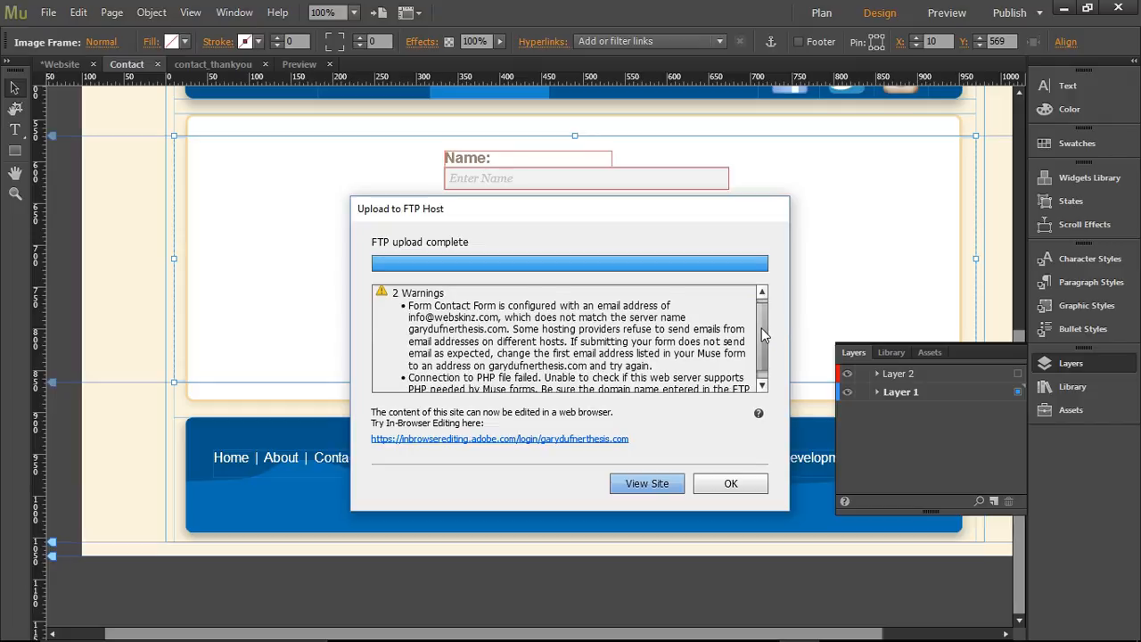
{"action": "scroll", "scroll_direction": "down", "scroll_amount": 3}
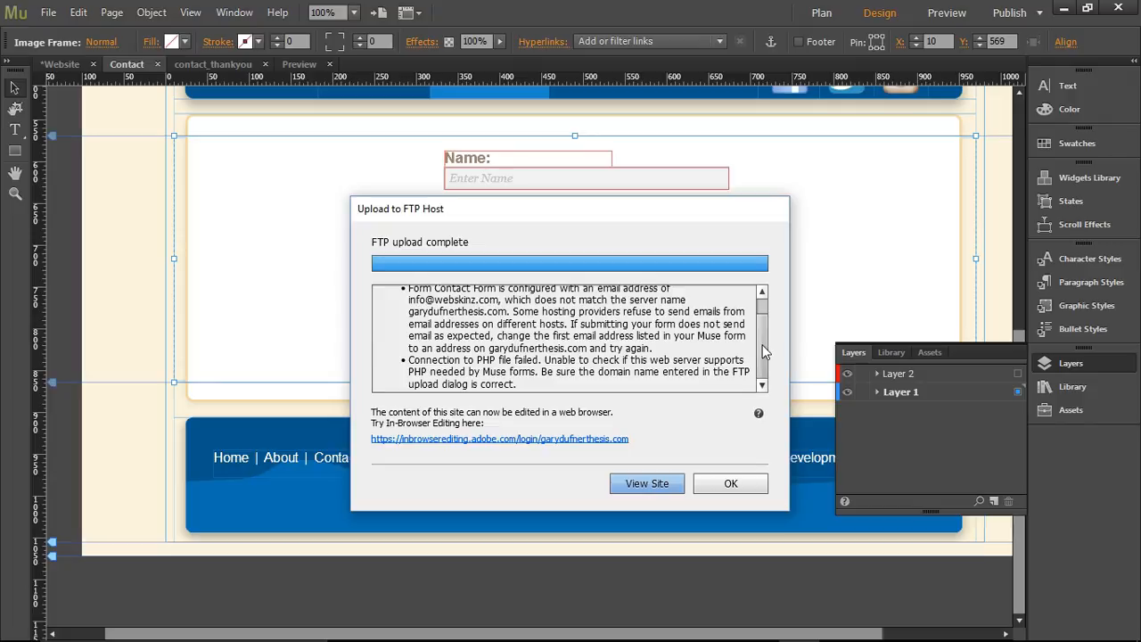
{"action": "mouse_move", "coordinate": [763, 351]}
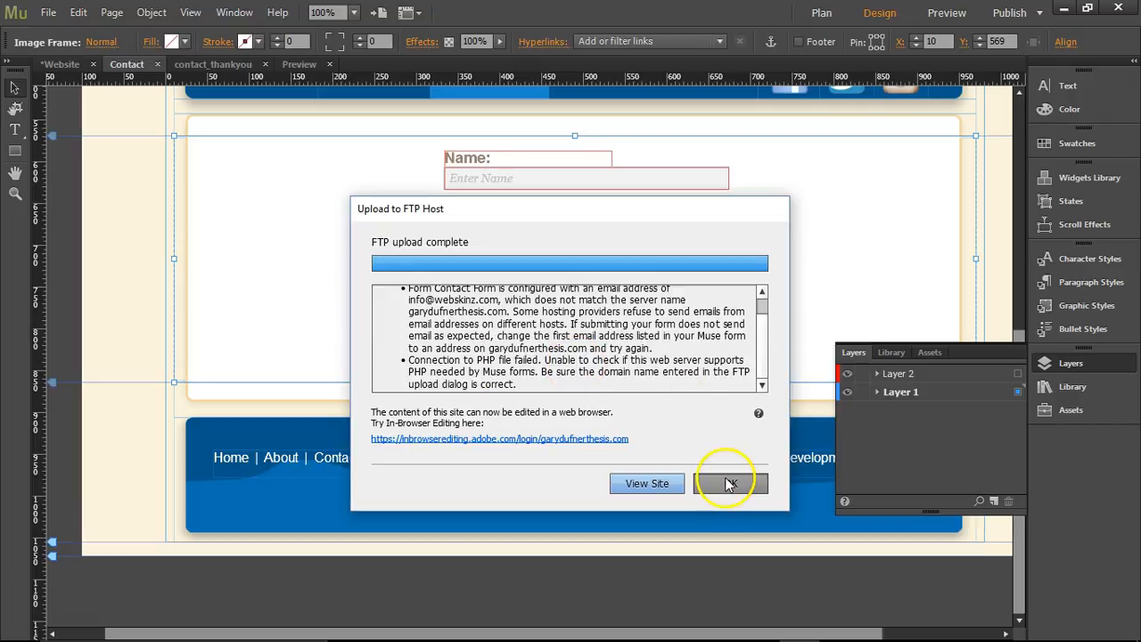
{"action": "left_click", "coordinate": [730, 483]}
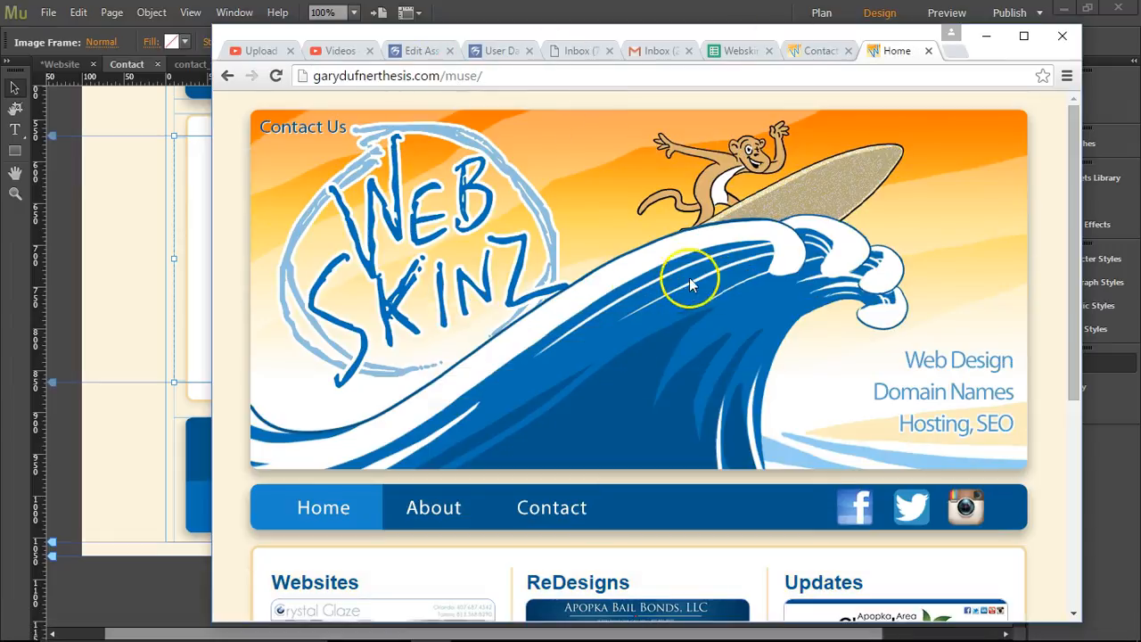
Go to the live Contact page and enter 'test' as Name and Email
{"action": "scroll", "scroll_direction": "down", "scroll_amount": 3}
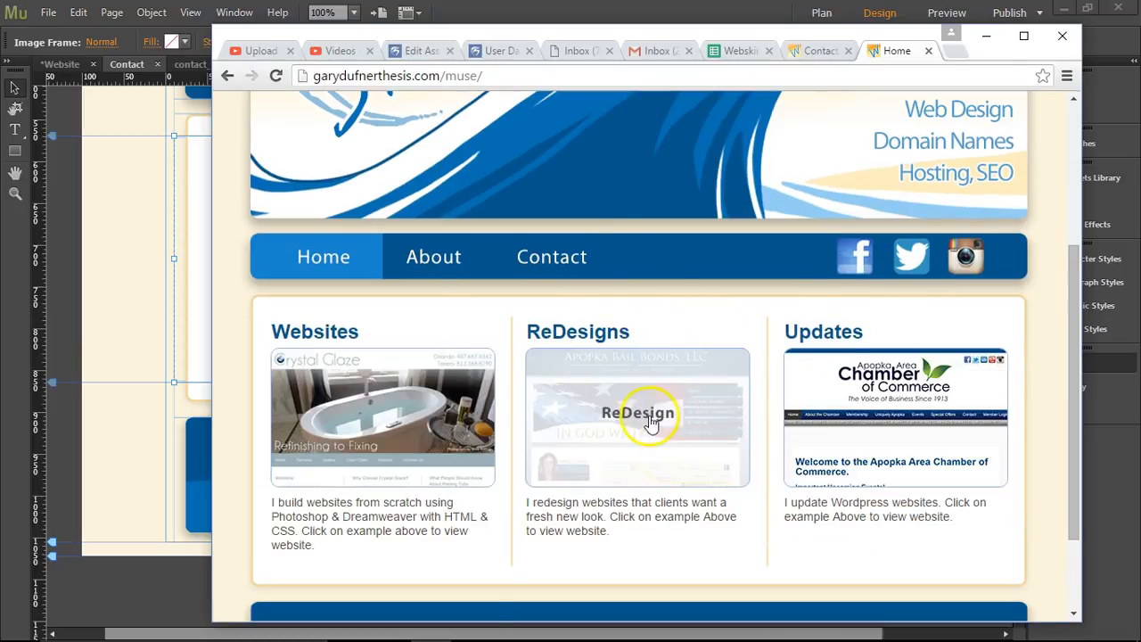
{"action": "left_click", "coordinate": [550, 256]}
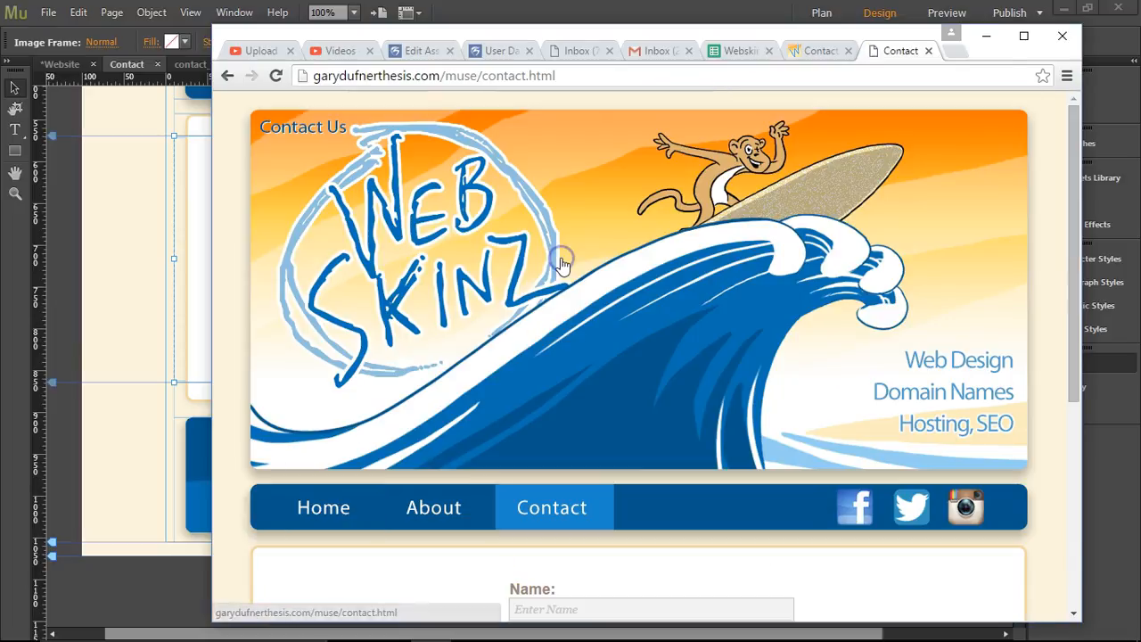
{"action": "scroll", "scroll_direction": "down", "scroll_amount": 3}
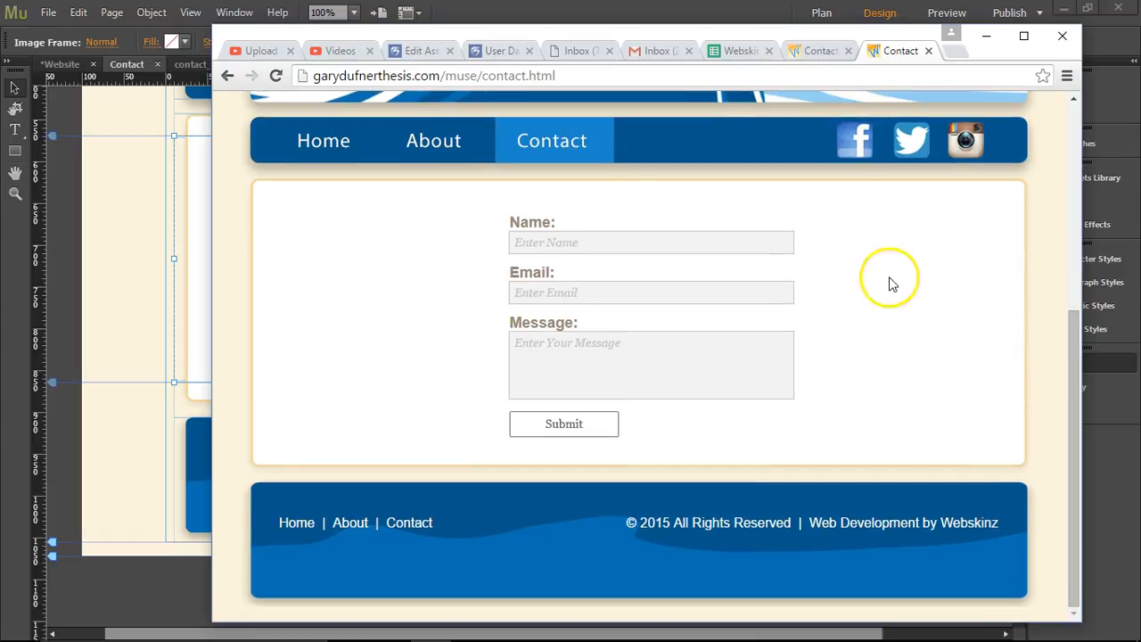
{"action": "type", "text": "test"}
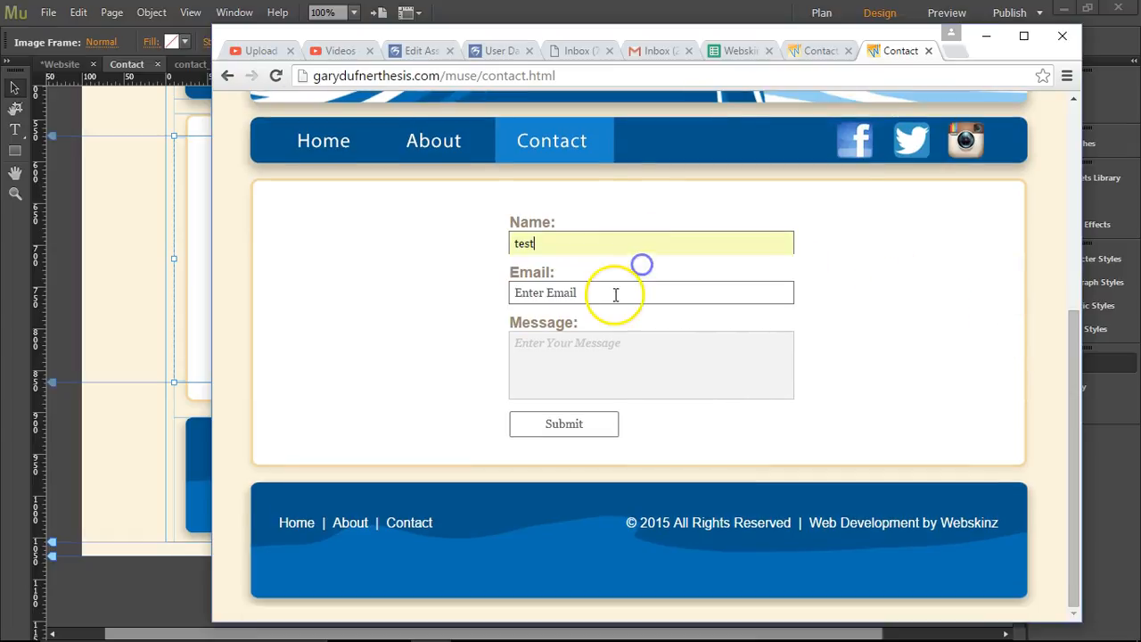
{"action": "type", "text": "test2"}
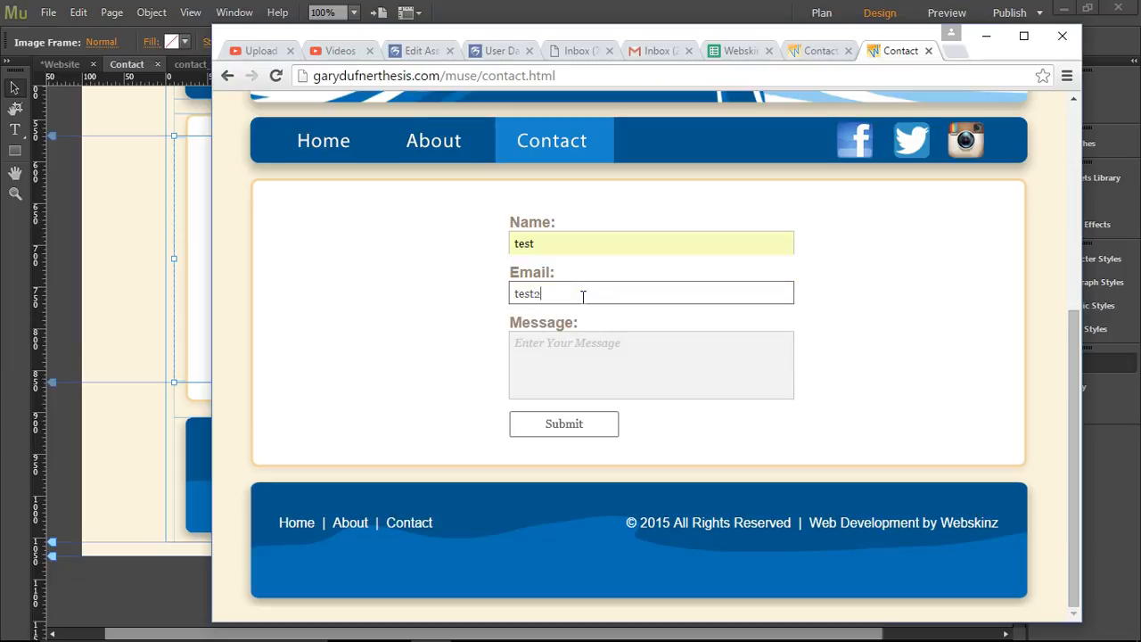
Complete the email as test.com, add a message and submit to reach the thank-you page
{"action": "type", "text": "TEST.COM"}
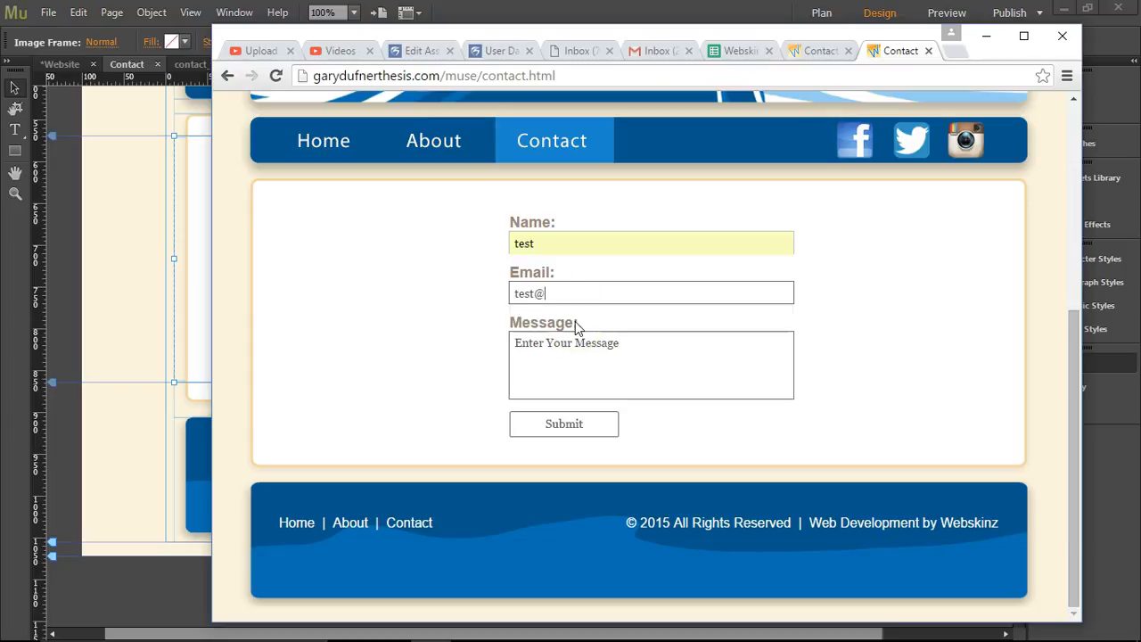
{"action": "type", "text": "test.com"}
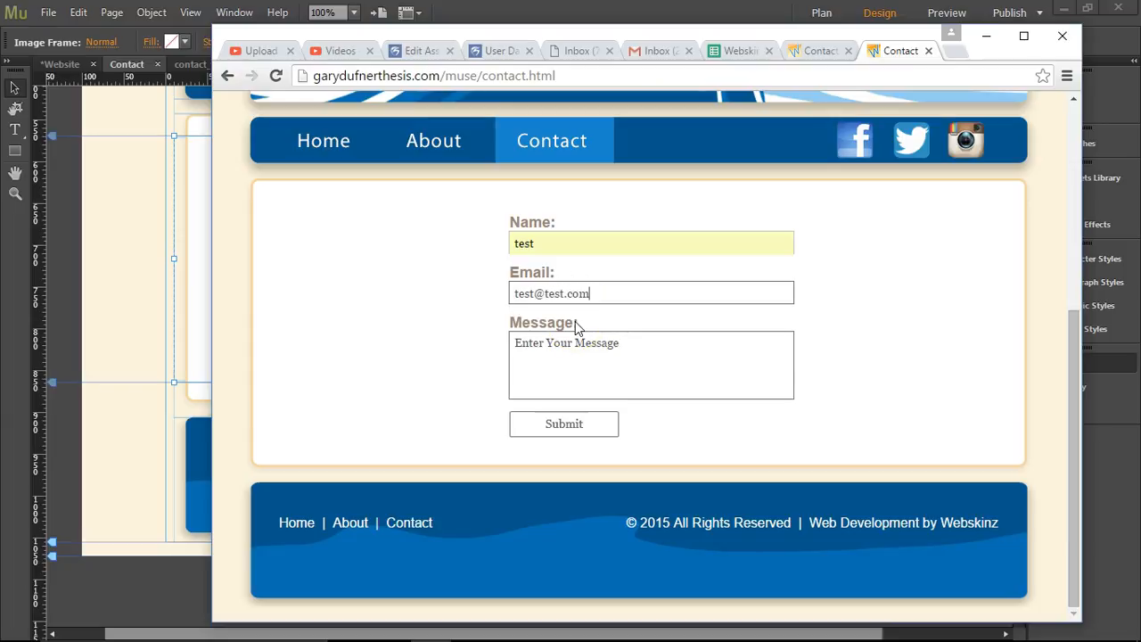
{"action": "type", "text": "tes"}
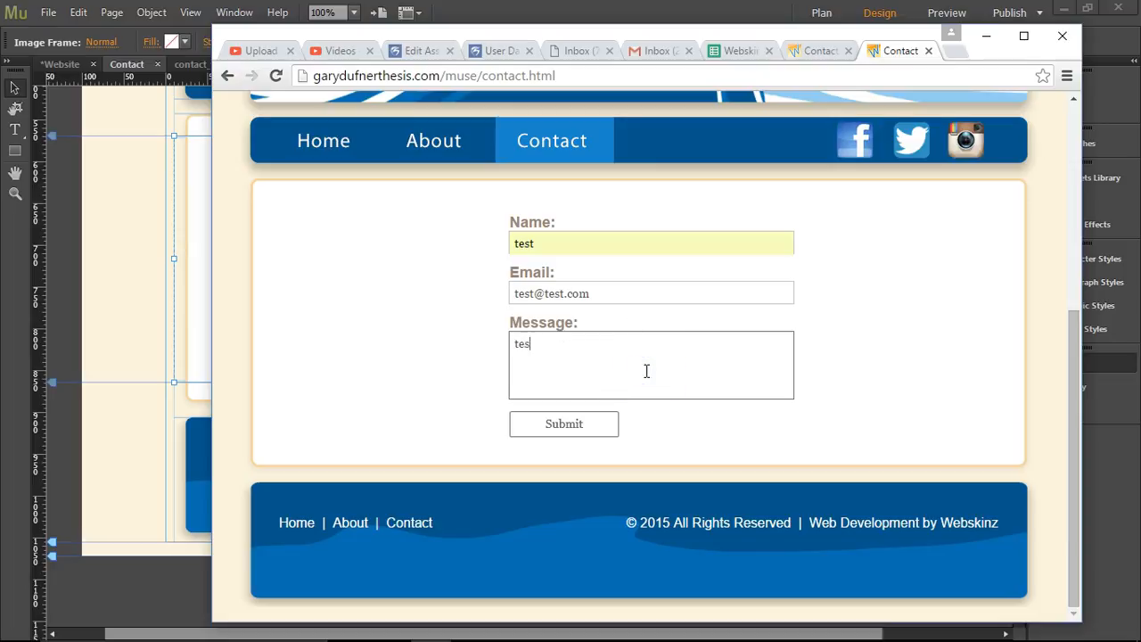
{"action": "left_click", "coordinate": [564, 424]}
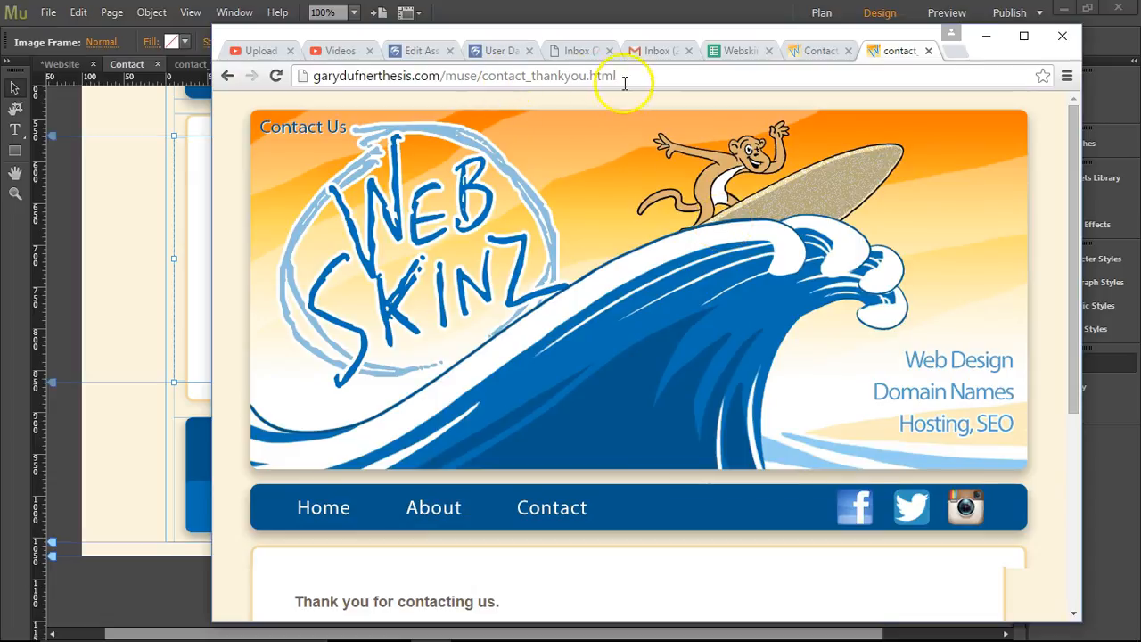
{"action": "scroll", "scroll_direction": "down", "scroll_amount": 3}
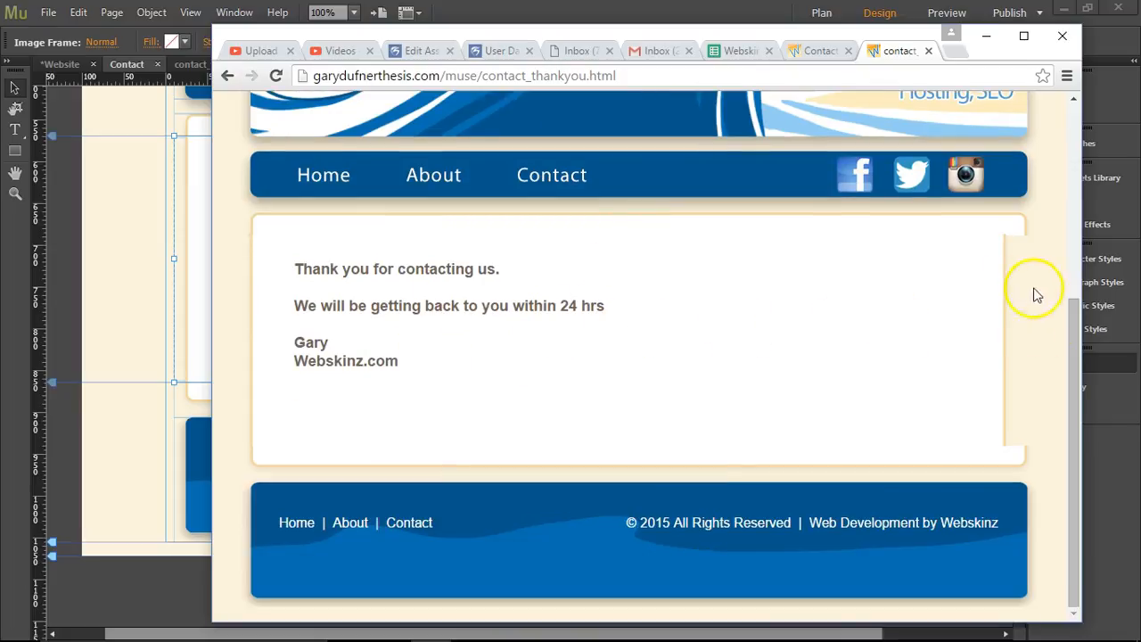
{"action": "mouse_move", "coordinate": [1012, 310]}
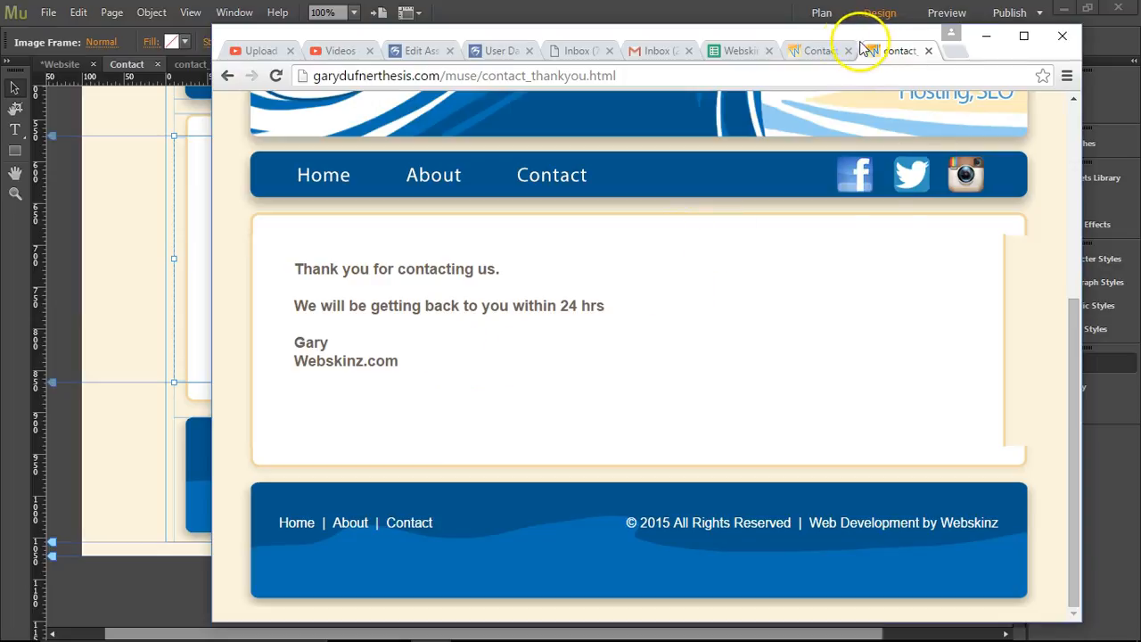
Refresh the Think Mail inbox and read the Contact Form Submission message in a maximized popout
{"action": "left_click", "coordinate": [579, 50]}
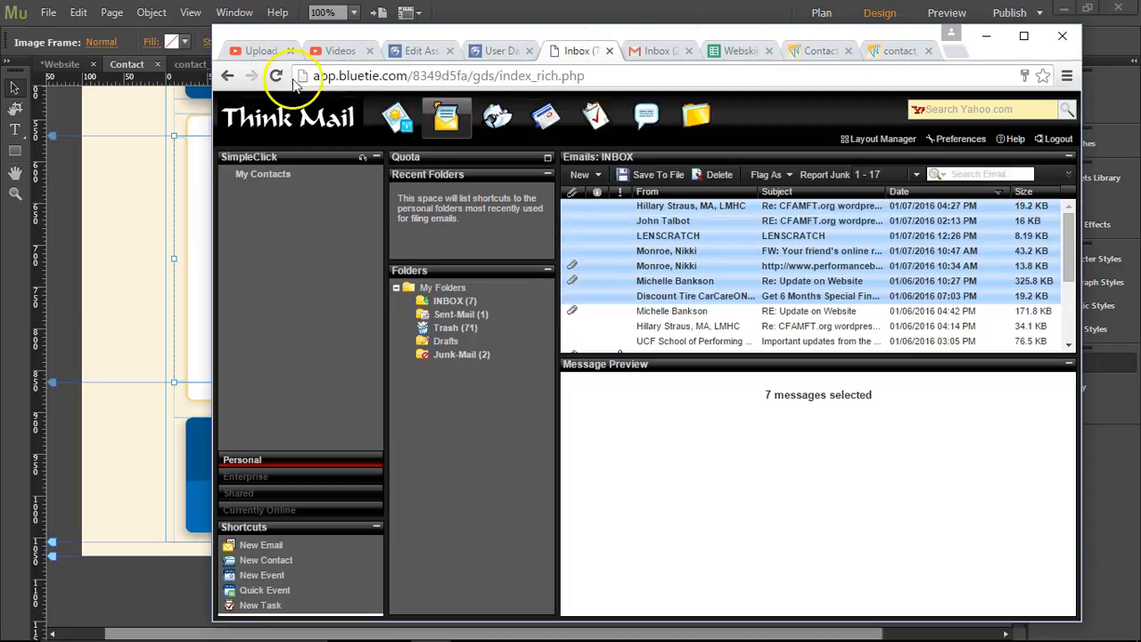
{"action": "left_click", "coordinate": [276, 74]}
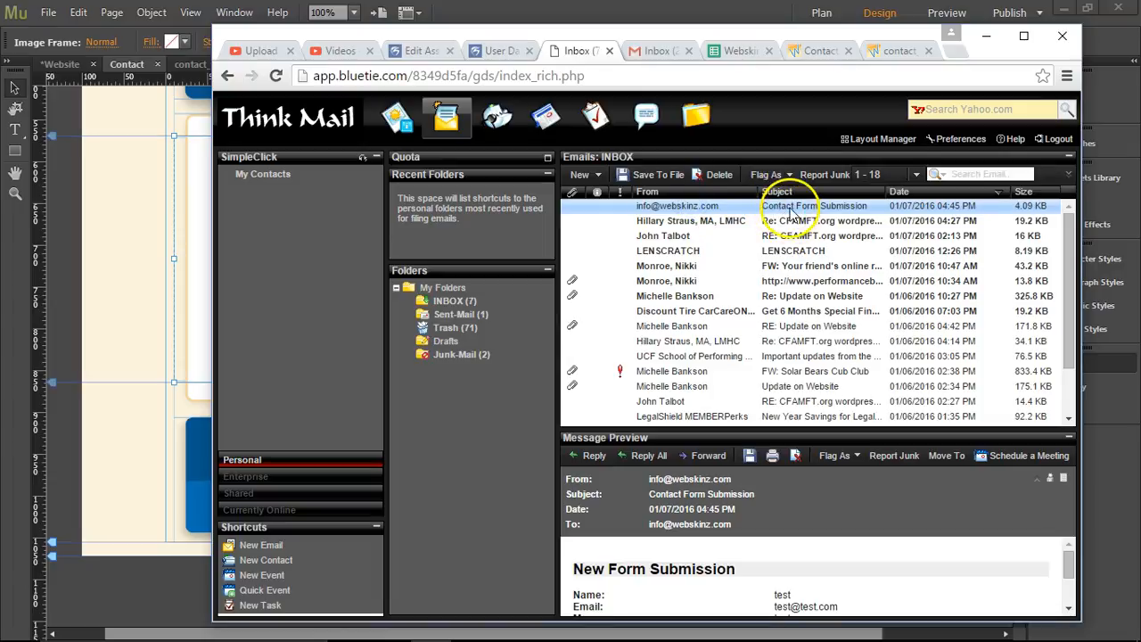
{"action": "double_click", "coordinate": [813, 207]}
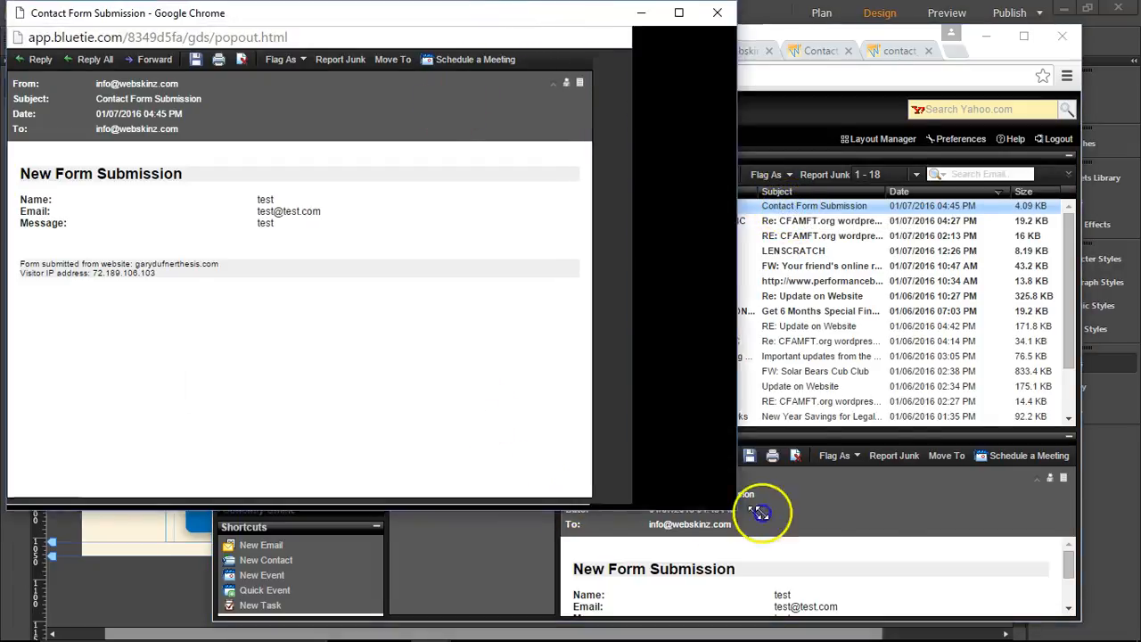
{"action": "left_click", "coordinate": [678, 13]}
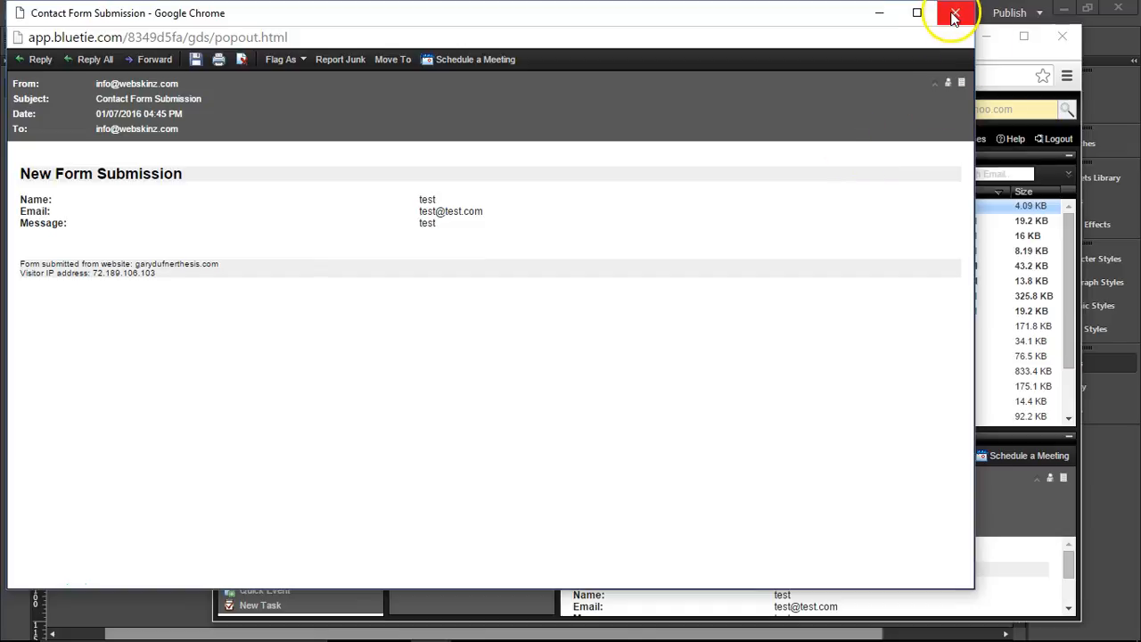
{"action": "left_click", "coordinate": [954, 12]}
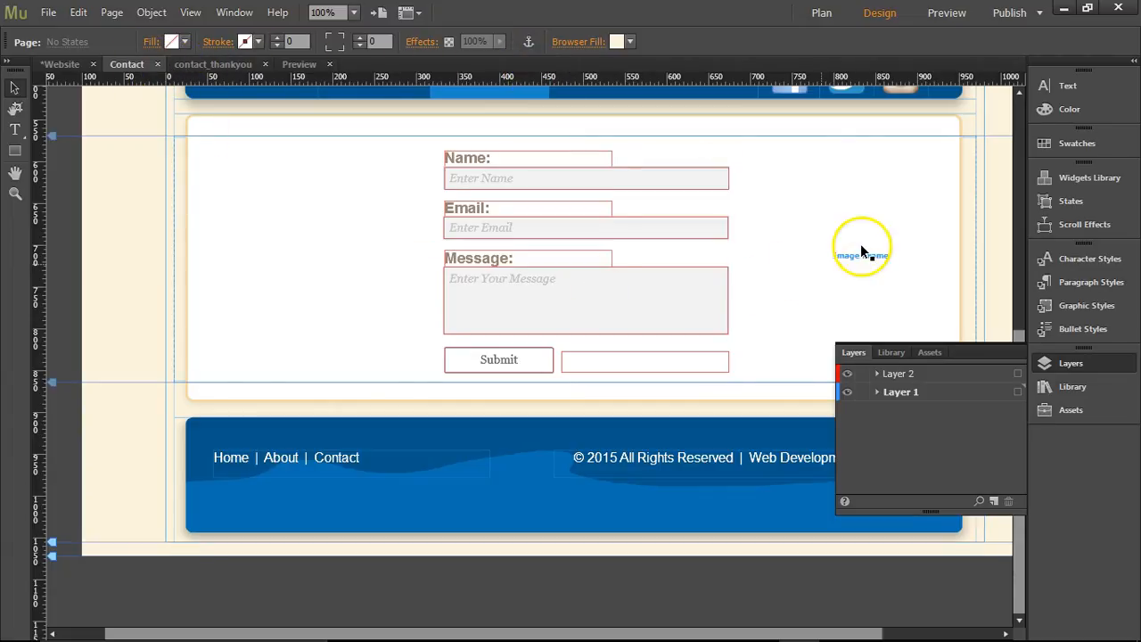
{"action": "left_click", "coordinate": [861, 255]}
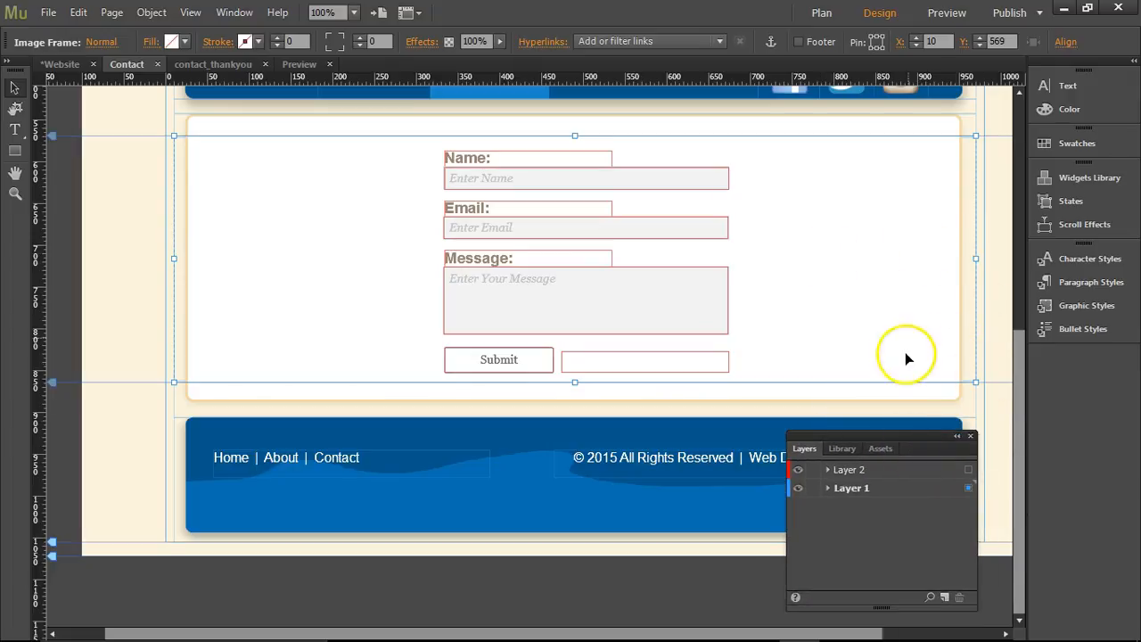
{"action": "left_click", "coordinate": [946, 12]}
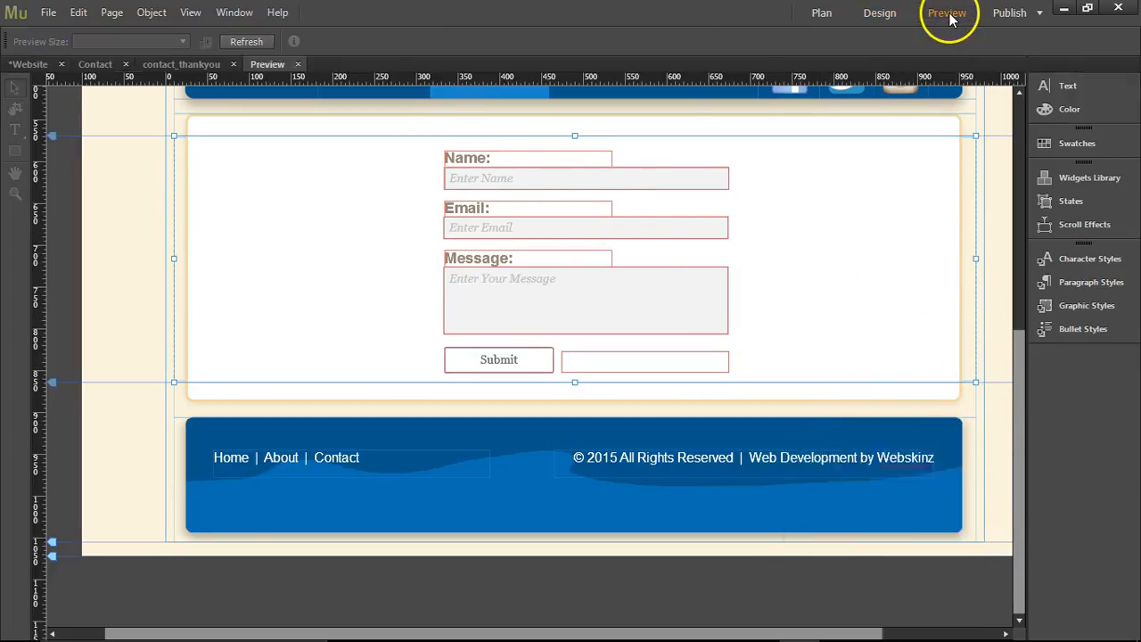
{"action": "left_click", "coordinate": [946, 13]}
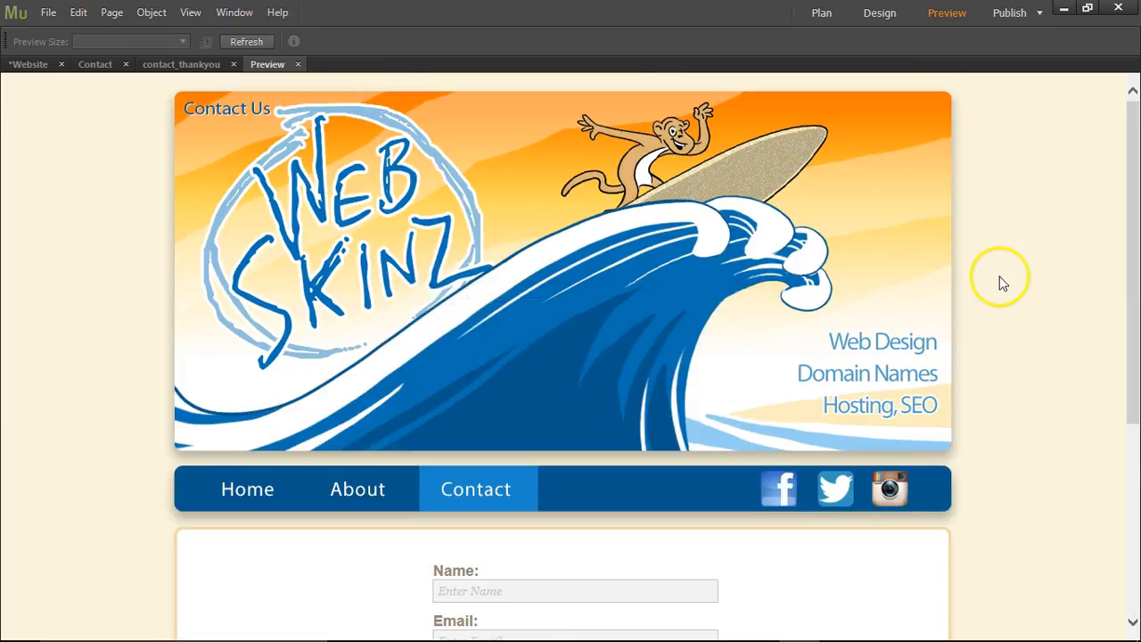
{"action": "mouse_move", "coordinate": [842, 159]}
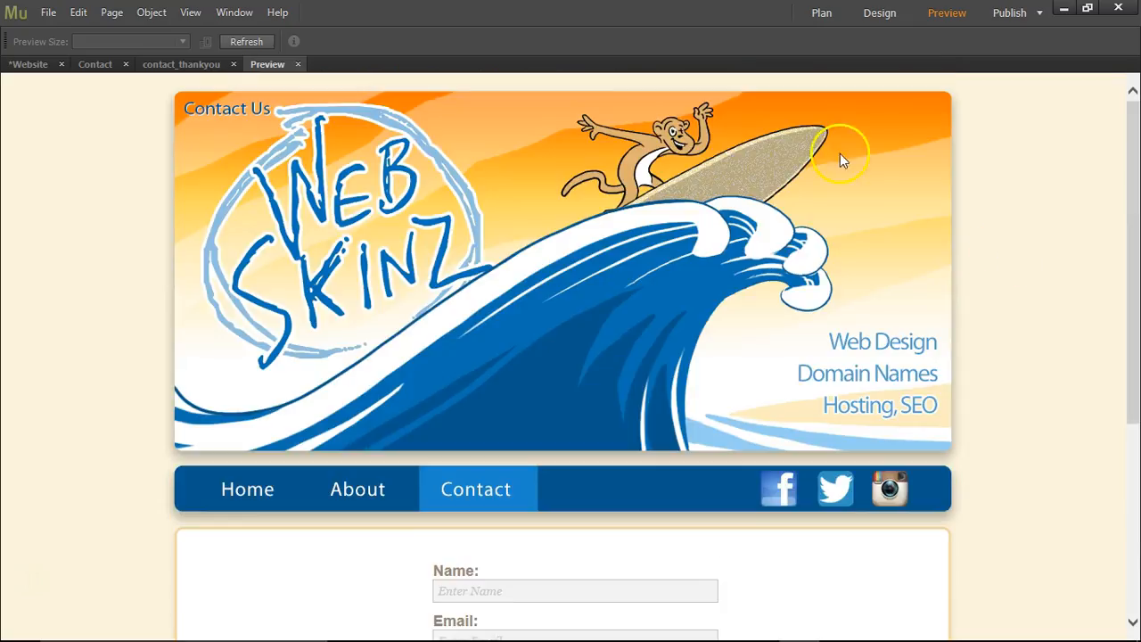
{"action": "left_click", "coordinate": [879, 12]}
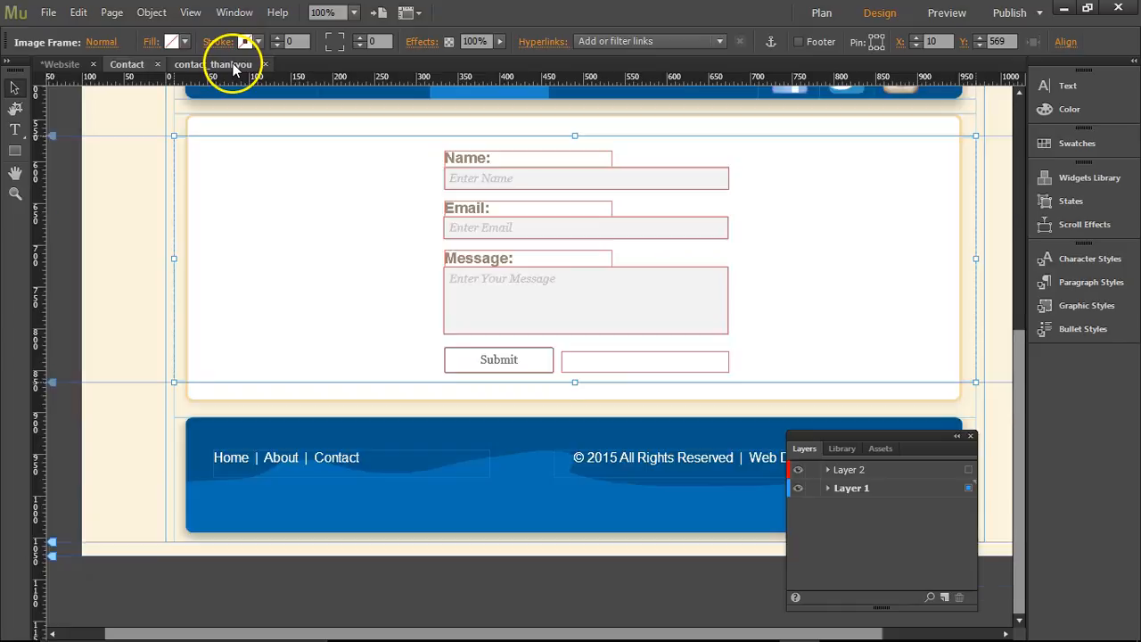
Switch to the contact_thankyou page and expand Layer 2 to show its thank-you message content
{"action": "left_click", "coordinate": [232, 65]}
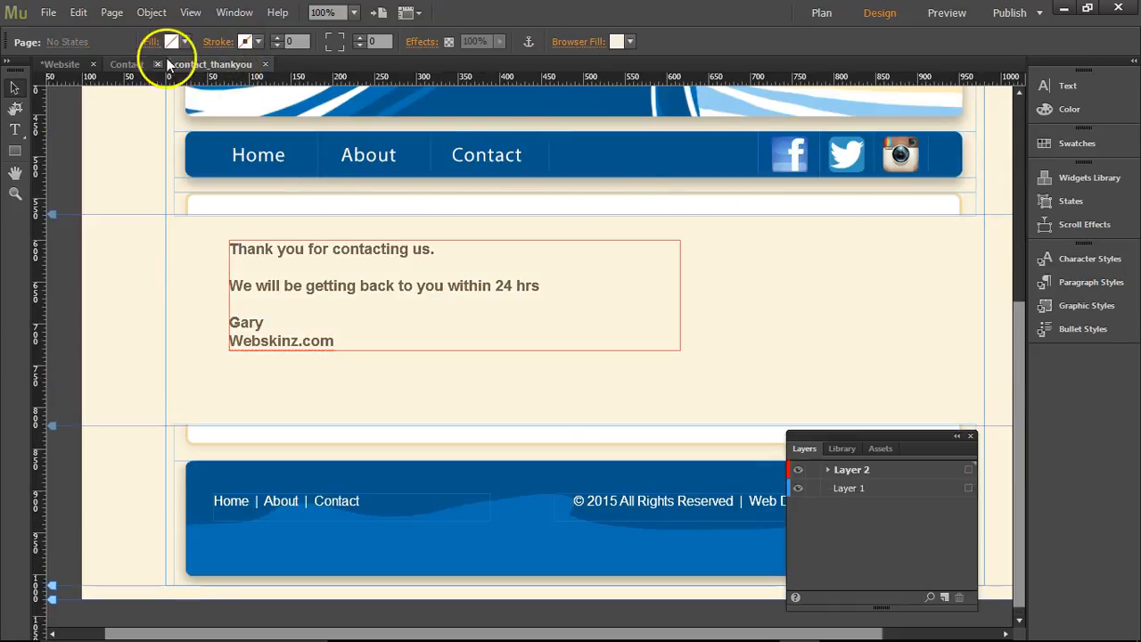
{"action": "left_click", "coordinate": [126, 64]}
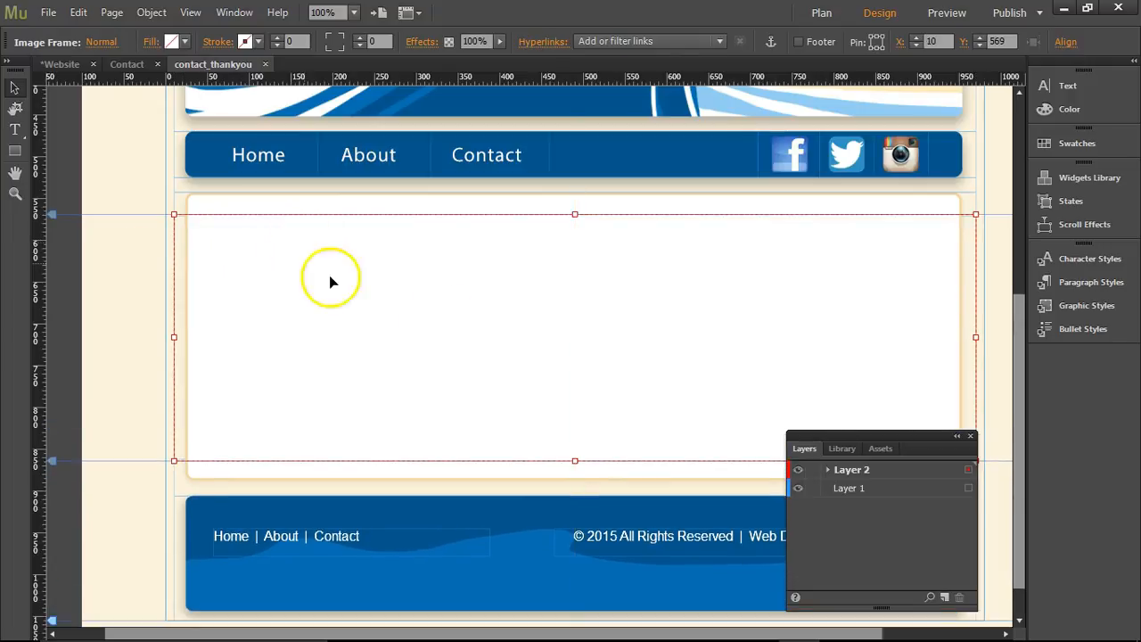
{"action": "left_click", "coordinate": [852, 469]}
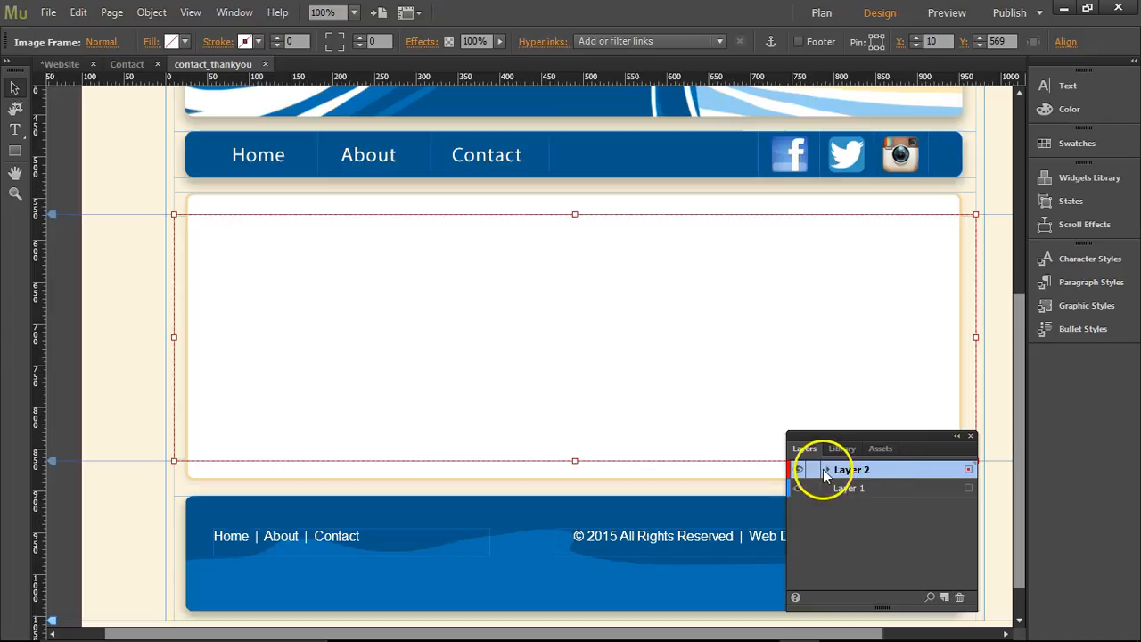
{"action": "left_click", "coordinate": [827, 471]}
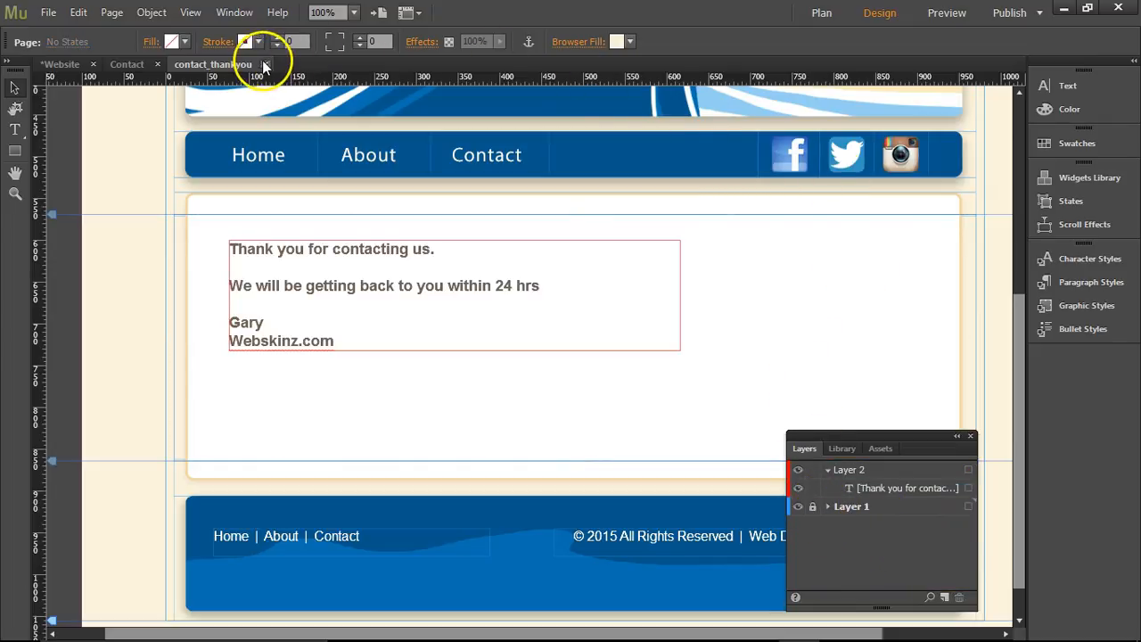
{"action": "left_click", "coordinate": [48, 11]}
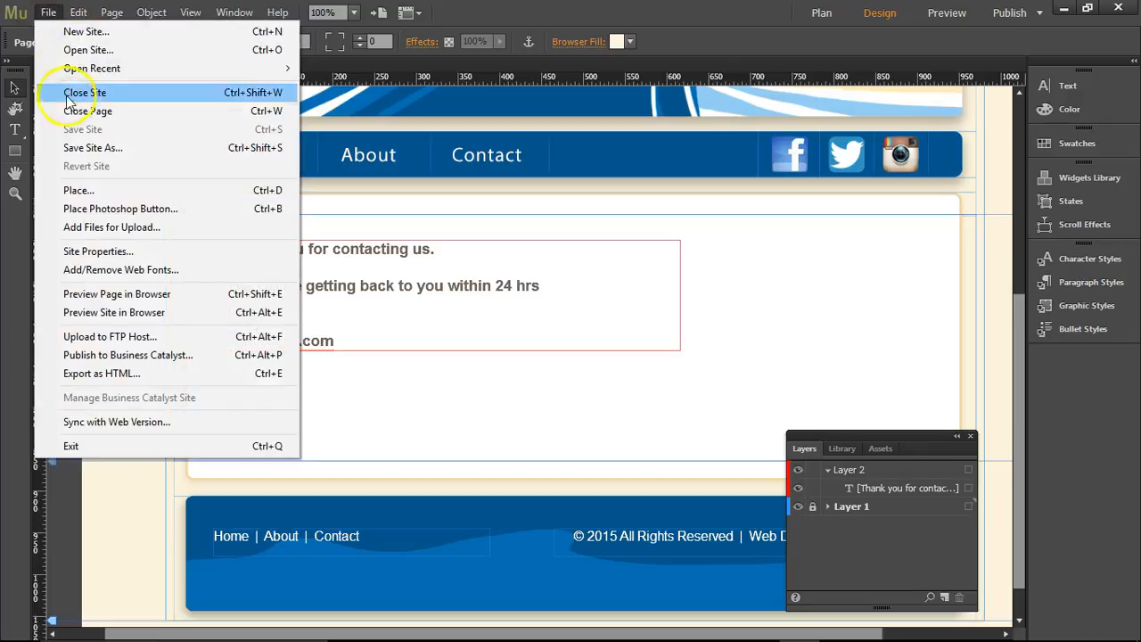
{"action": "mouse_move", "coordinate": [89, 146]}
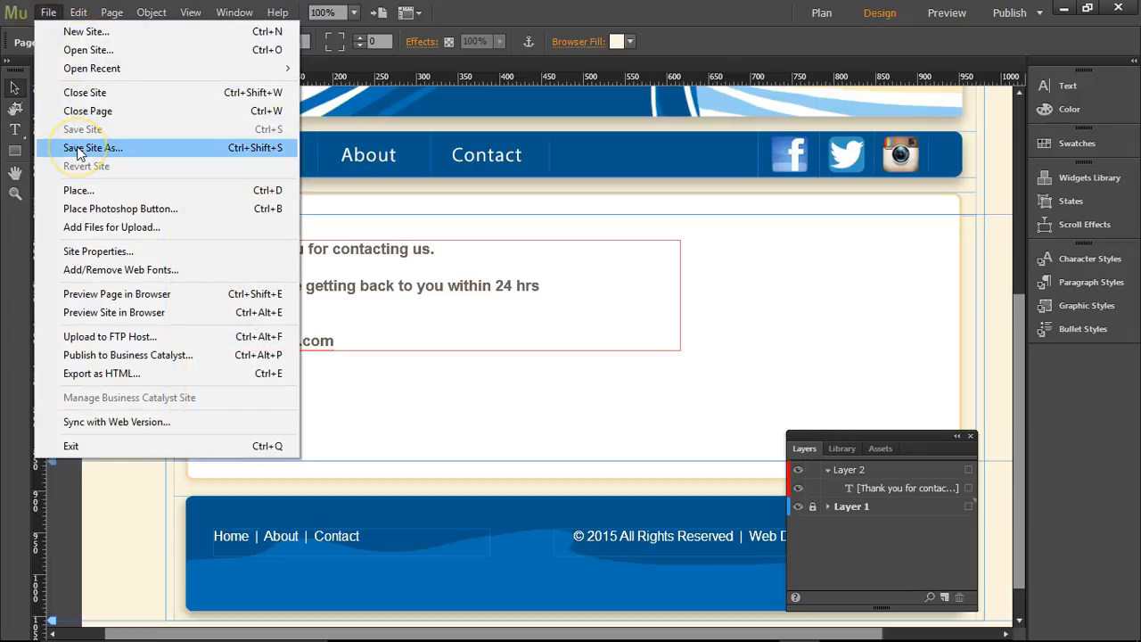
Save the site as Website.muse, replacing the existing file
{"action": "left_click", "coordinate": [91, 147]}
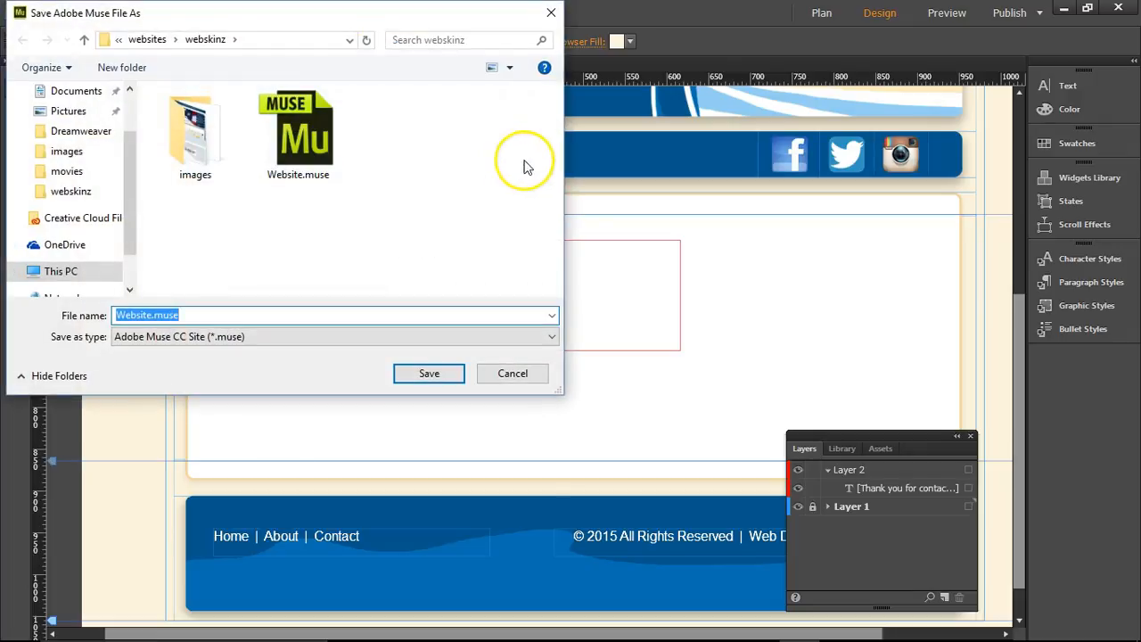
{"action": "left_click", "coordinate": [428, 372]}
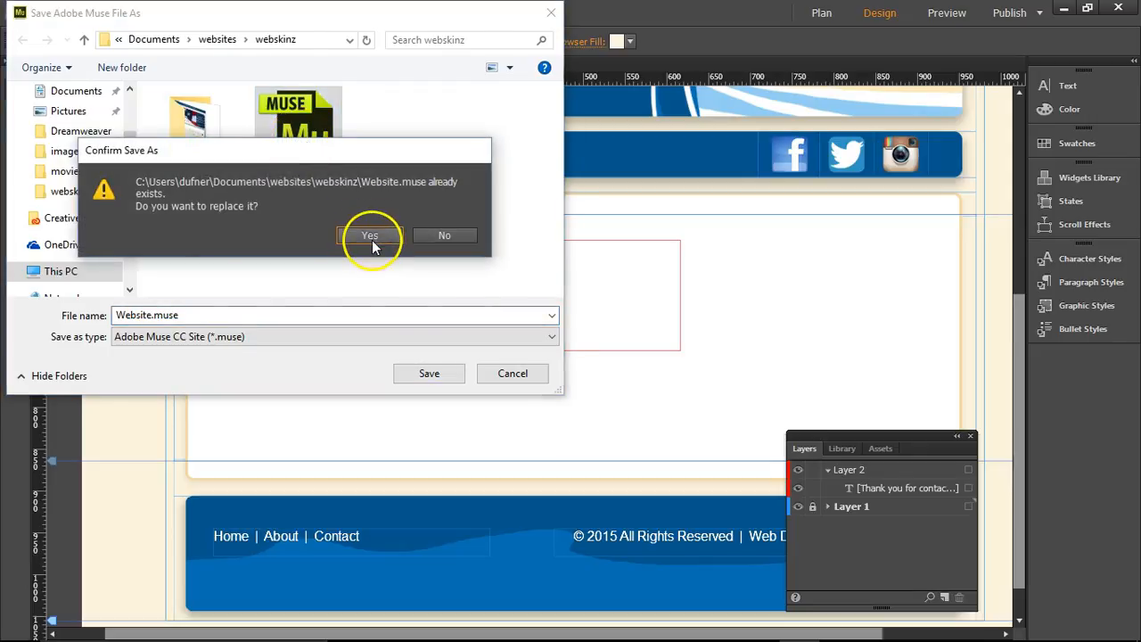
{"action": "left_click", "coordinate": [369, 235]}
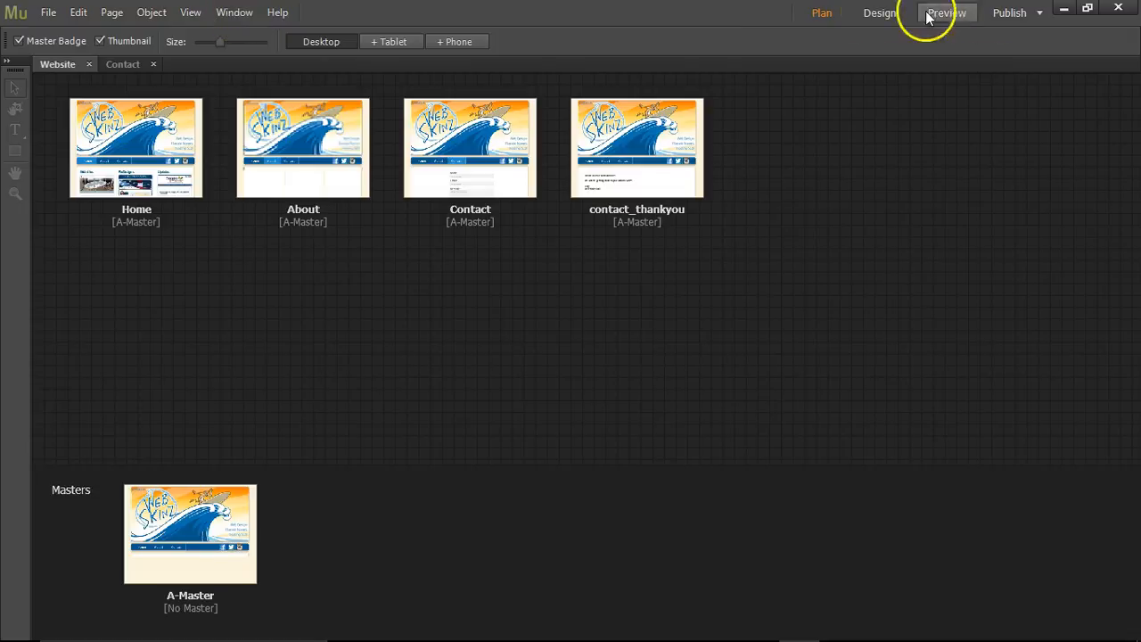
Publish to the garydufnerthesis.com FTP host, dismissing the Asset Problem warning and uploading the files
{"action": "left_click", "coordinate": [1009, 13]}
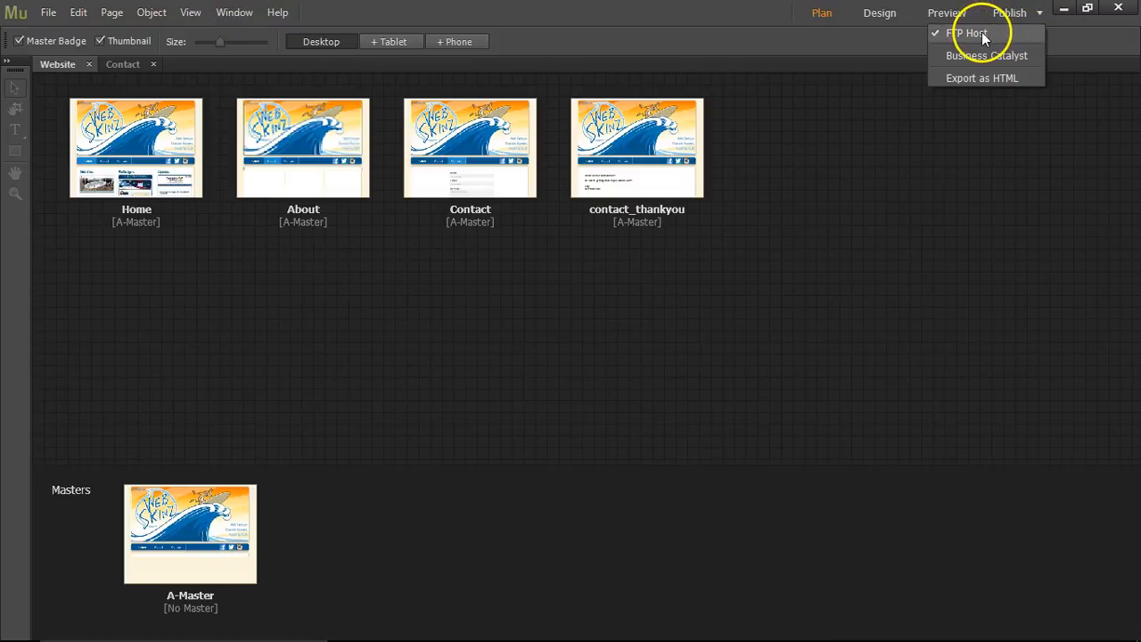
{"action": "left_click", "coordinate": [966, 32]}
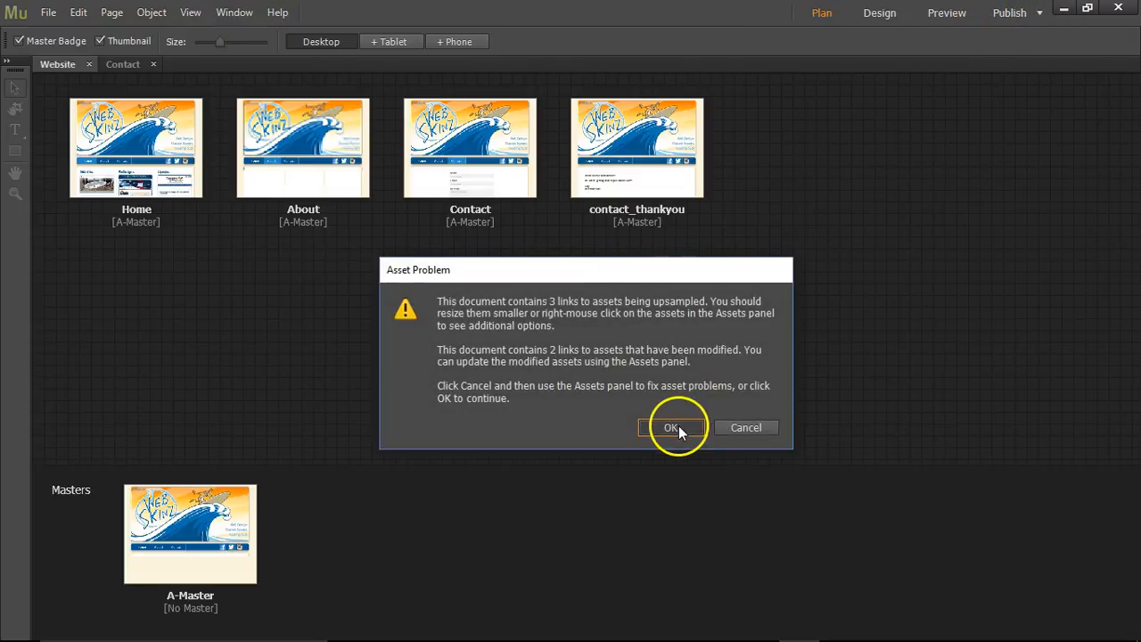
{"action": "left_click", "coordinate": [671, 428]}
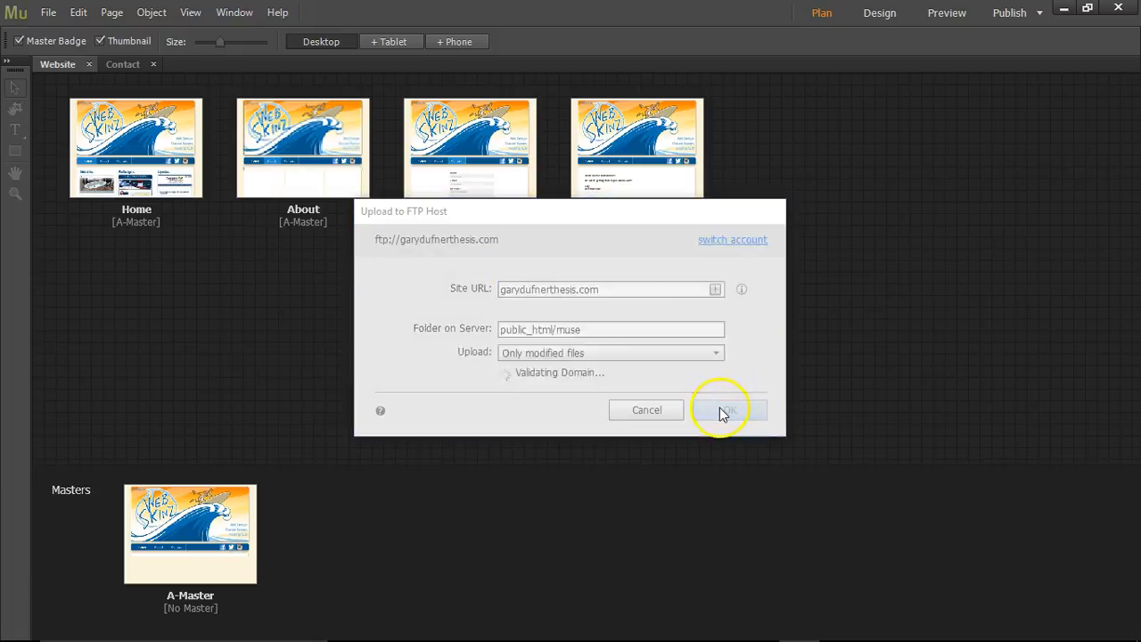
{"action": "left_click", "coordinate": [726, 408]}
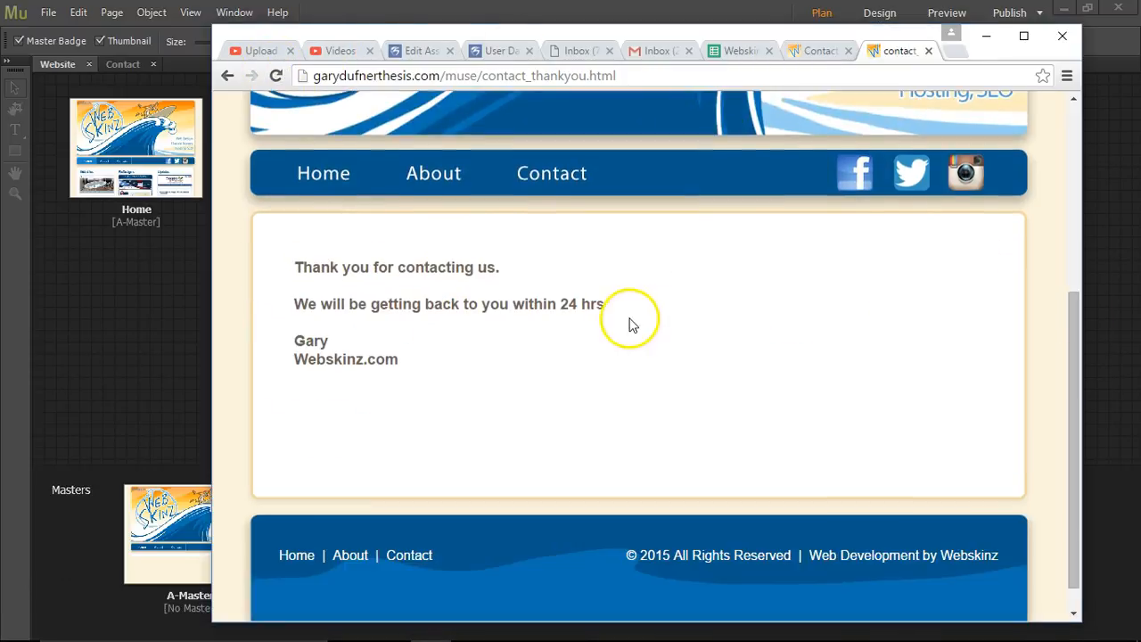
Browse the live site's Home, About and Contact pages via the navigation links
{"action": "left_click", "coordinate": [323, 173]}
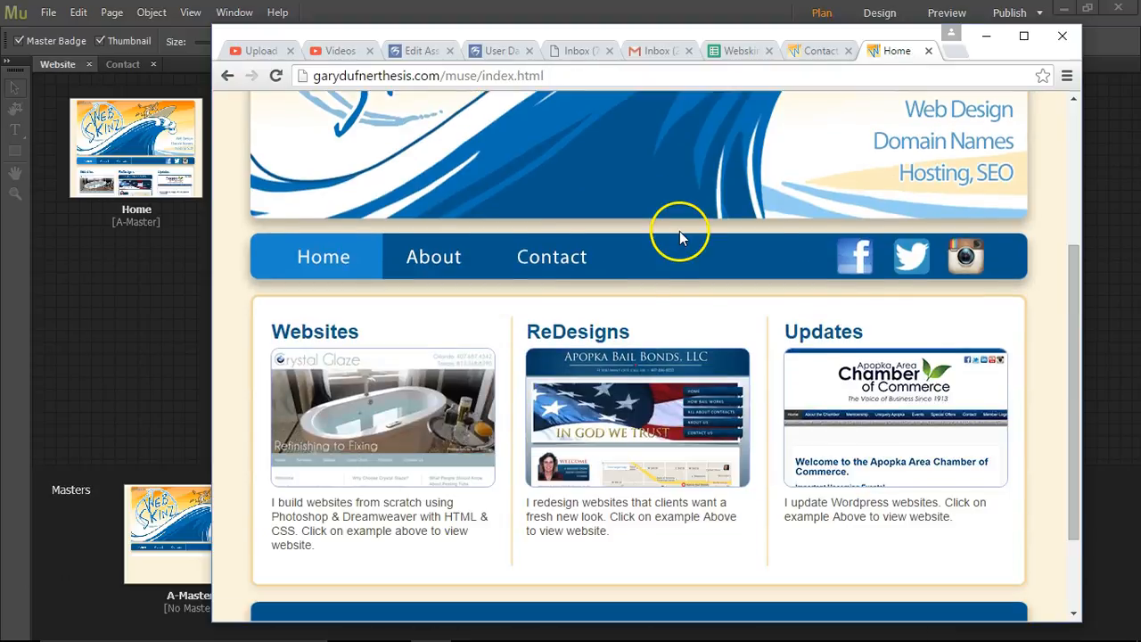
{"action": "left_click", "coordinate": [433, 257]}
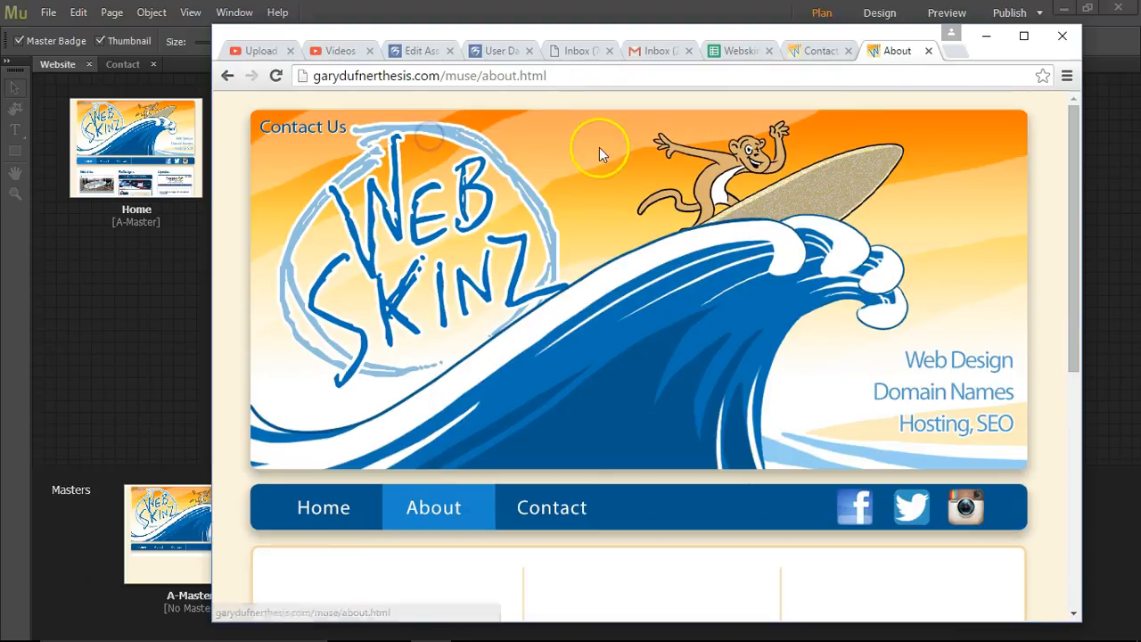
{"action": "scroll", "scroll_direction": "down", "scroll_amount": 3}
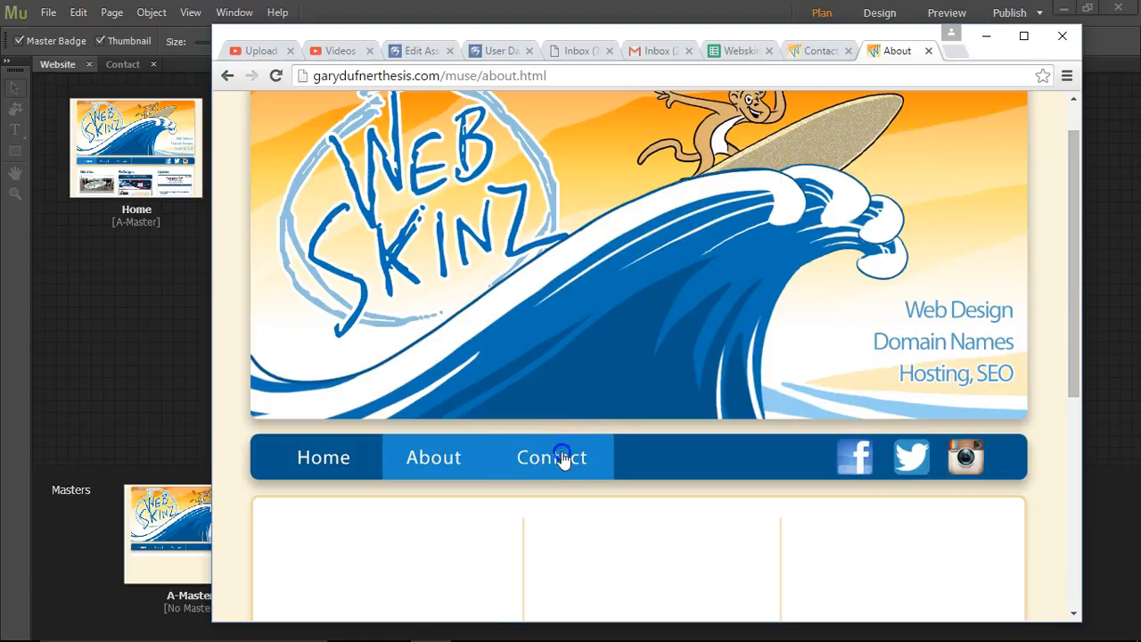
{"action": "left_click", "coordinate": [551, 456]}
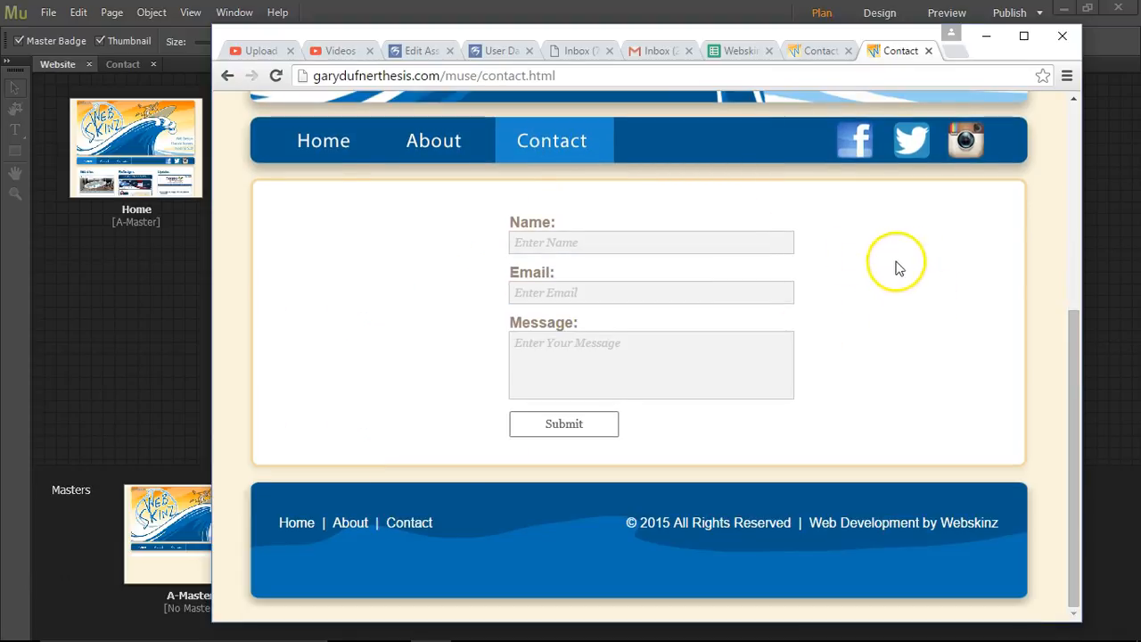